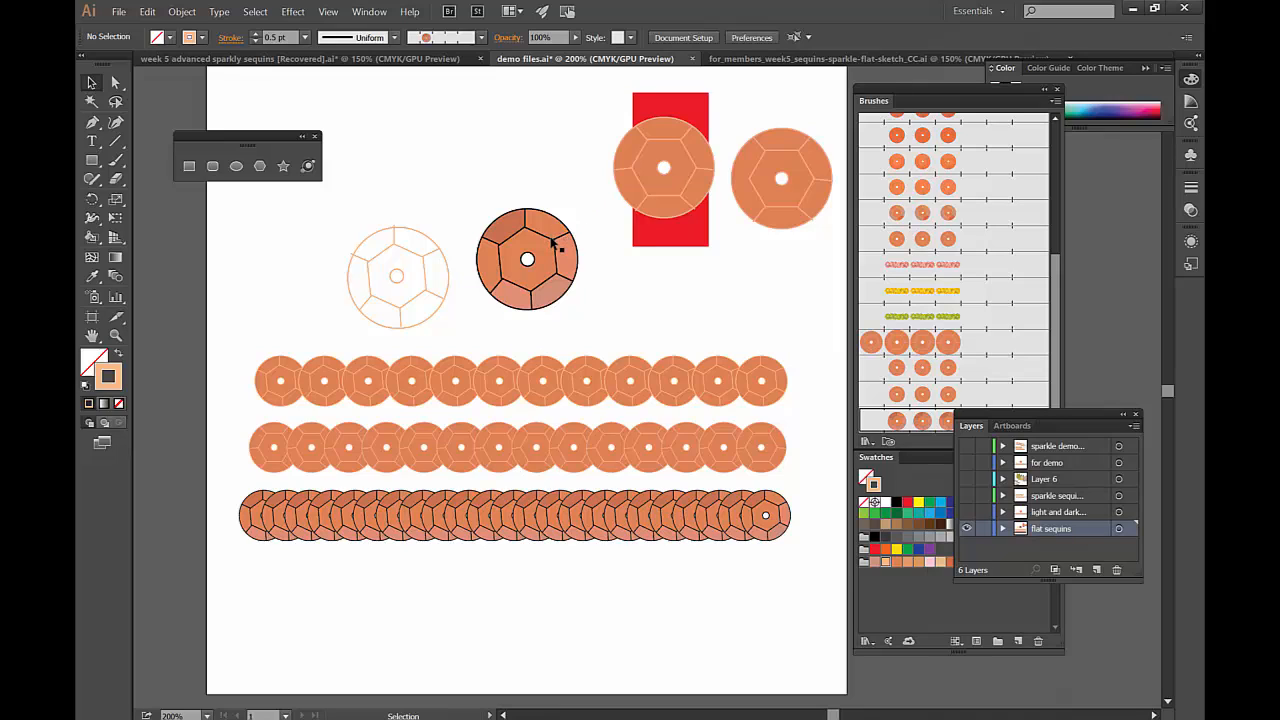
Unembed the bokeh photo as a PSD, accept the import options, and remove the bokeh images
click(527, 260)
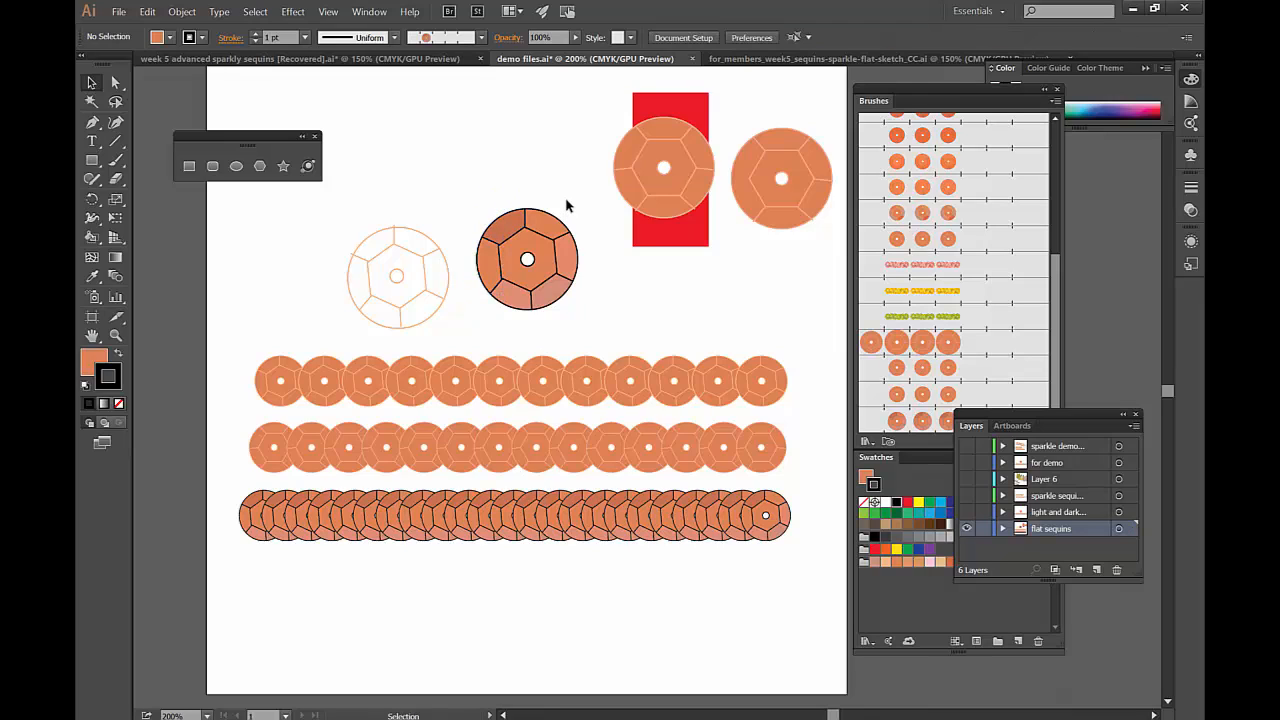
mouse_move(580, 237)
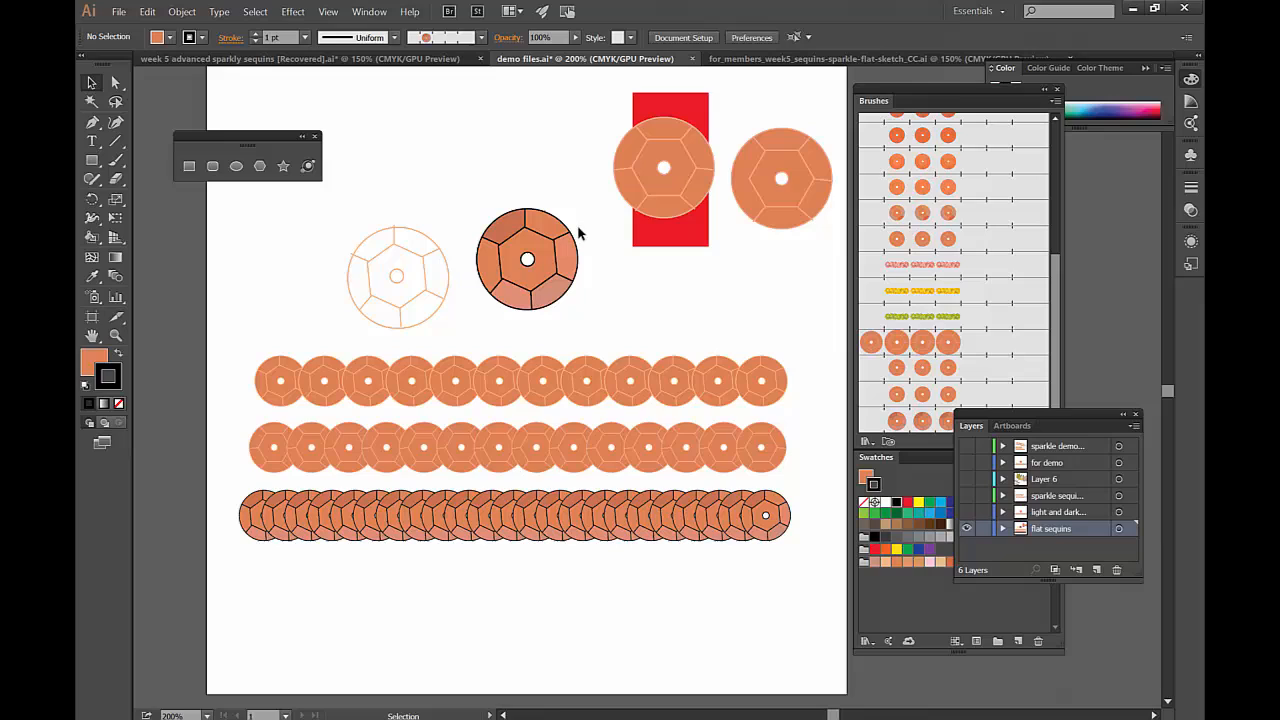
mouse_move(567, 190)
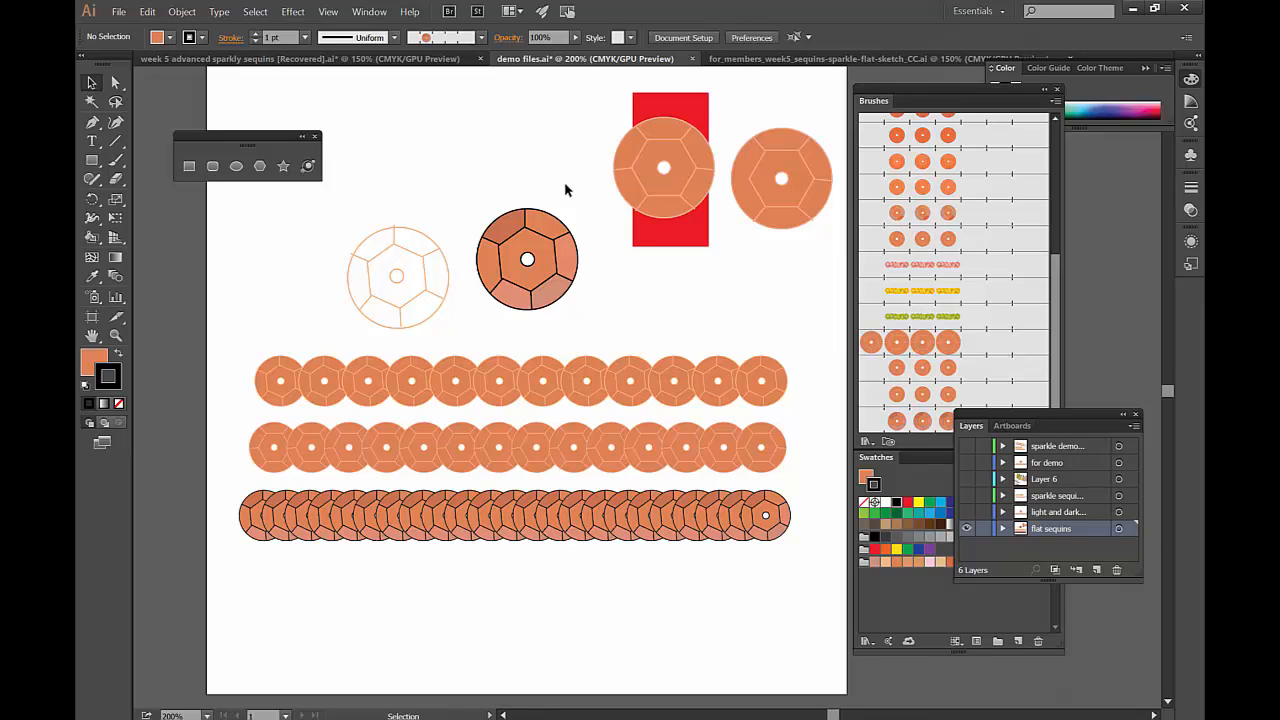
mouse_move(435, 28)
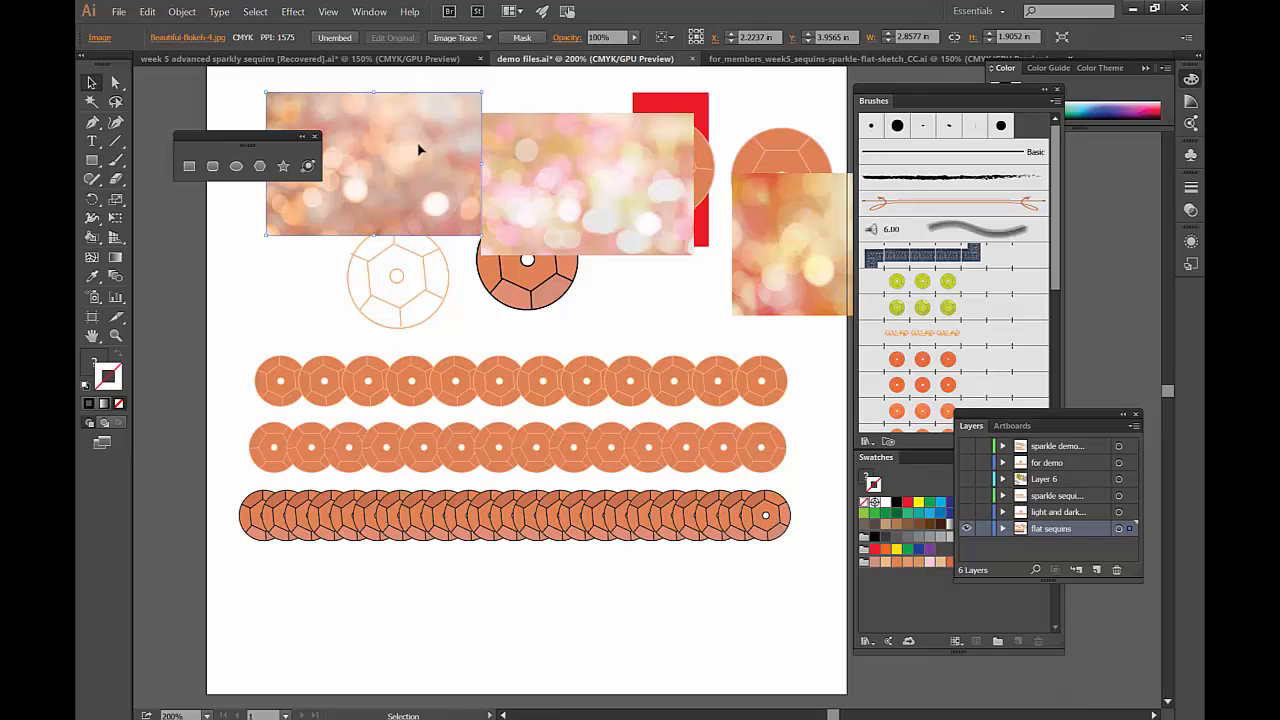
mouse_move(347, 35)
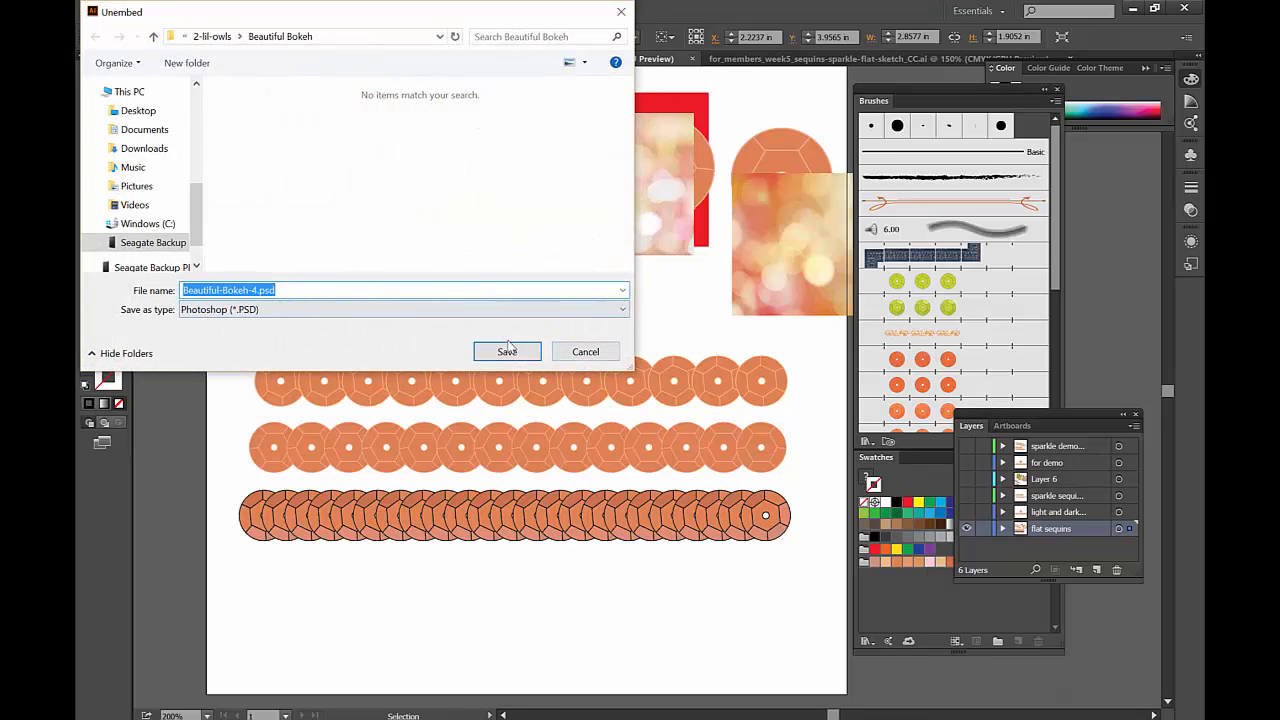
click(507, 351)
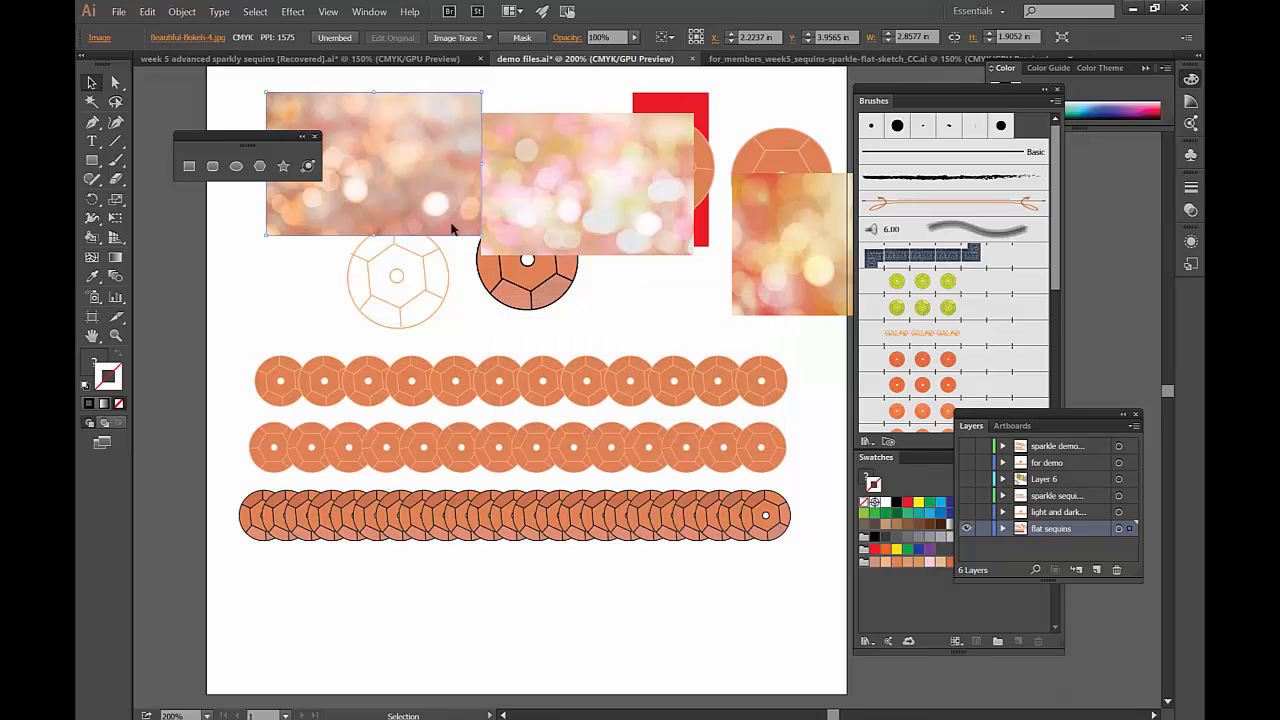
click(390, 187)
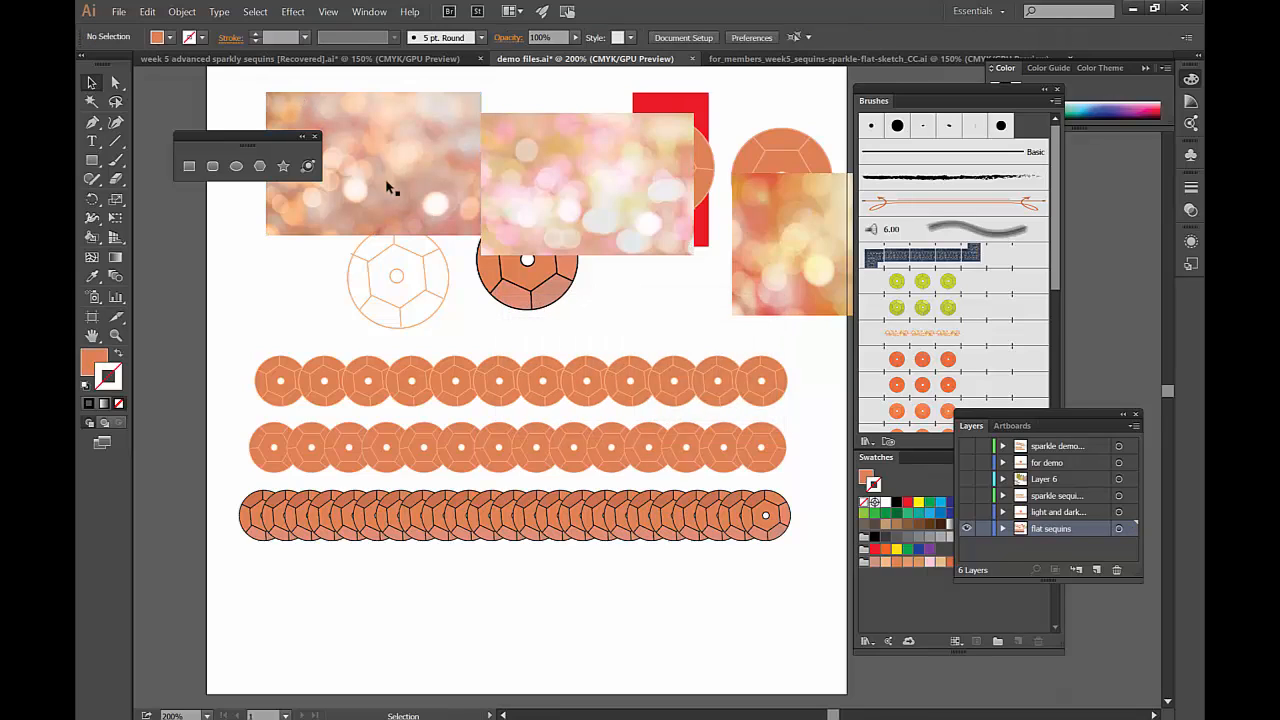
click(372, 167)
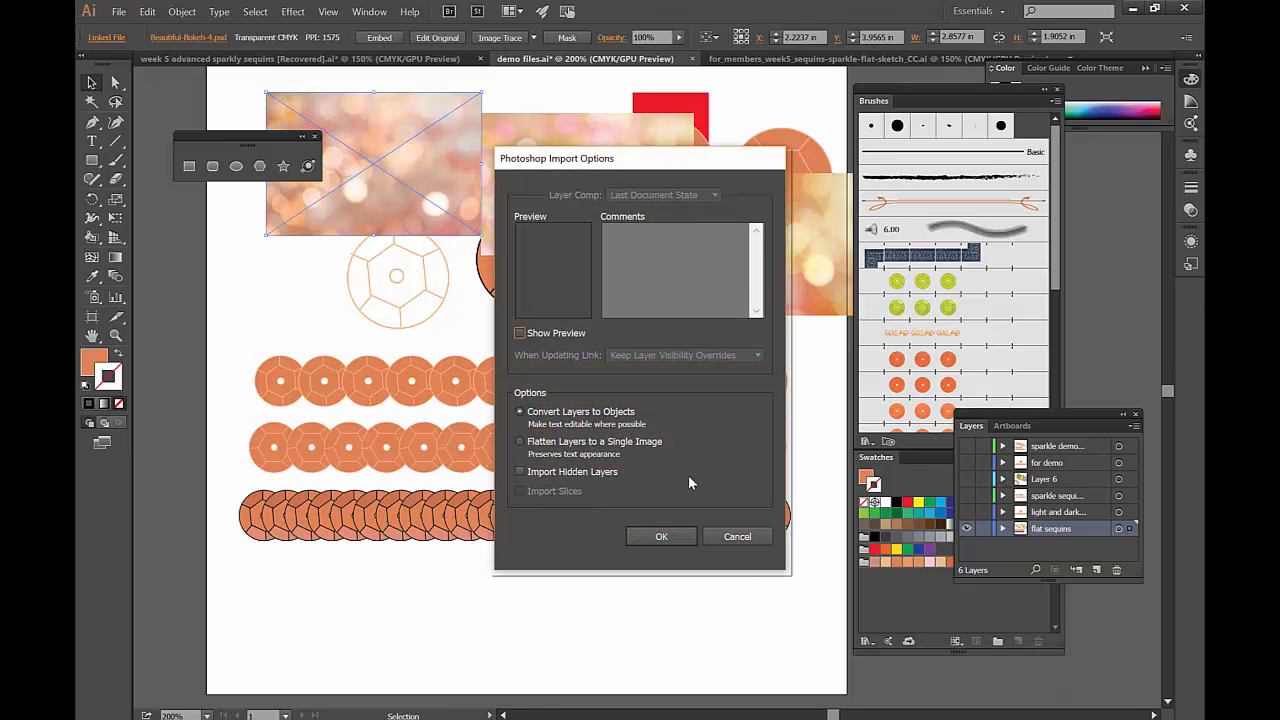
click(661, 536)
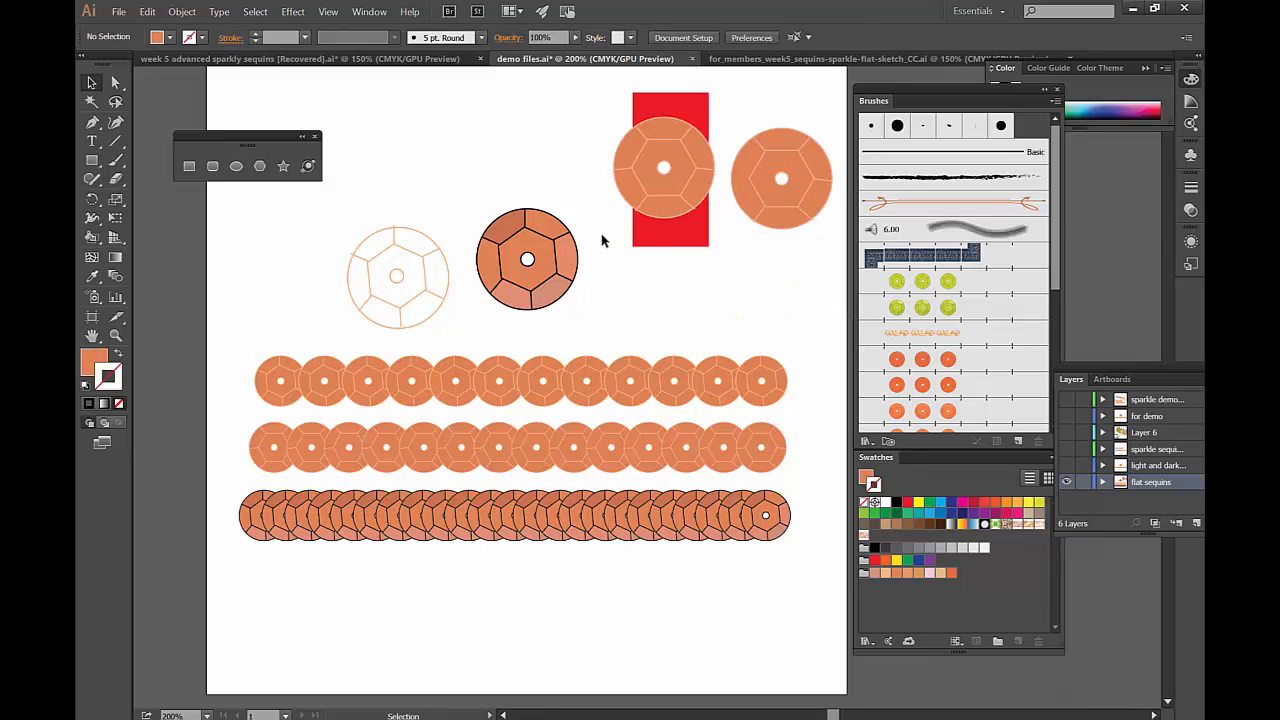
mouse_move(550, 245)
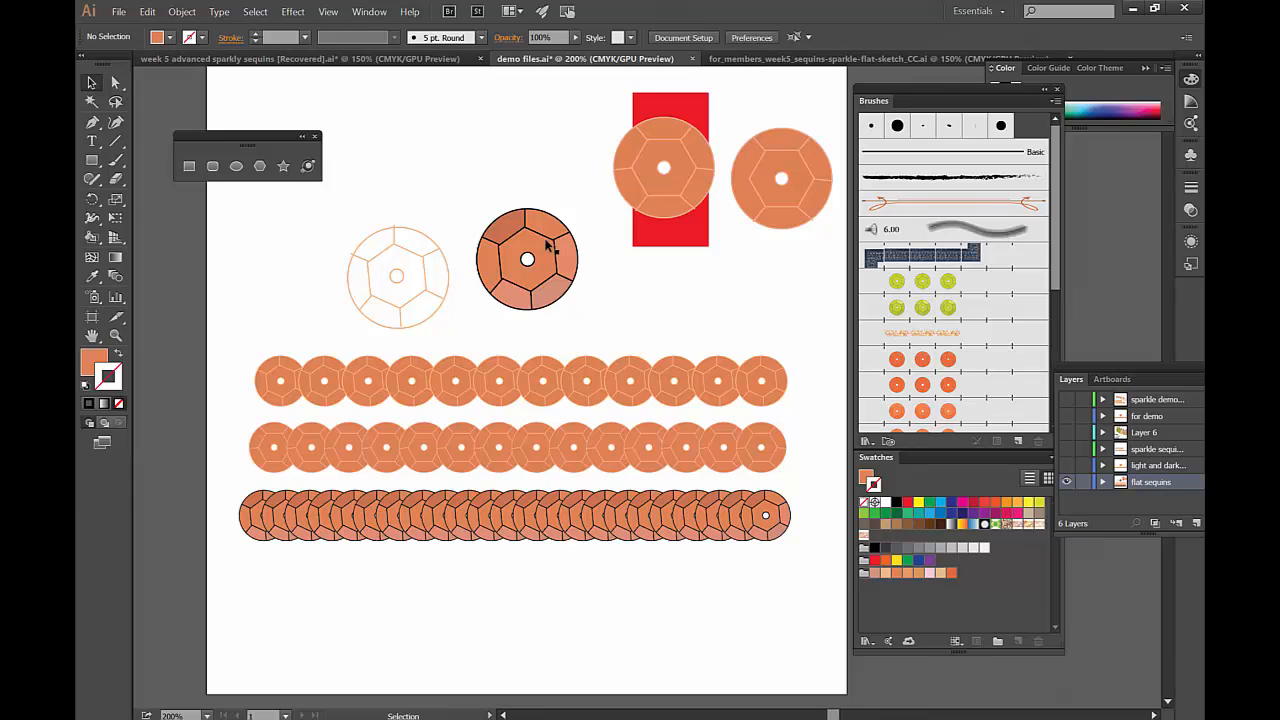
Apply the bokeh pattern swatch as the fill of the shaded hexagonal sequin's facets
click(527, 258)
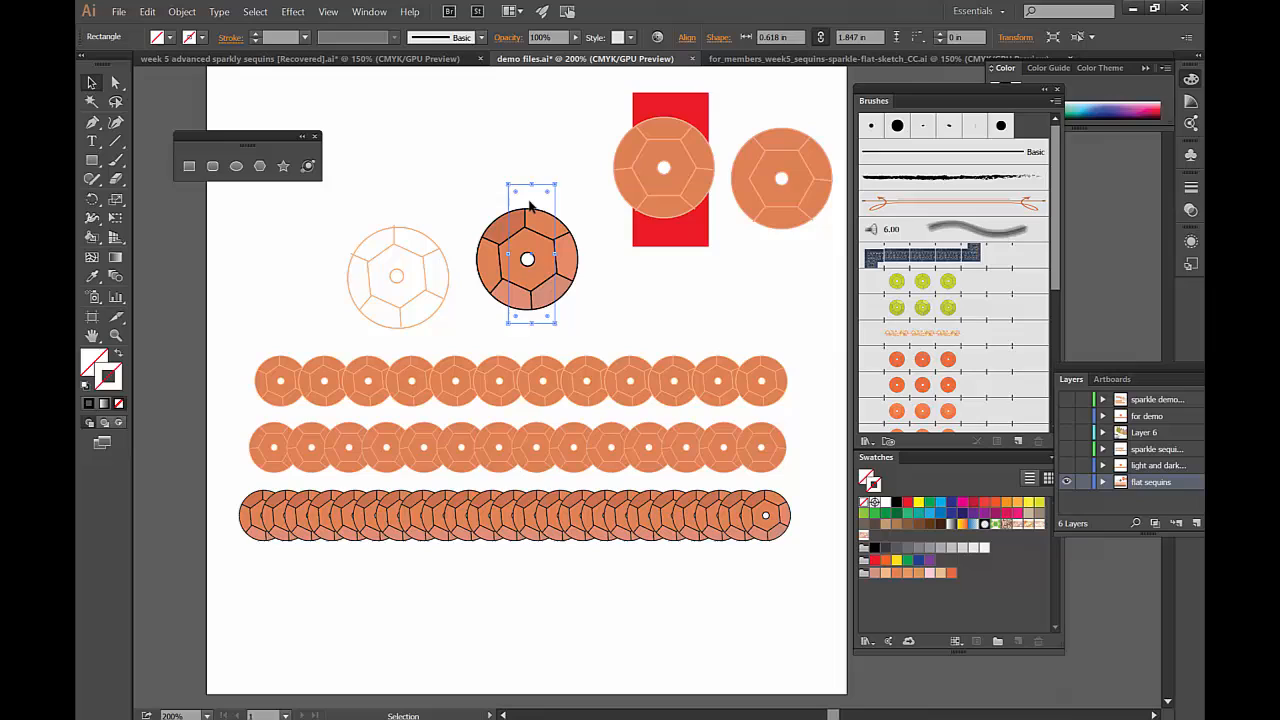
click(588, 314)
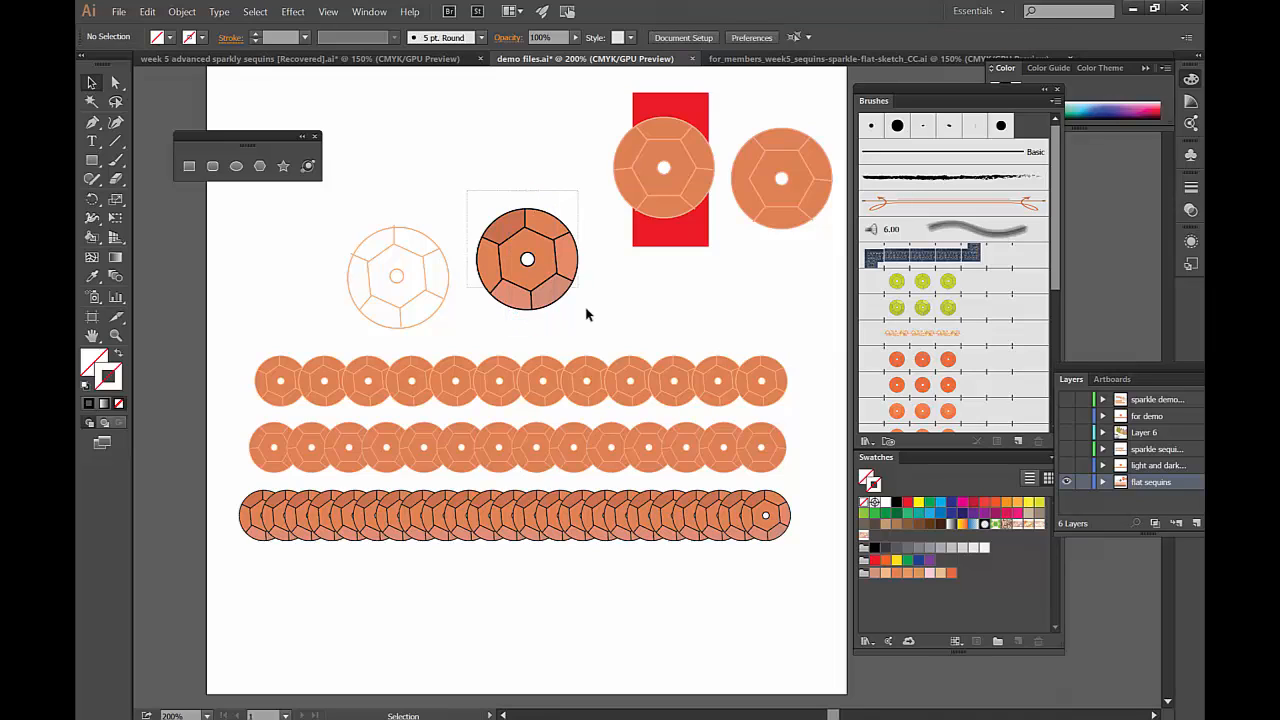
click(527, 260)
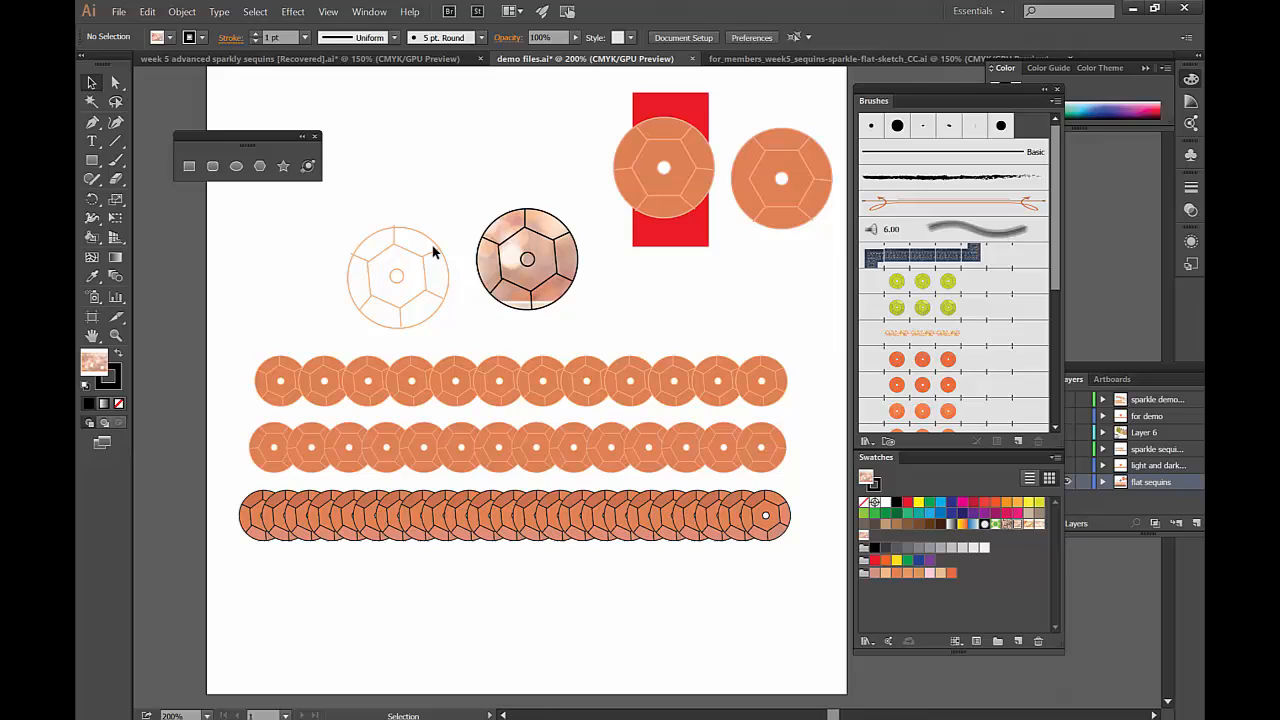
mouse_move(585, 318)
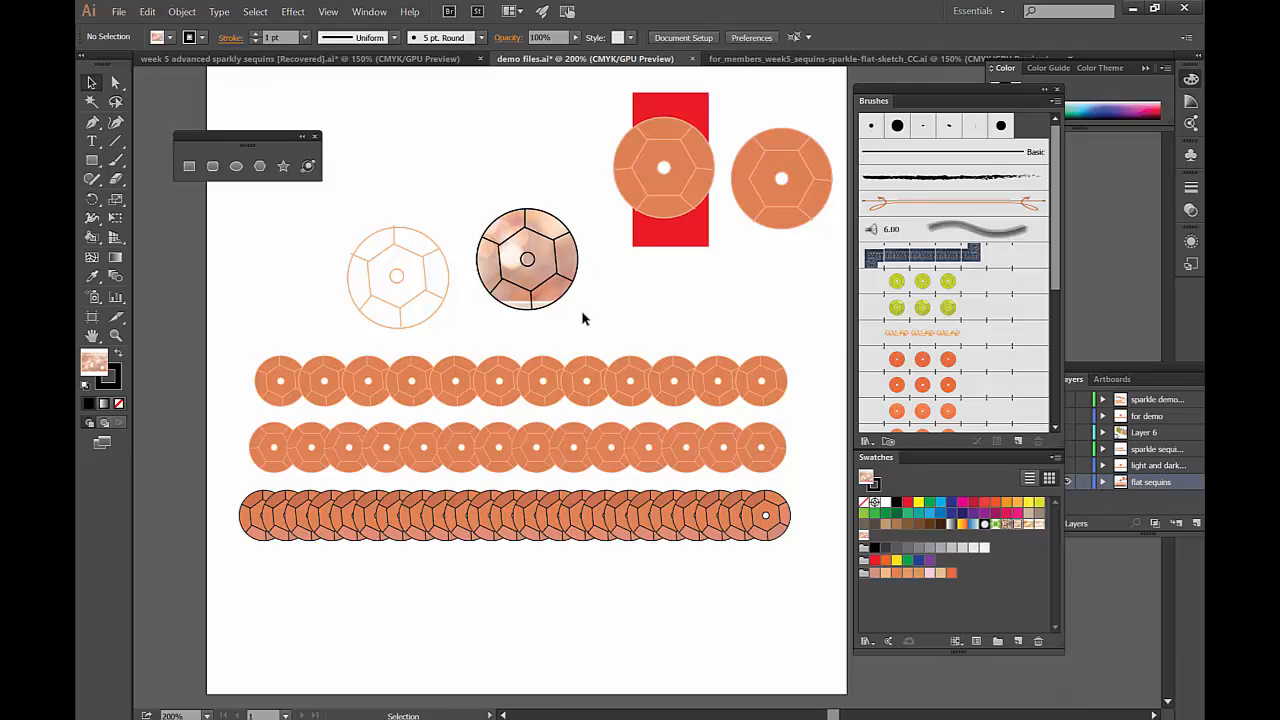
mouse_move(520, 320)
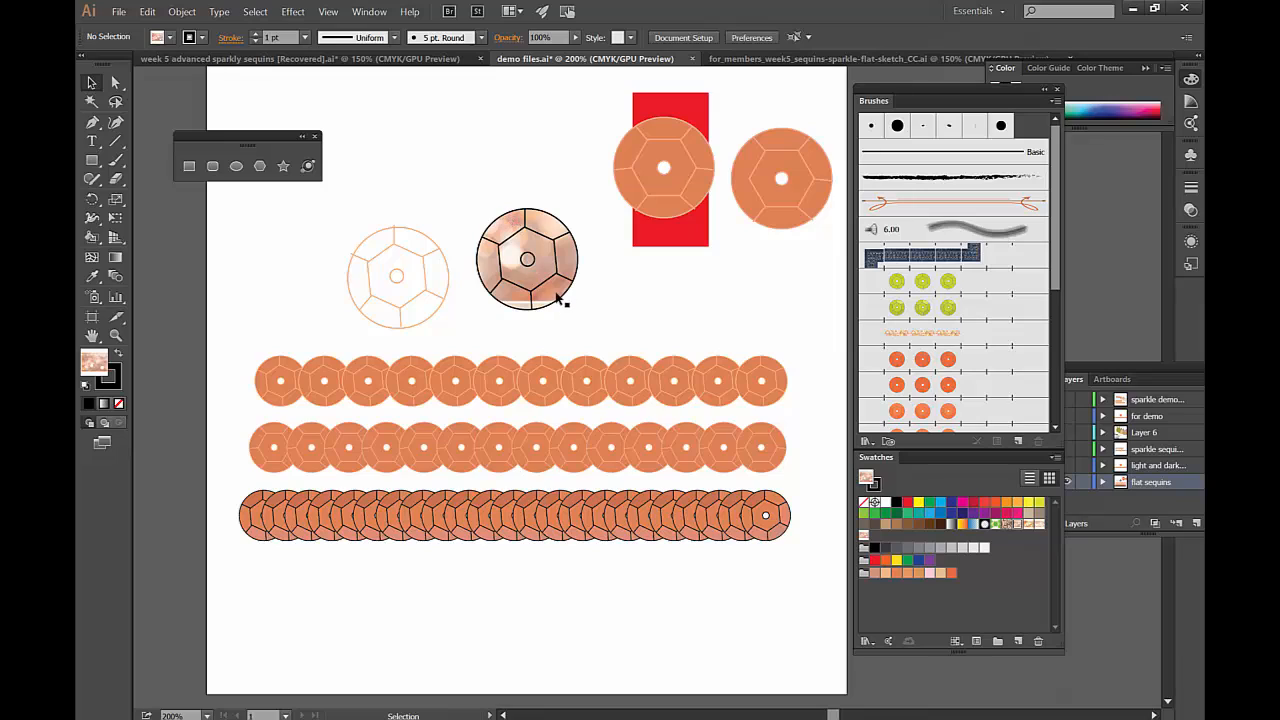
mouse_move(148, 90)
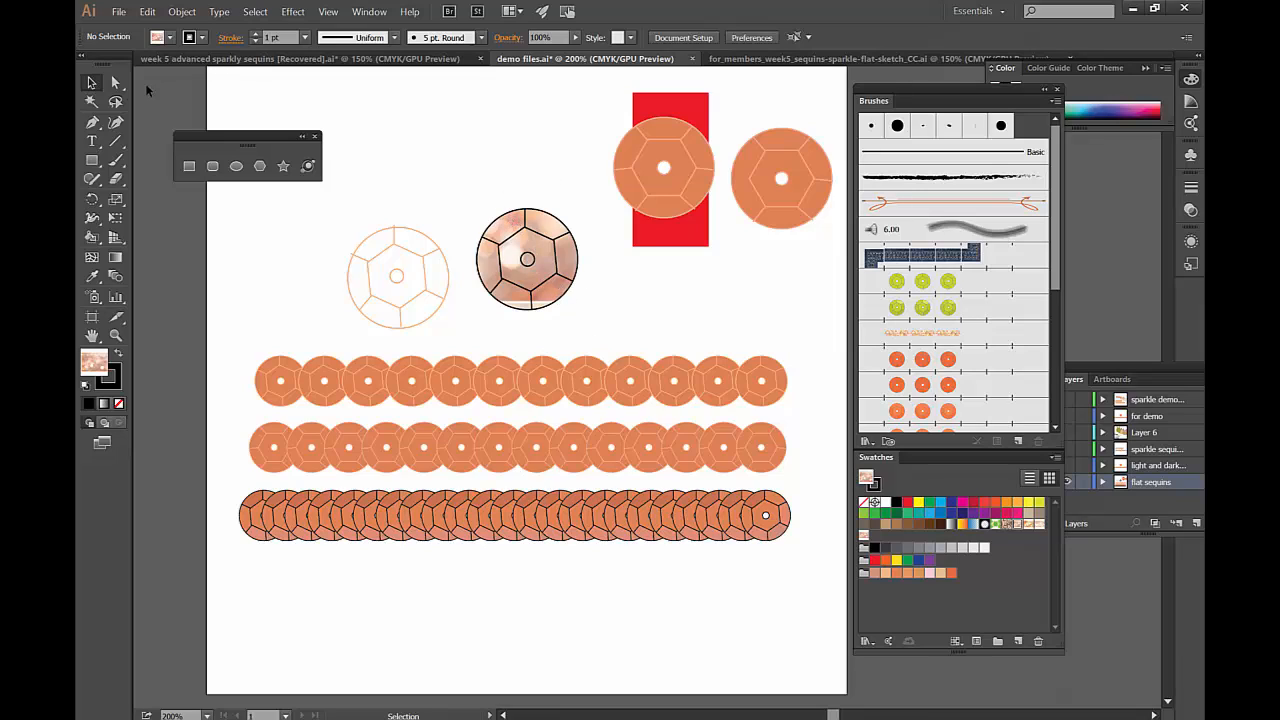
mouse_move(115, 82)
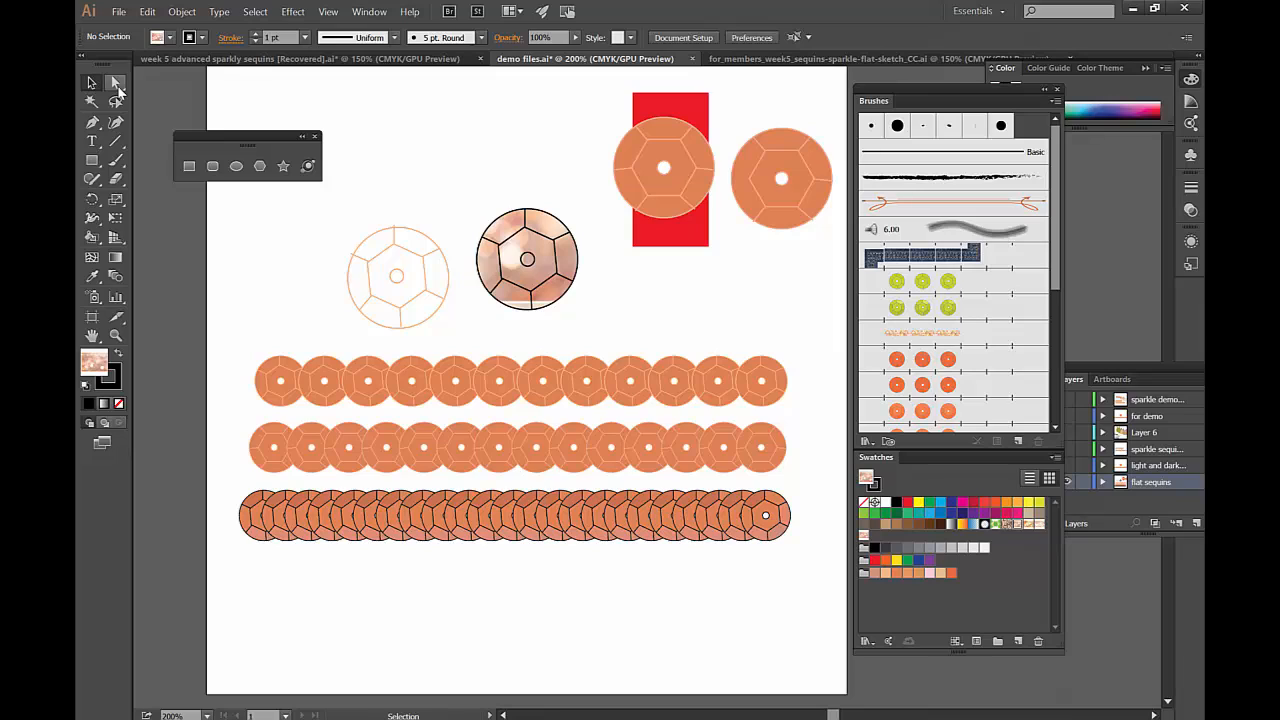
Shift the bokeh pattern within individual facets using Direct Selection so each sparkles differently
click(116, 83)
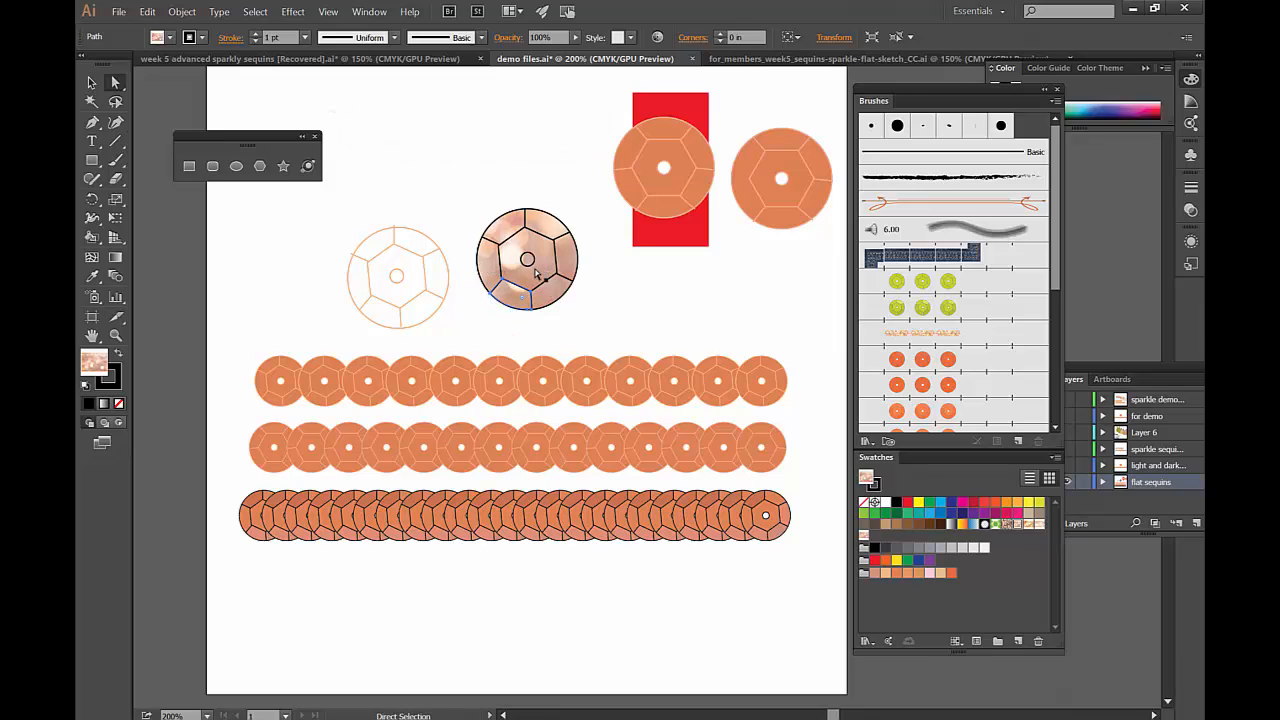
click(527, 260)
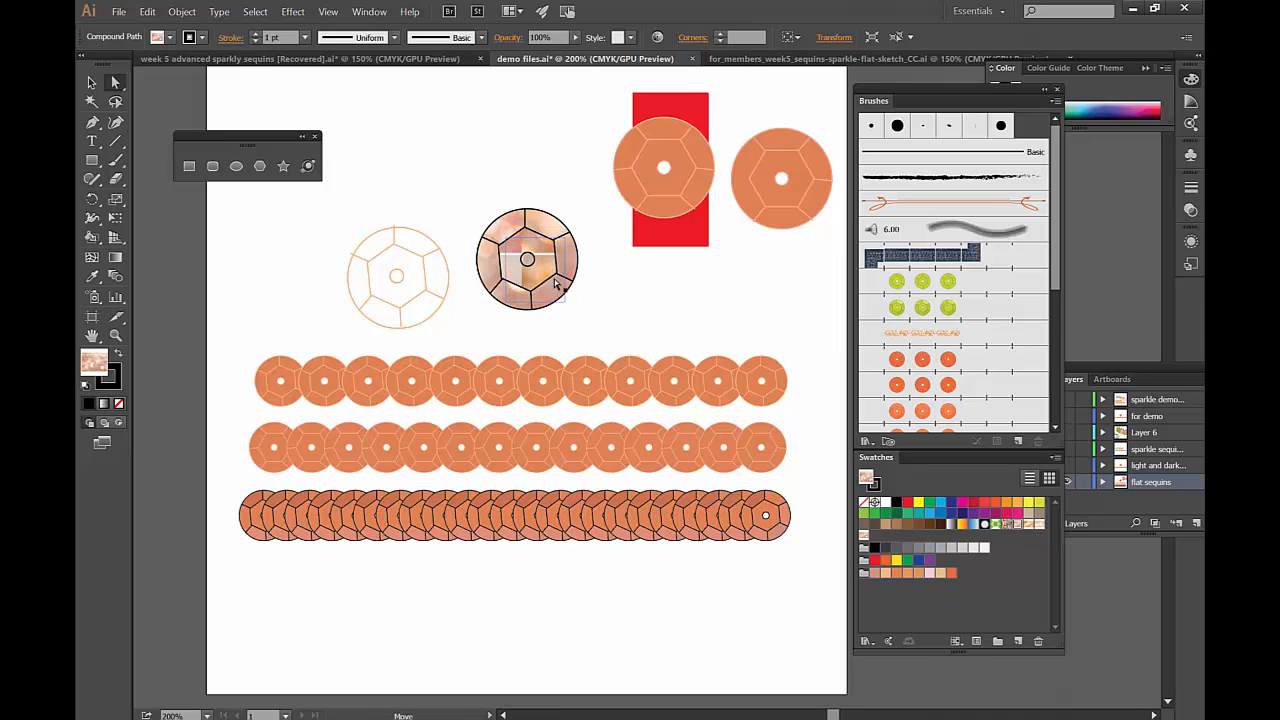
click(527, 260)
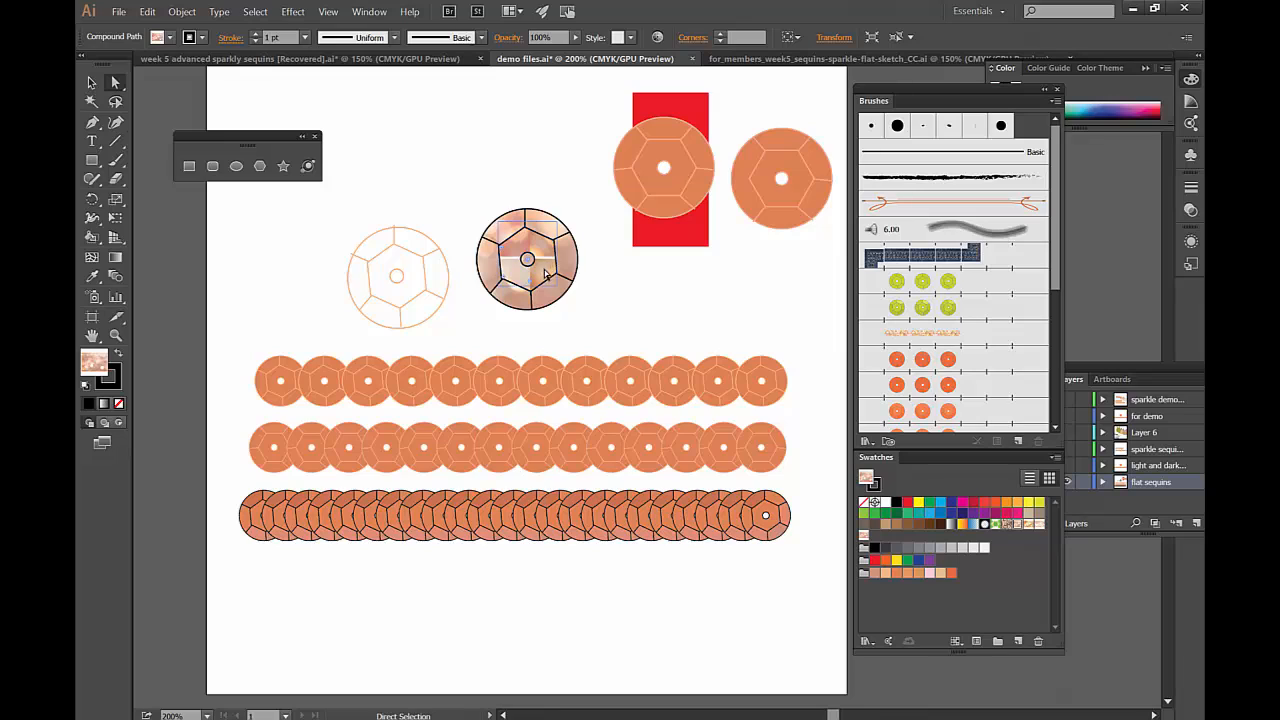
click(527, 260)
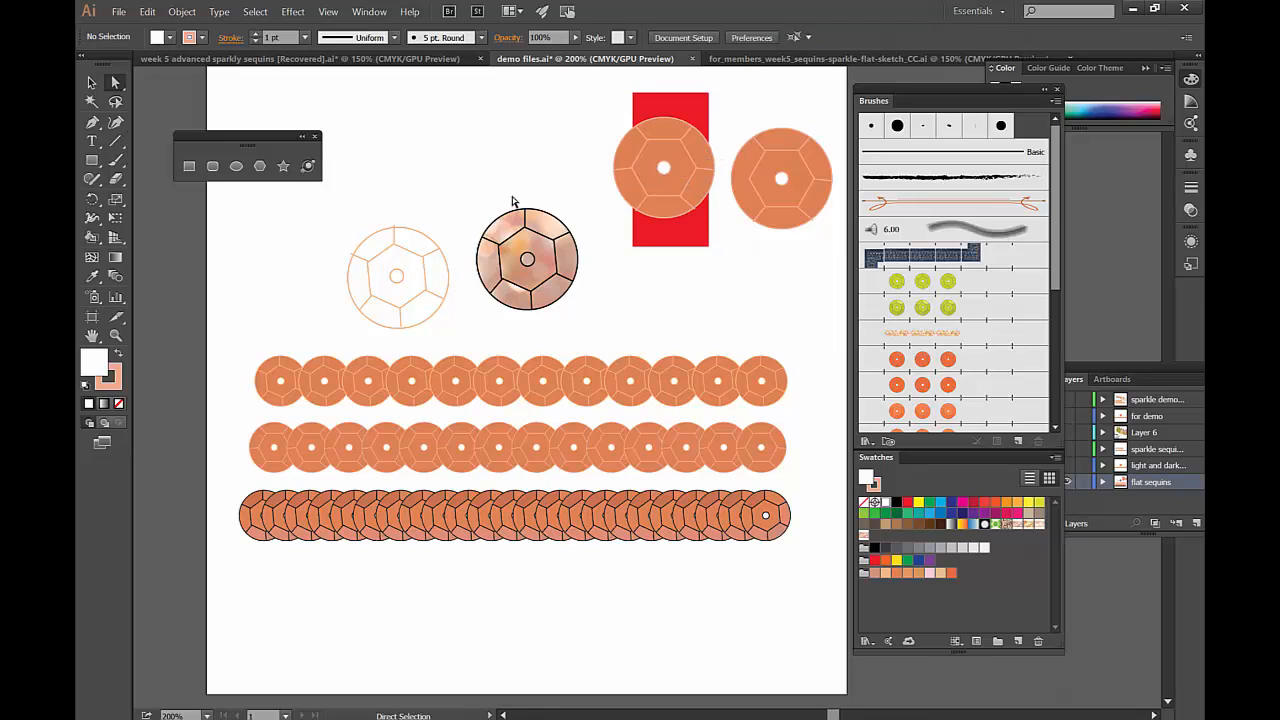
Fill the bokeh sequin's centre circle with white, then deselect
click(527, 260)
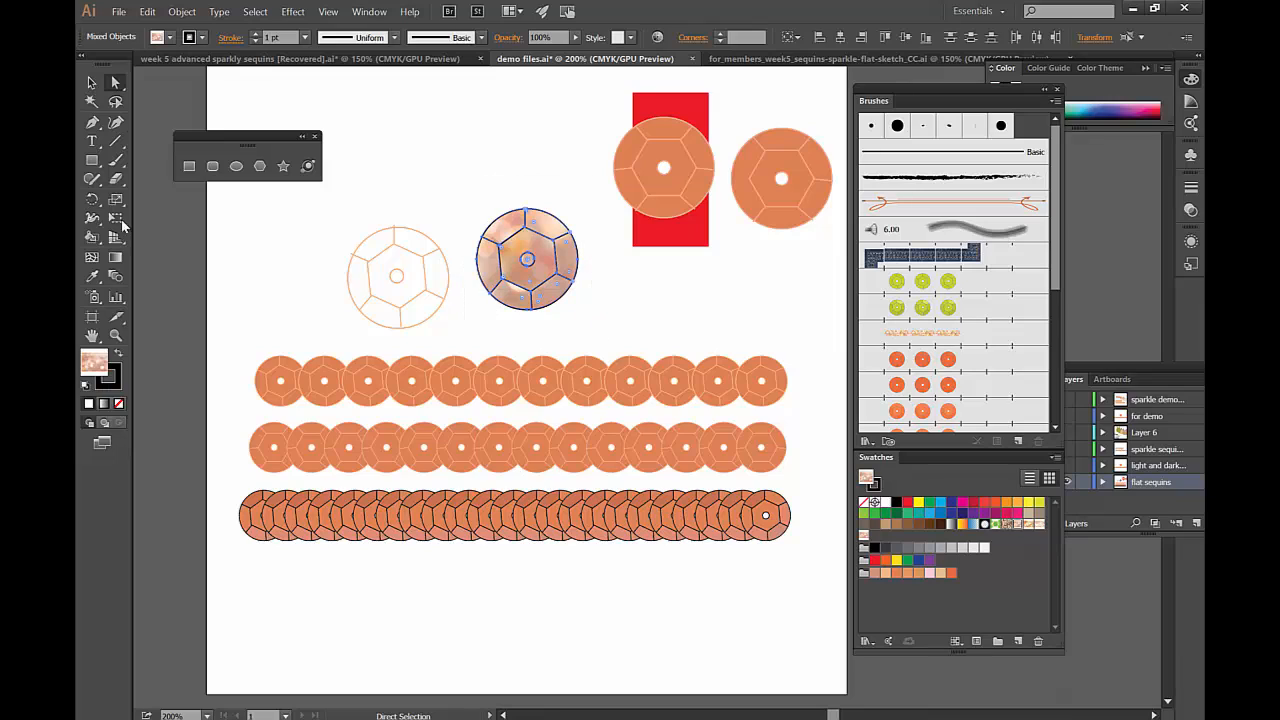
click(92, 237)
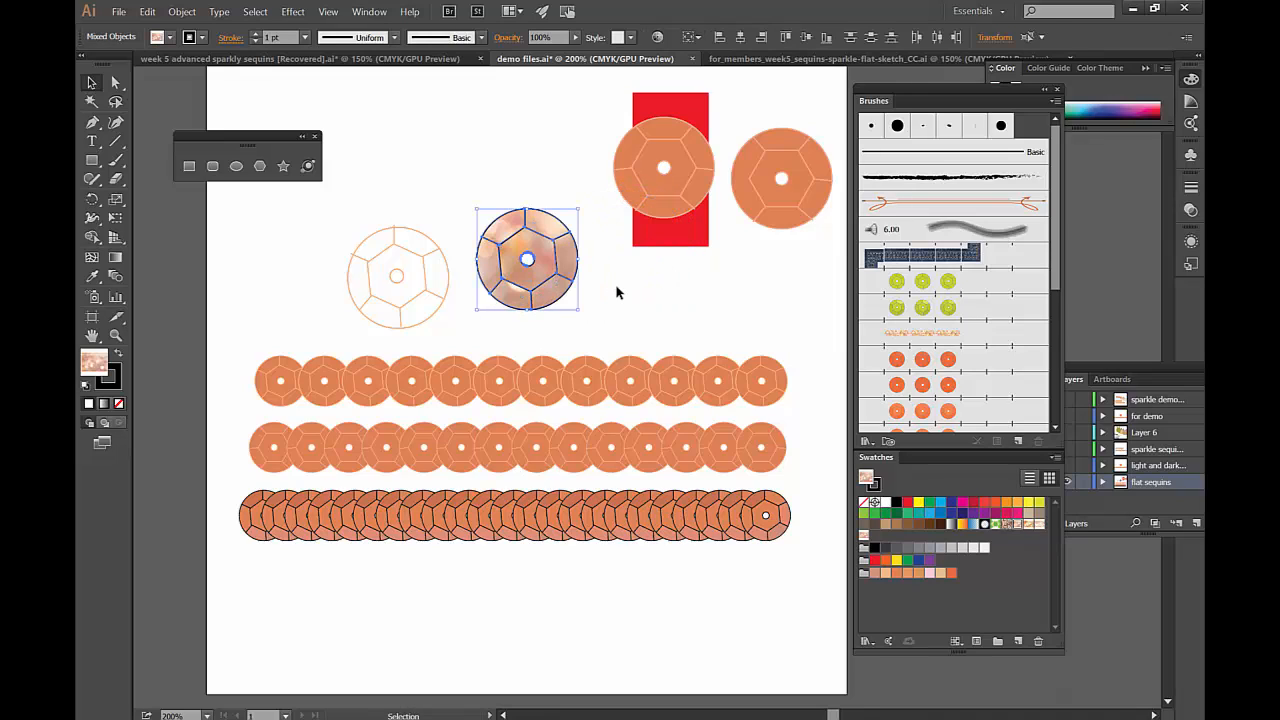
click(418, 210)
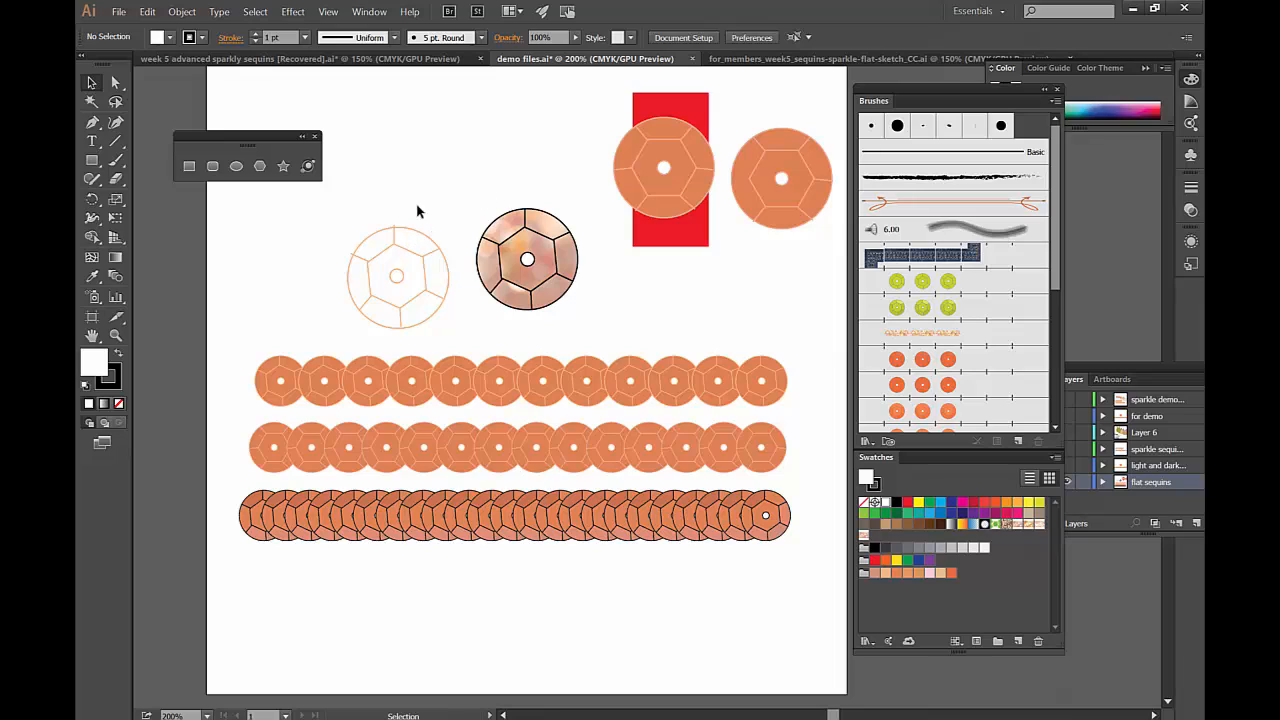
Delete the outlined sequin and Alt-drag a copy of the sparkly sequin to the left
click(397, 275)
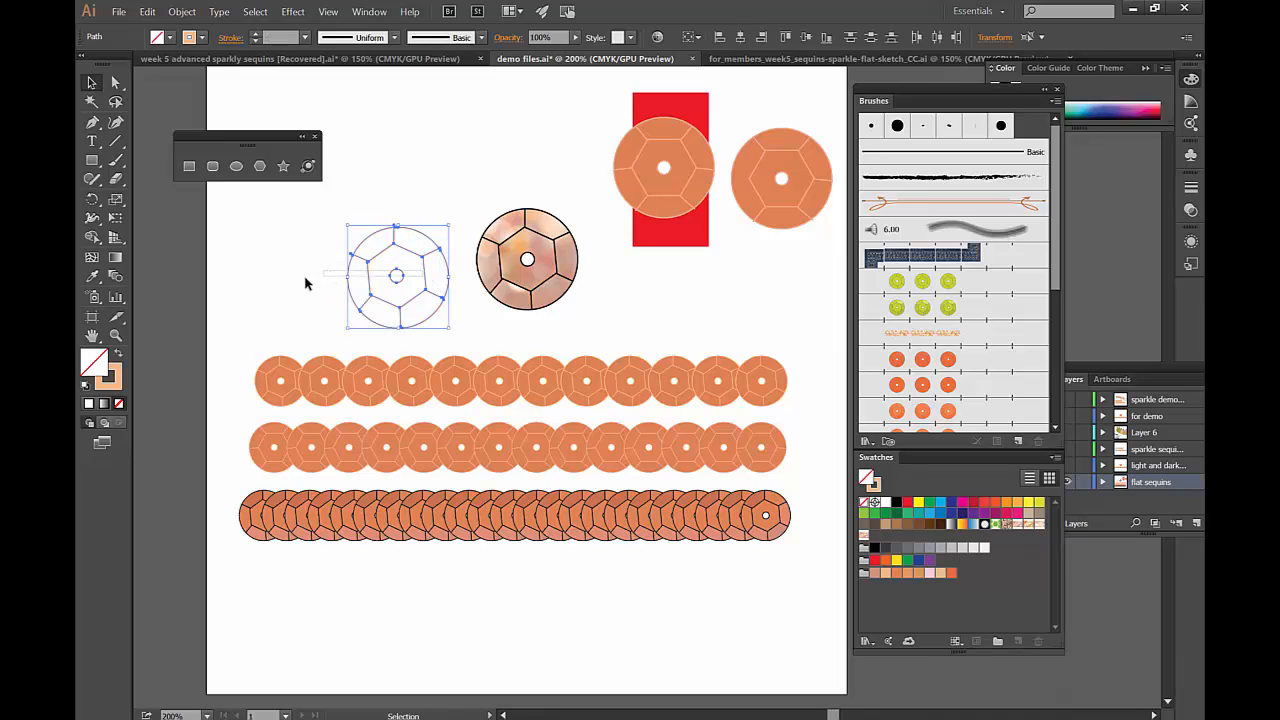
key(Delete)
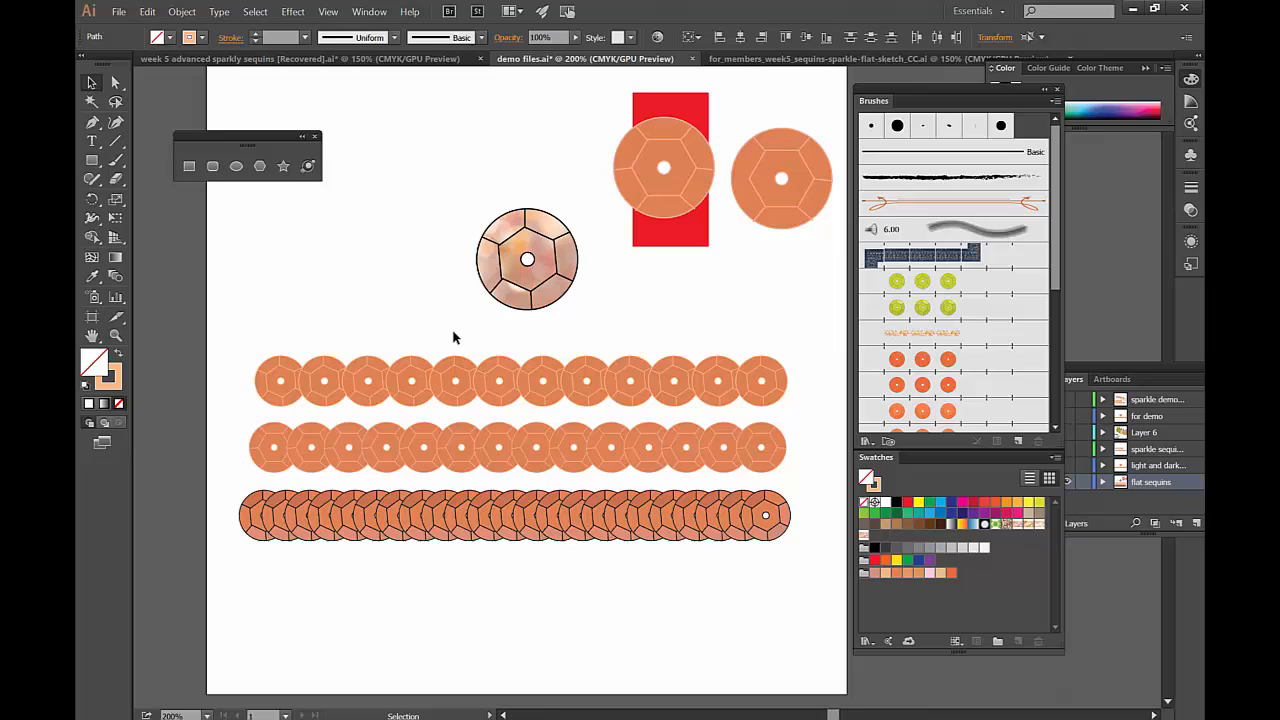
click(527, 260)
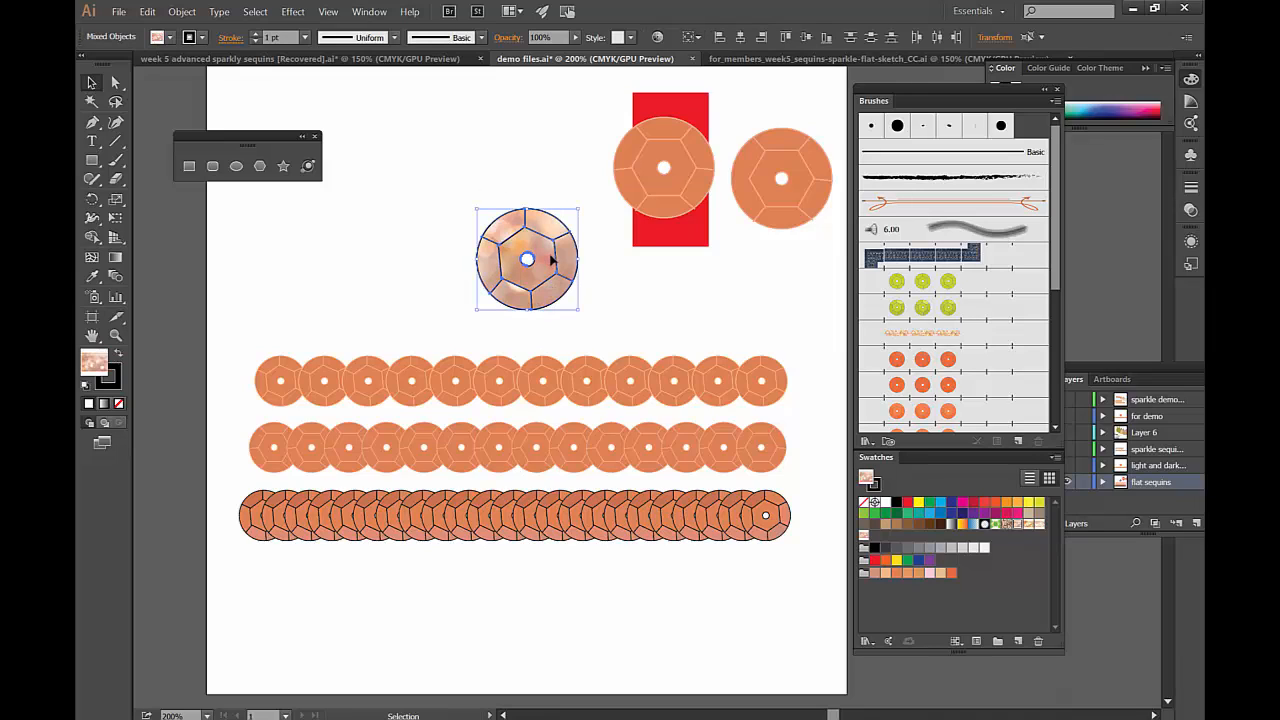
drag(527, 260, 371, 260)
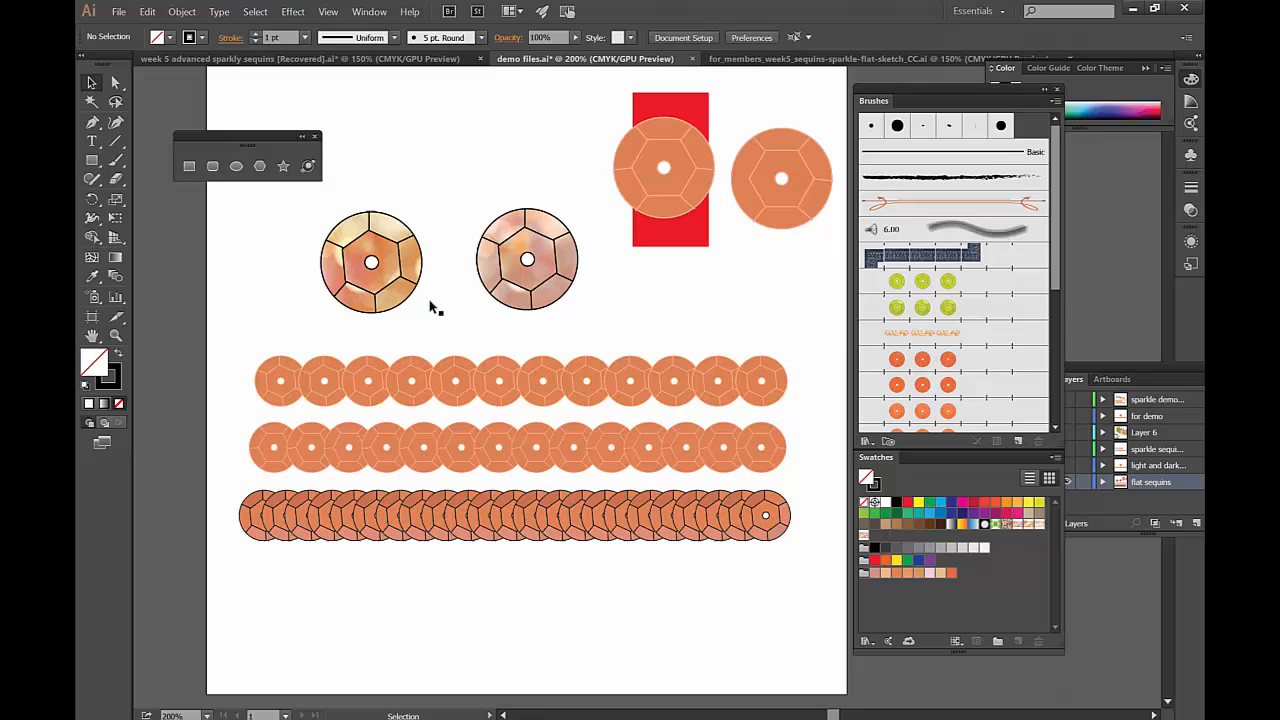
click(371, 262)
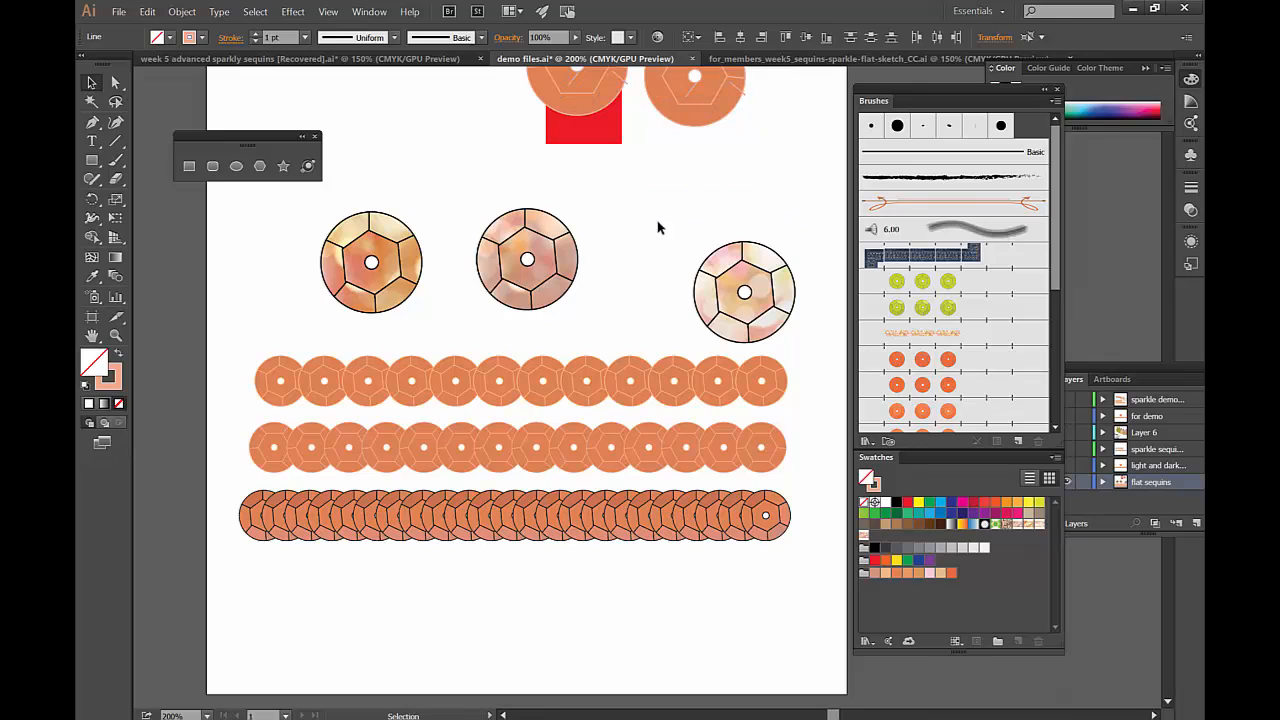
Vary the raster sparkle on the right and middle sequin copies
click(744, 291)
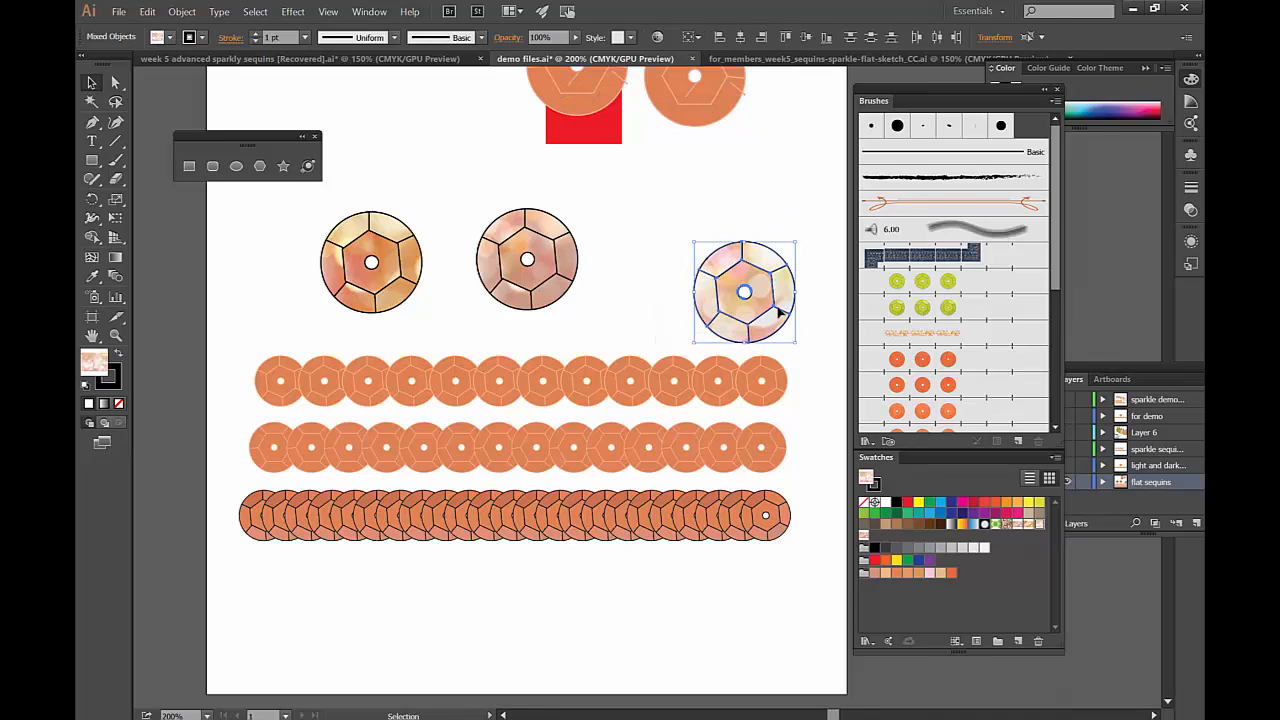
click(745, 291)
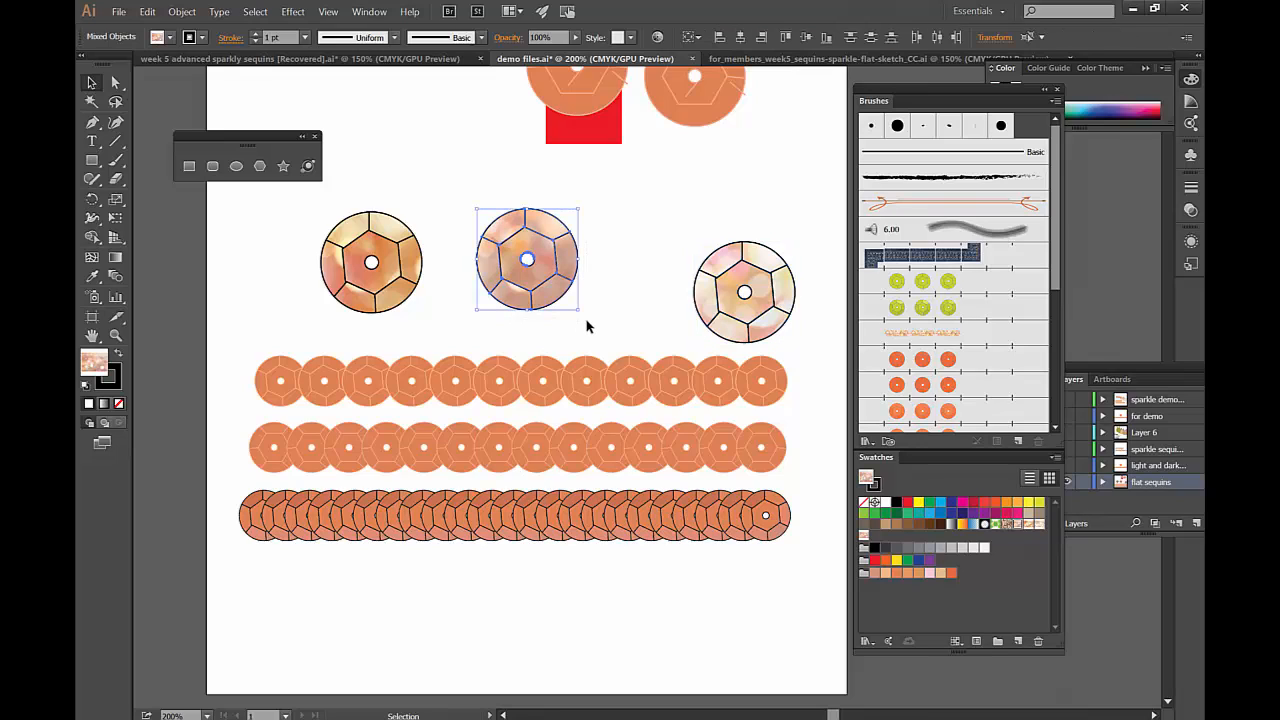
click(371, 262)
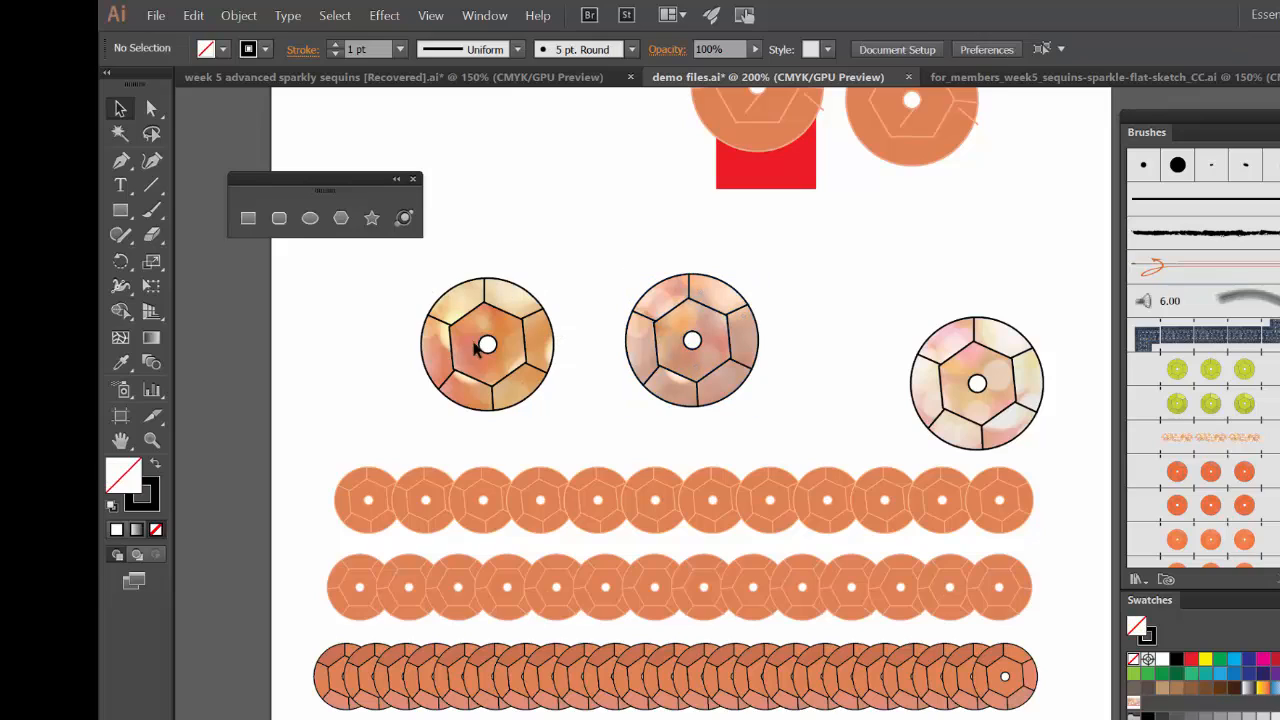
Select all three sequins and give them orange outlines with the Eyedropper
click(485, 344)
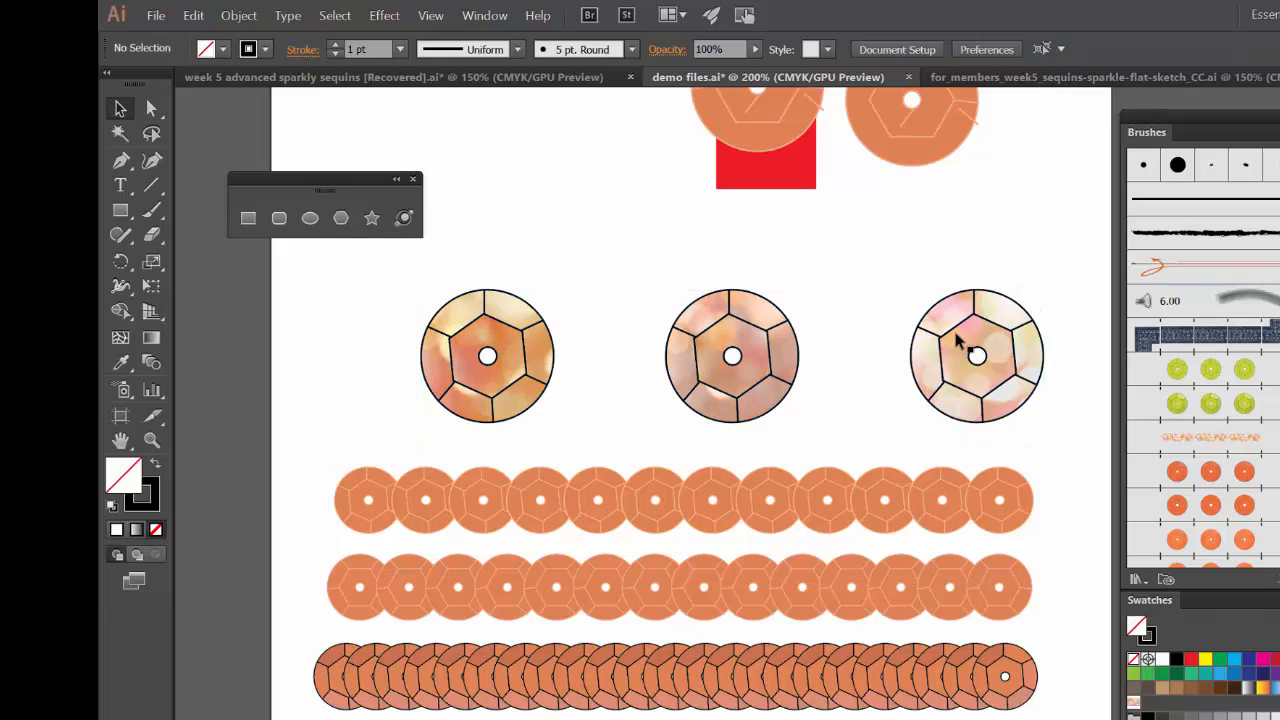
click(977, 355)
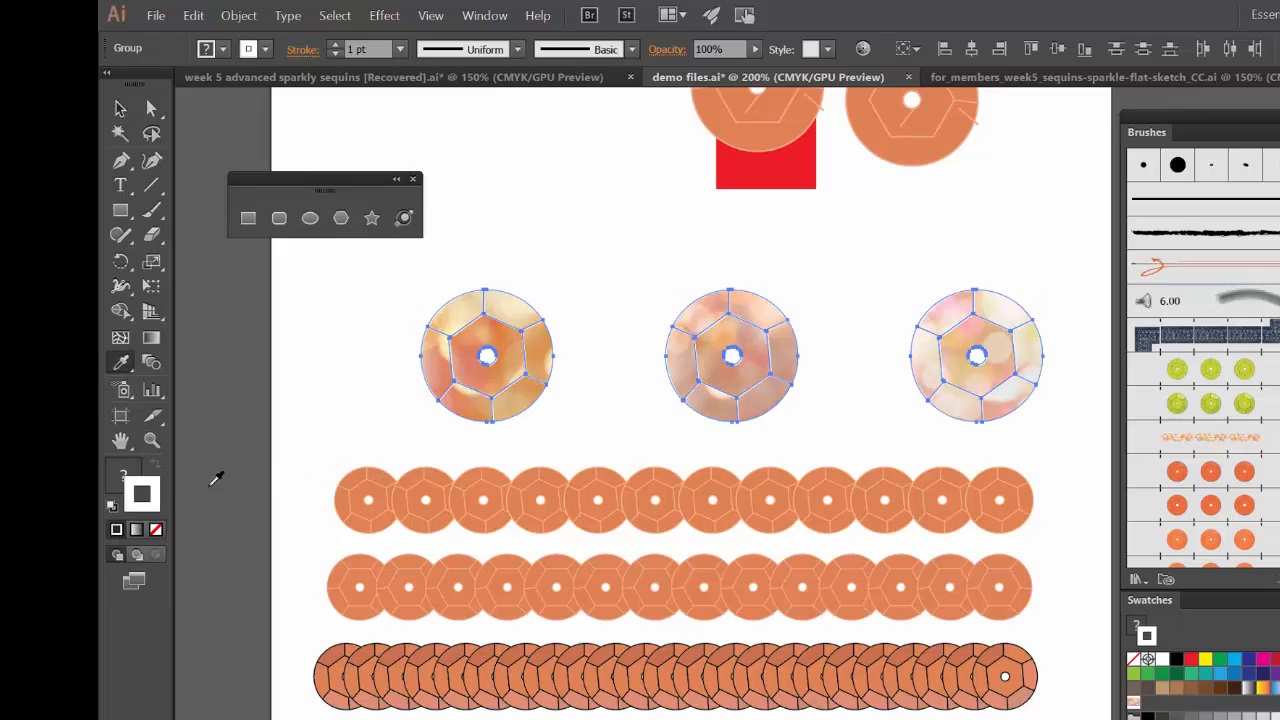
double_click(141, 494)
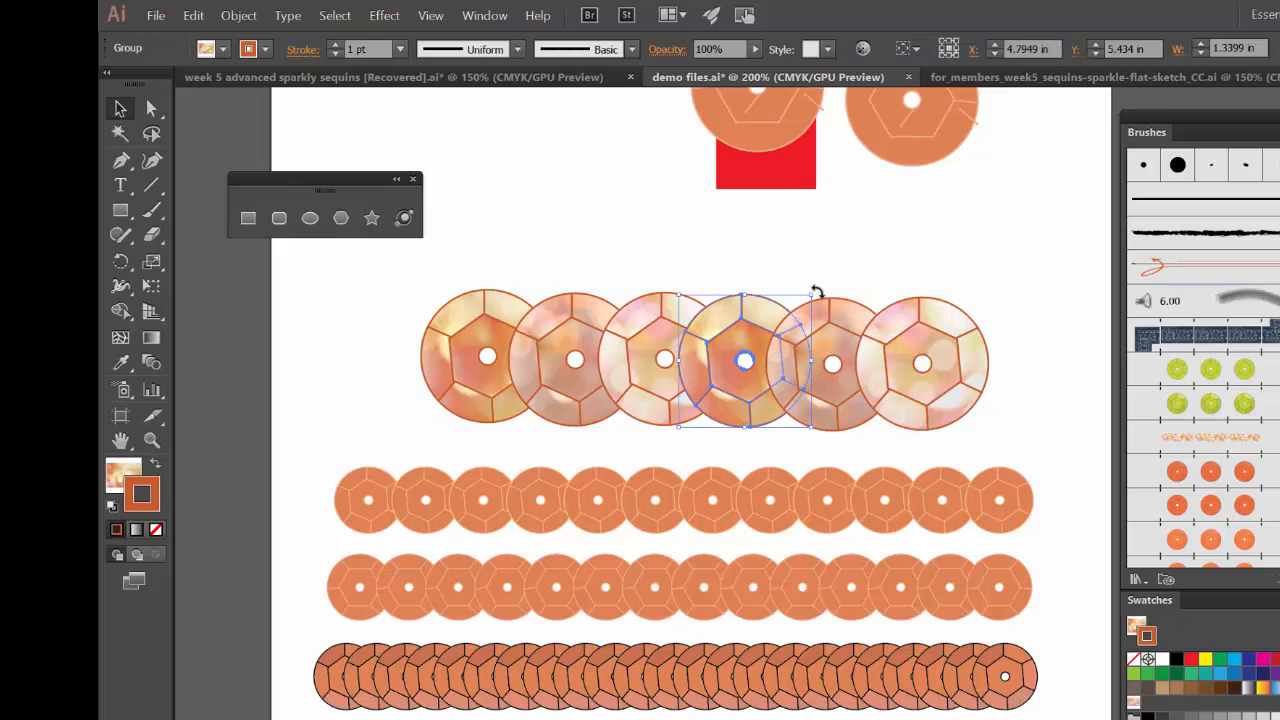
Rotate a sequin via its bounding box, then inspect facet paths with Direct Selection
drag(745, 362, 833, 362)
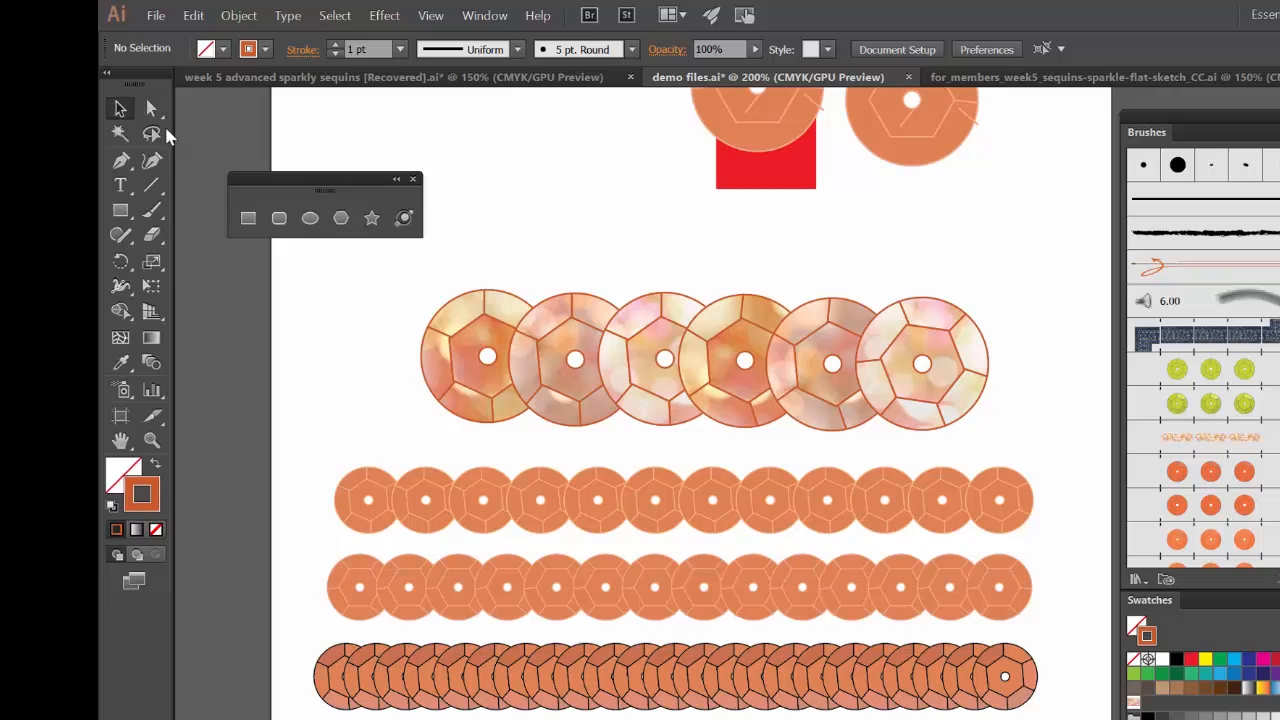
click(745, 360)
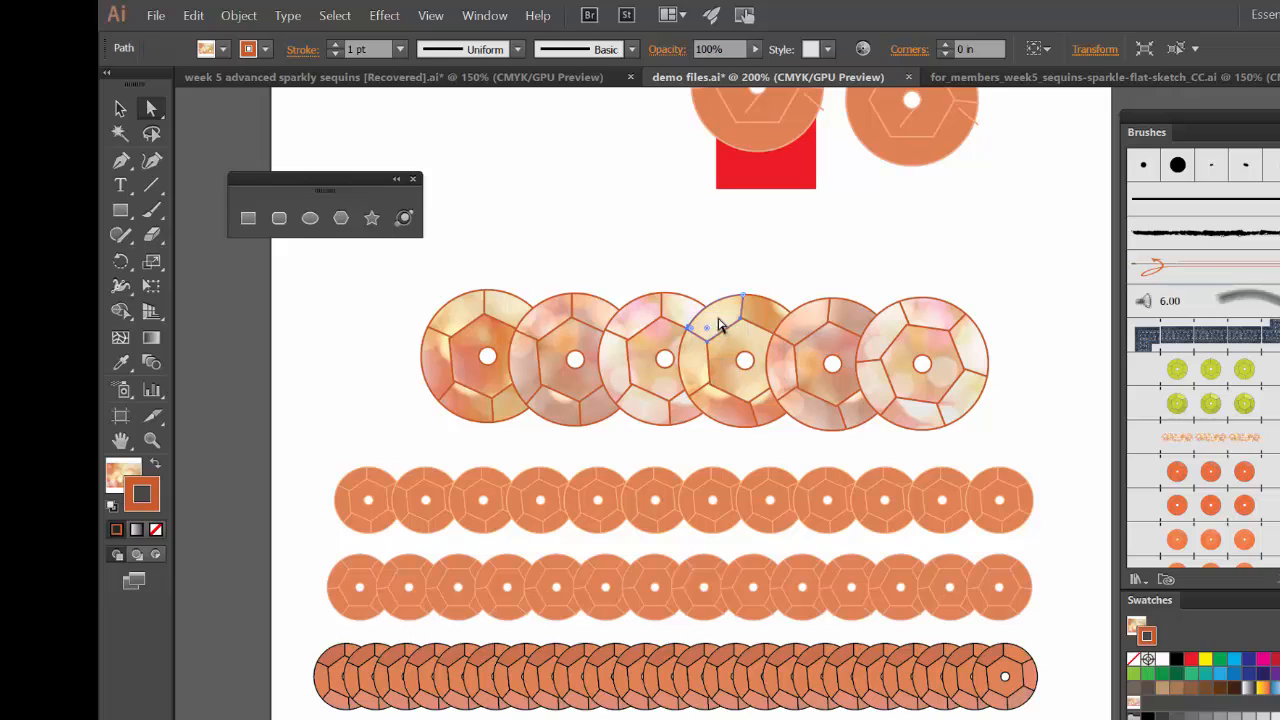
mouse_move(568, 368)
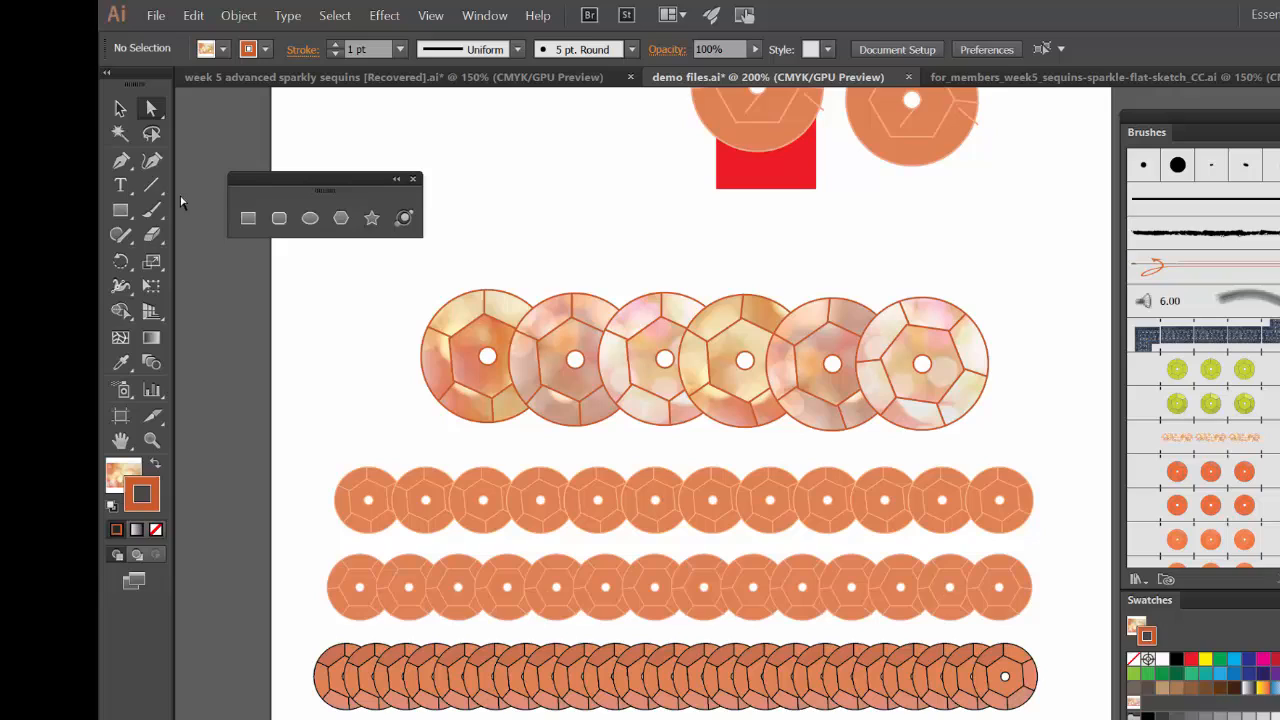
mouse_move(152, 210)
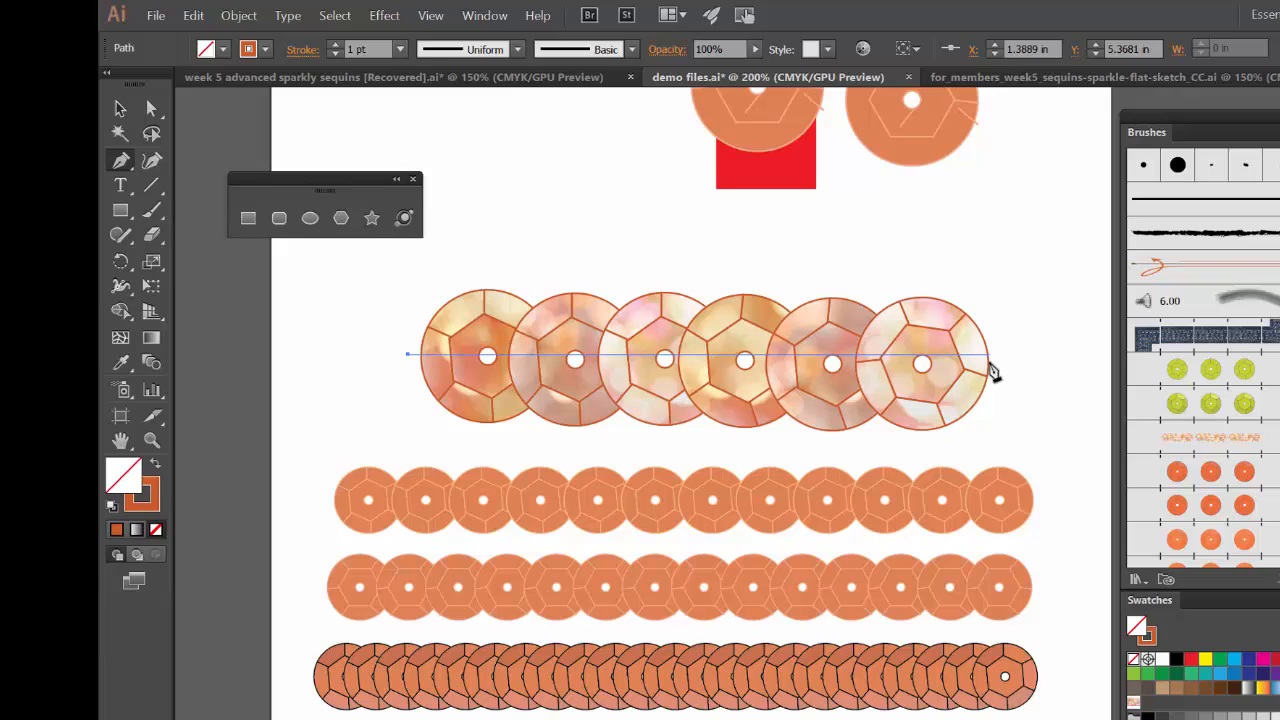
Draw the thread line past the last sequin and add anchor points, dismissing the warning
click(920, 363)
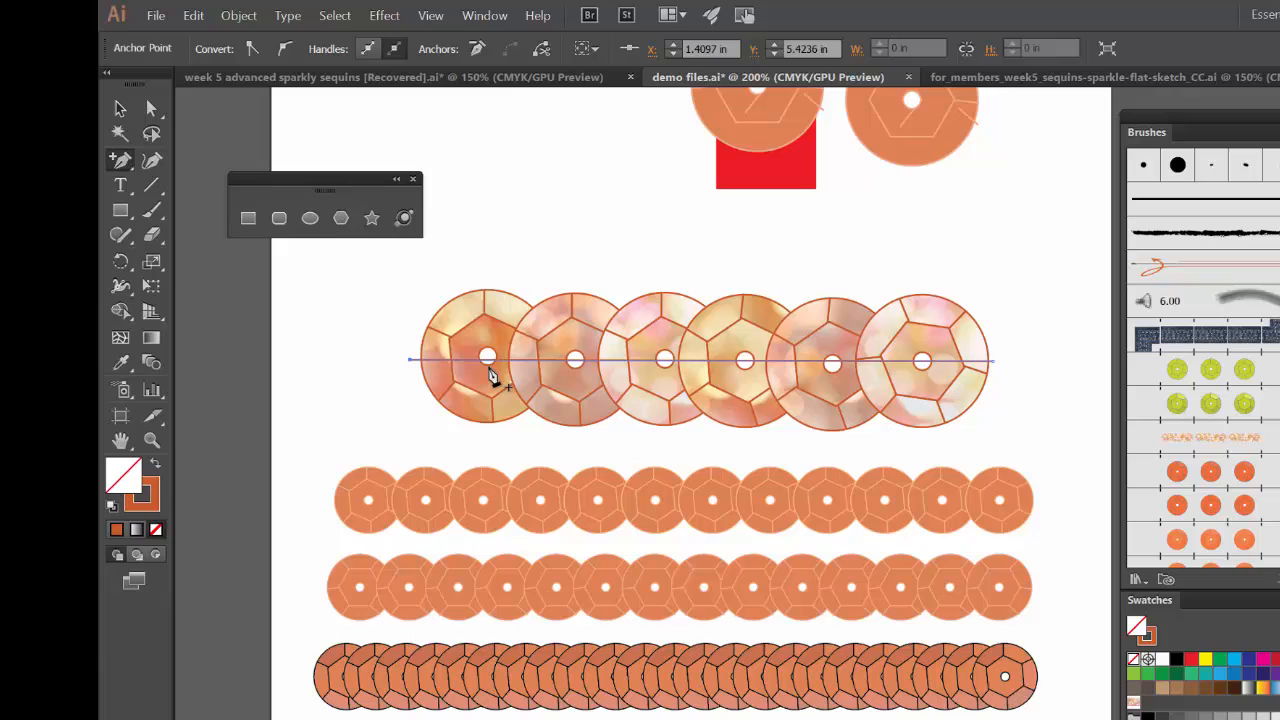
mouse_move(585, 410)
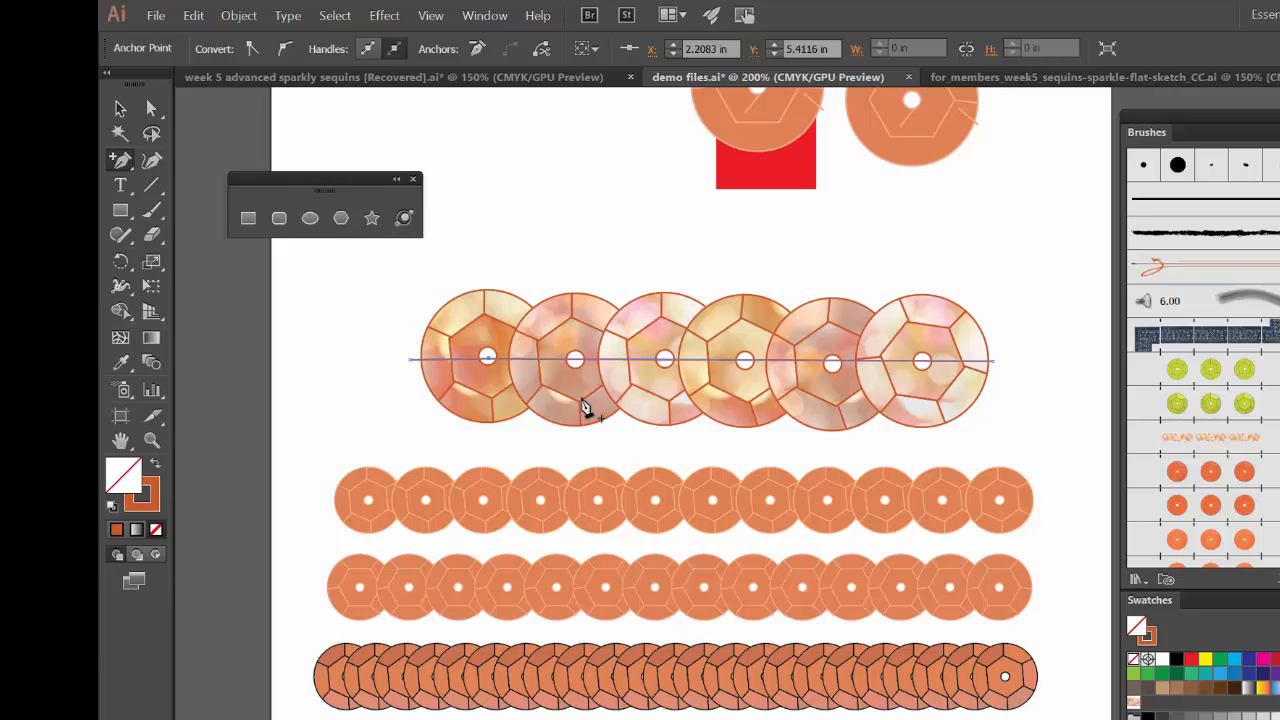
click(585, 408)
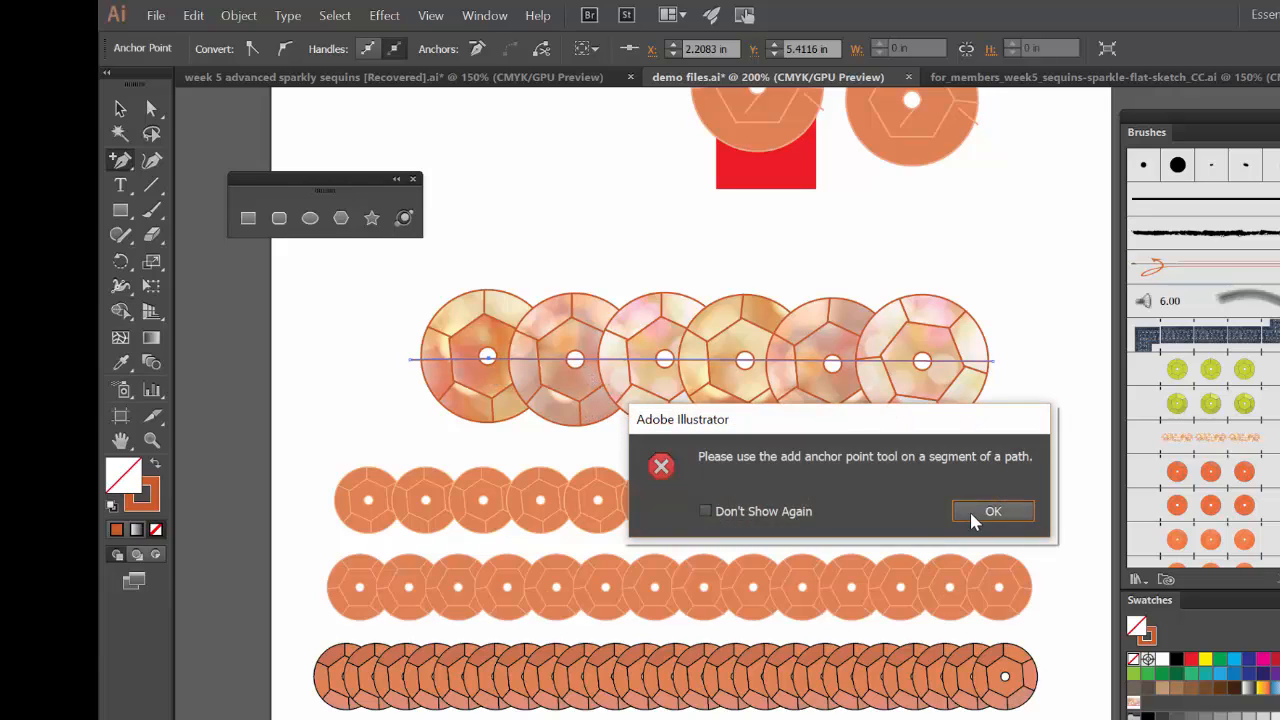
click(993, 511)
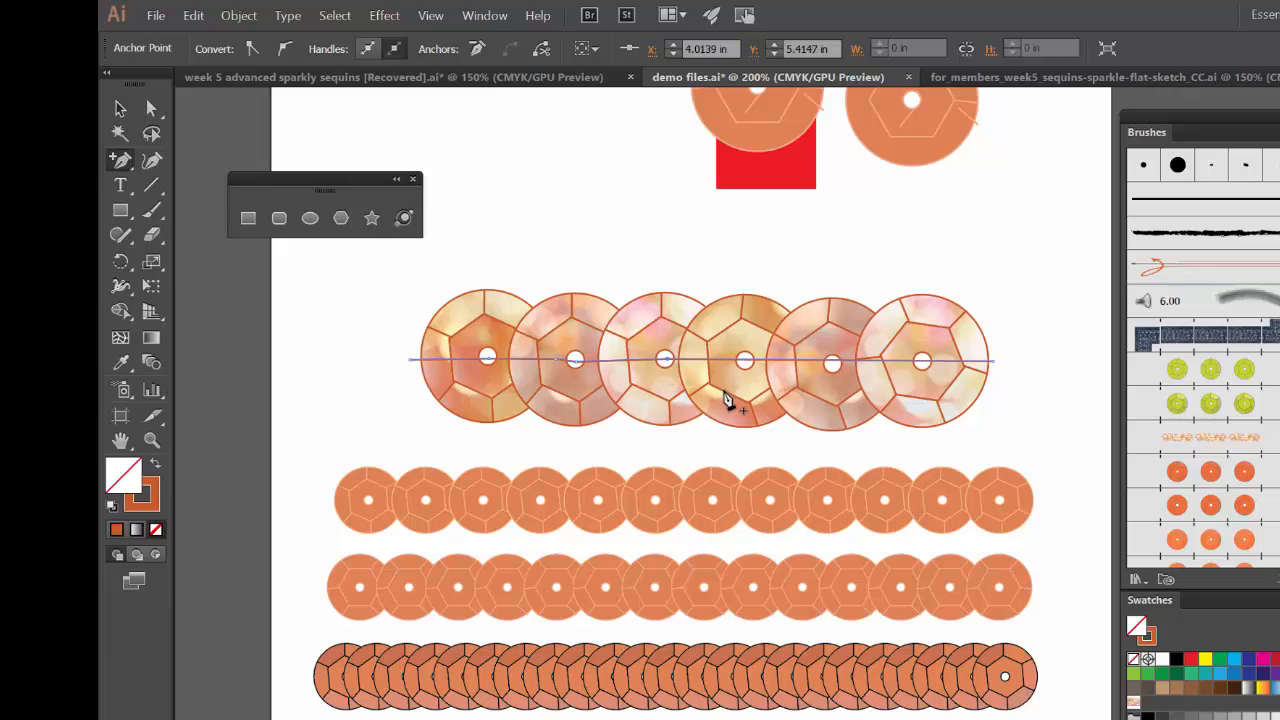
mouse_move(745, 365)
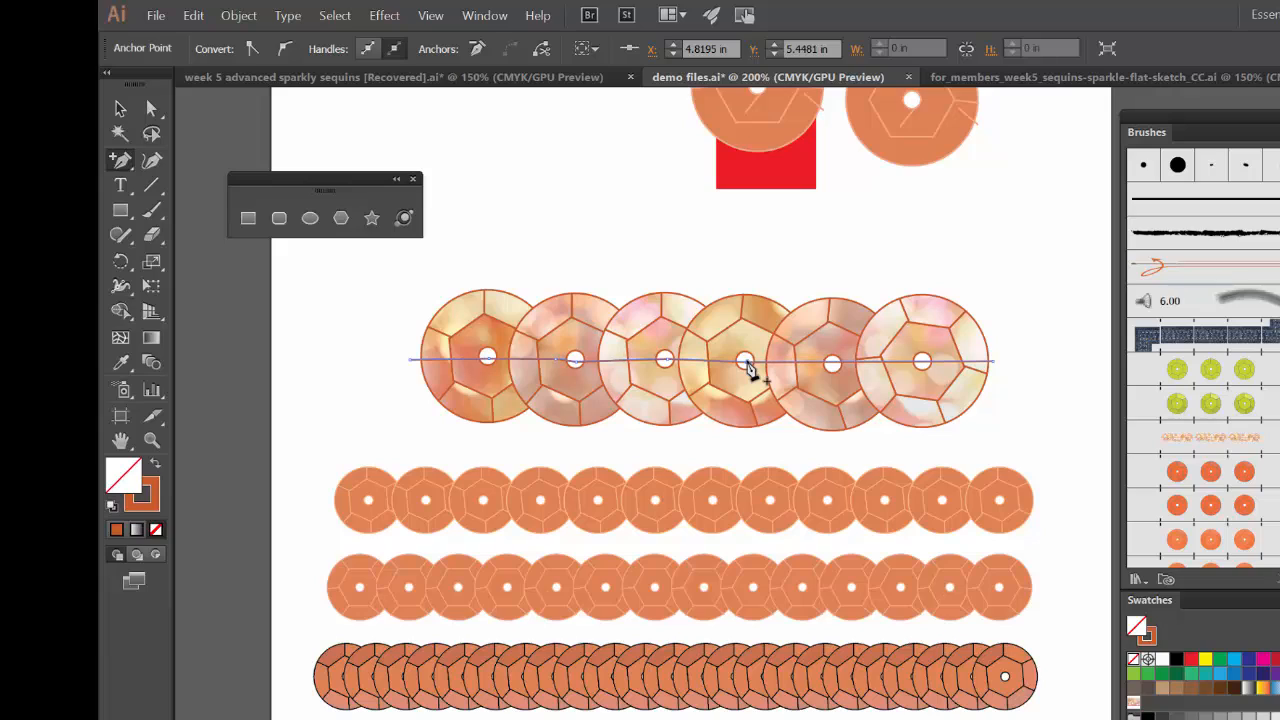
mouse_move(833, 368)
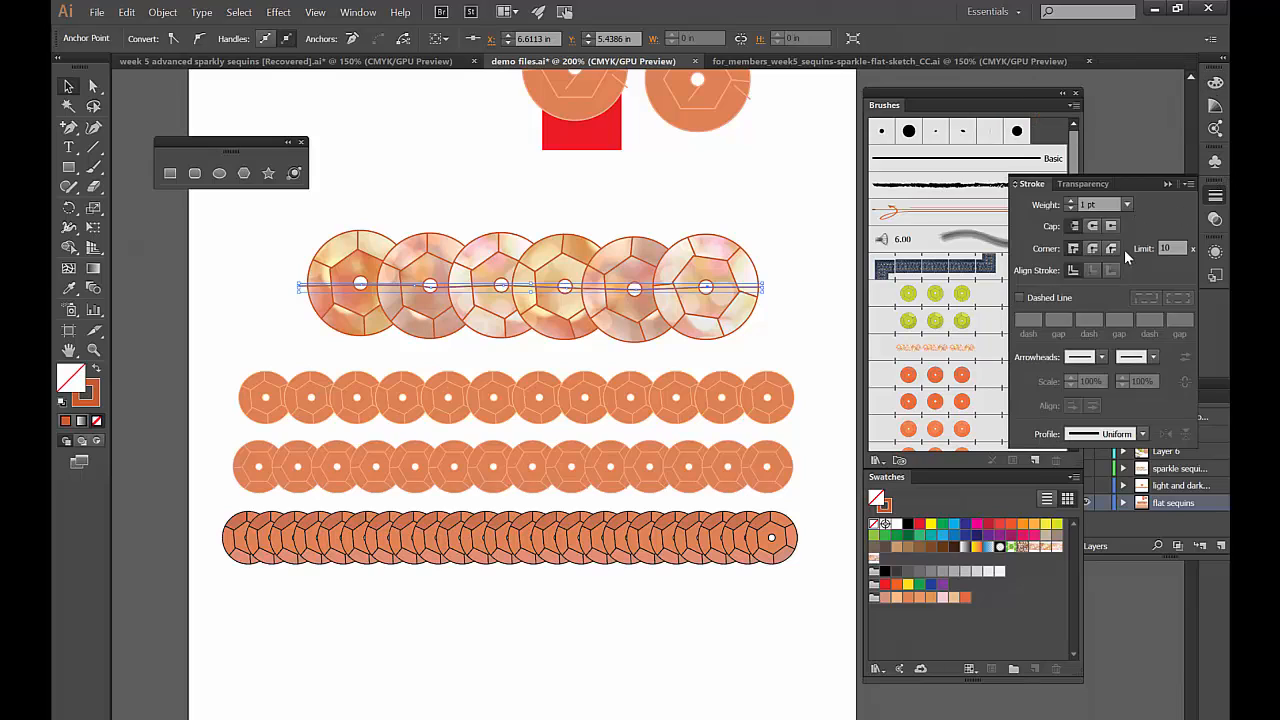
Give the thread line a 2 pt rounded stroke; the sequin-row pattern brush is refused
click(1128, 201)
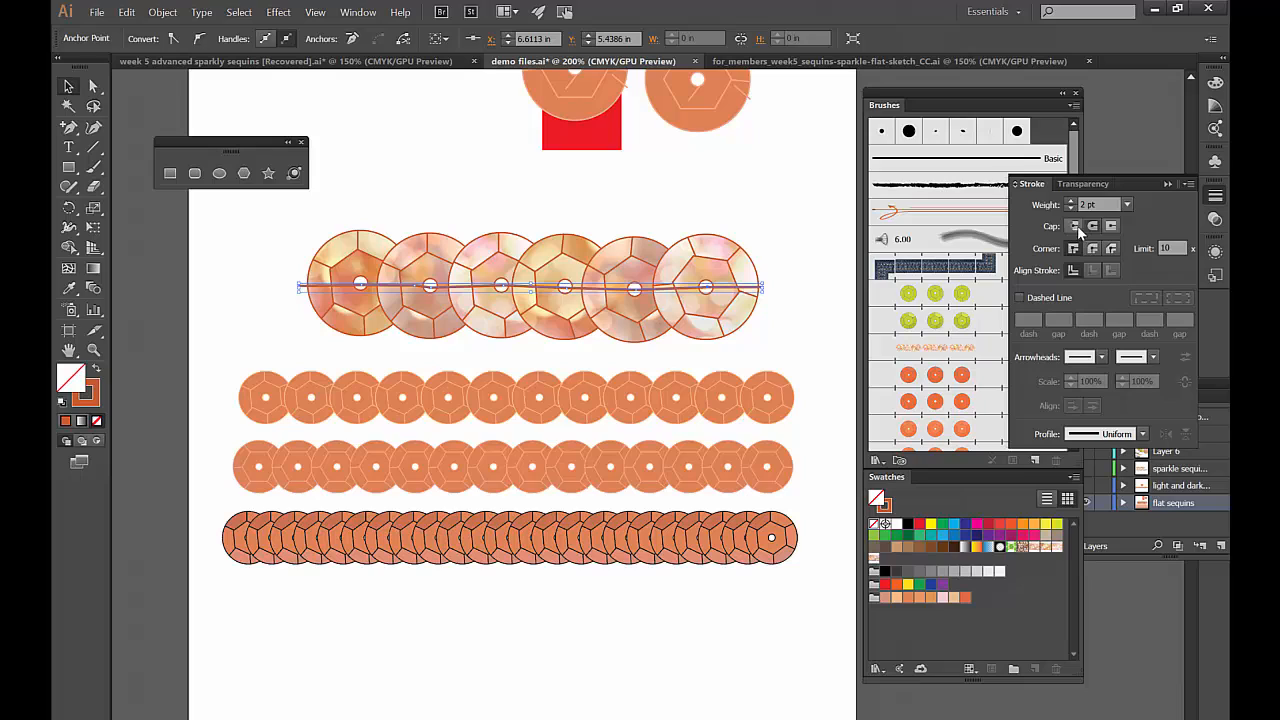
click(530, 287)
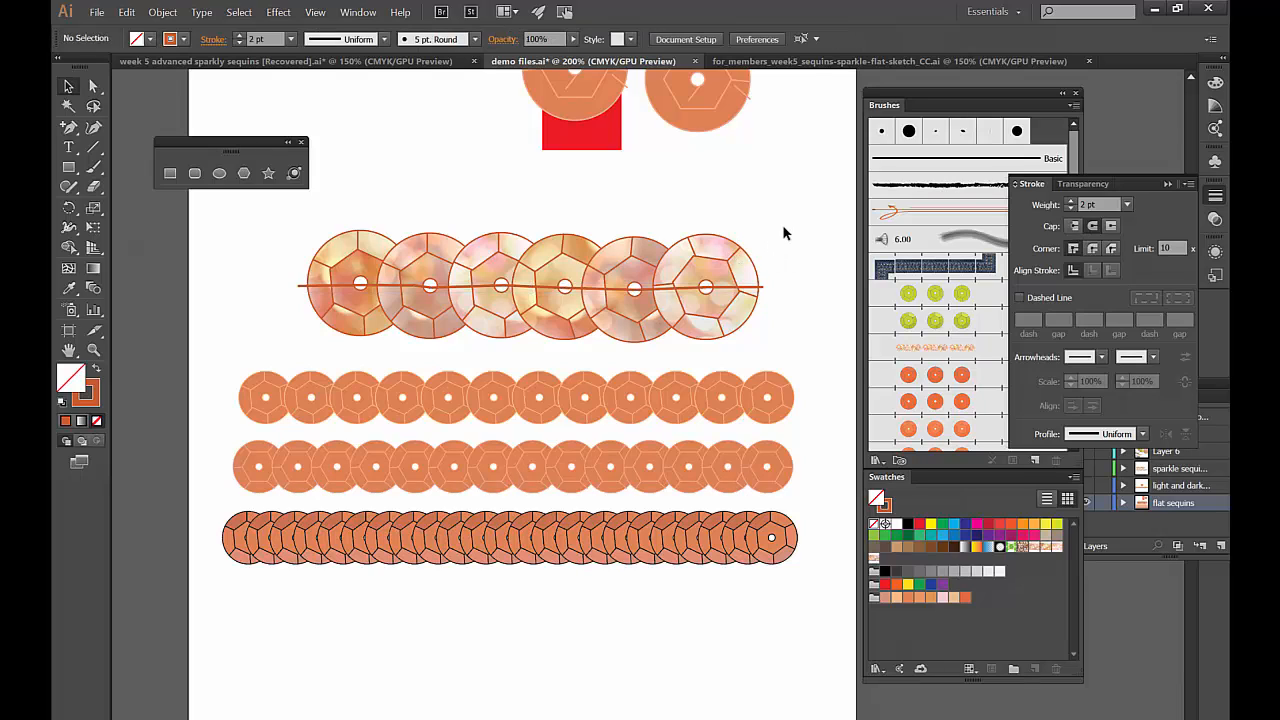
mouse_move(428, 245)
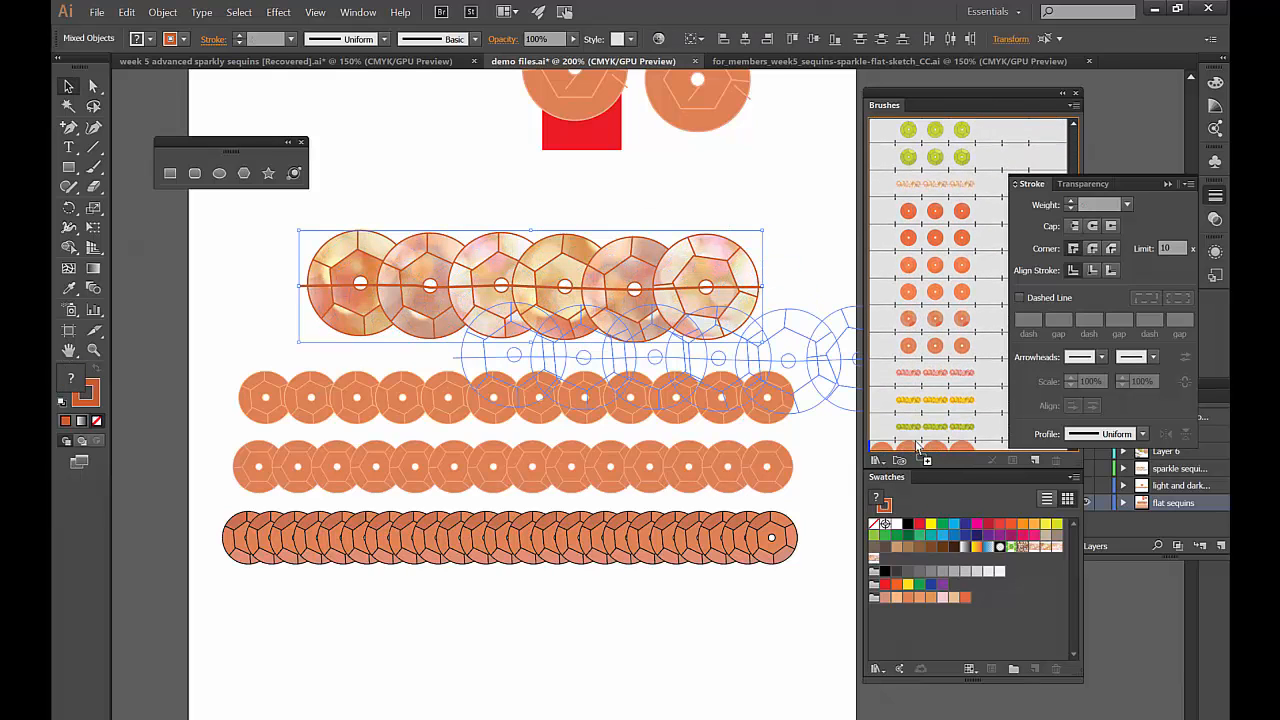
click(926, 460)
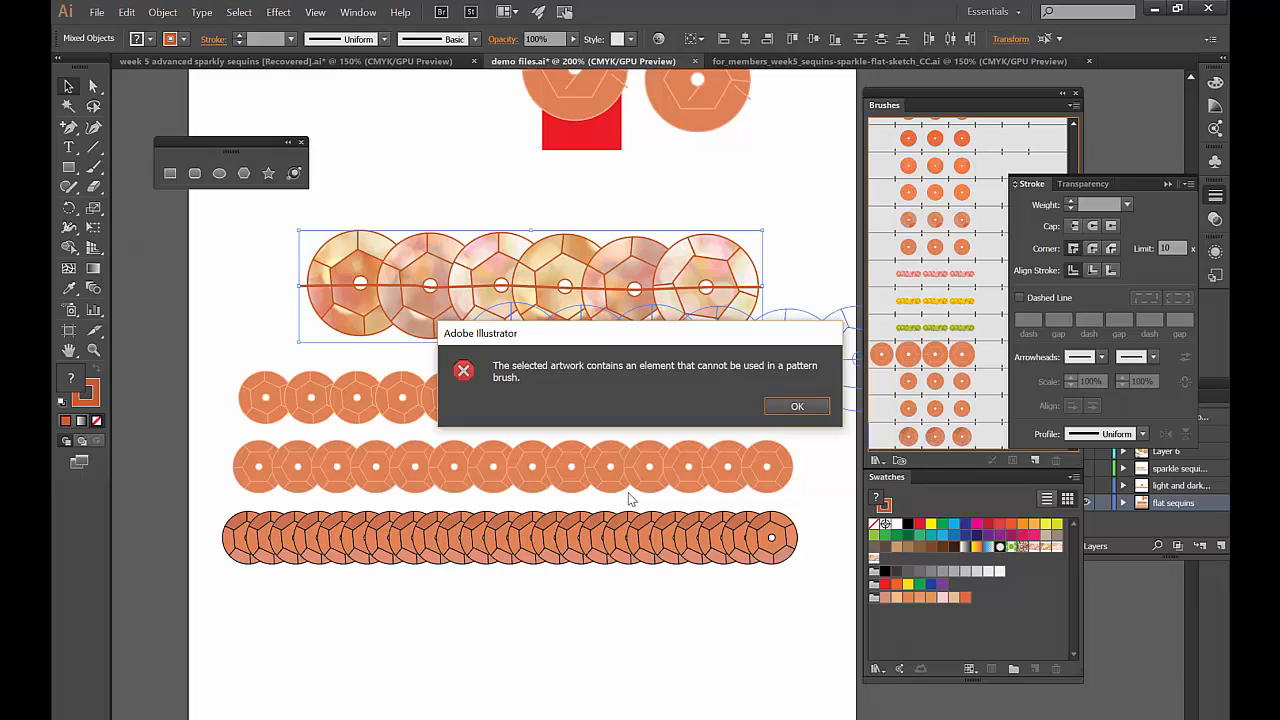
mouse_move(637, 497)
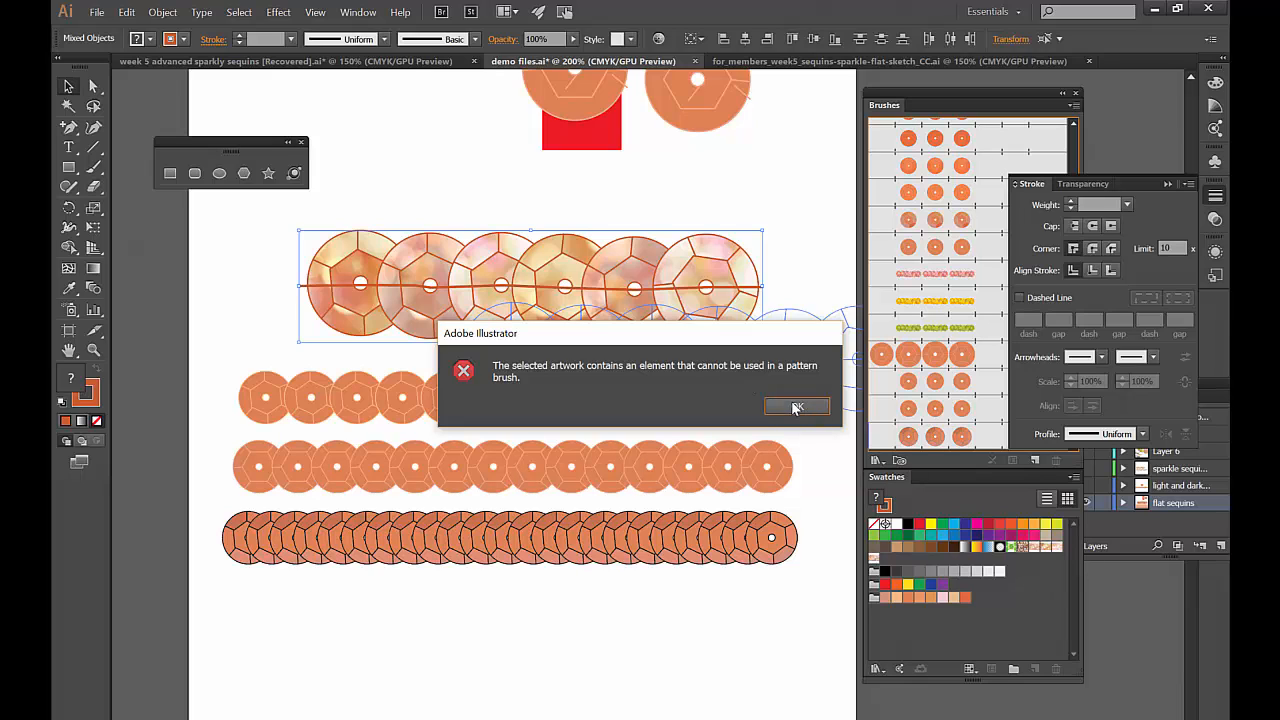
click(796, 407)
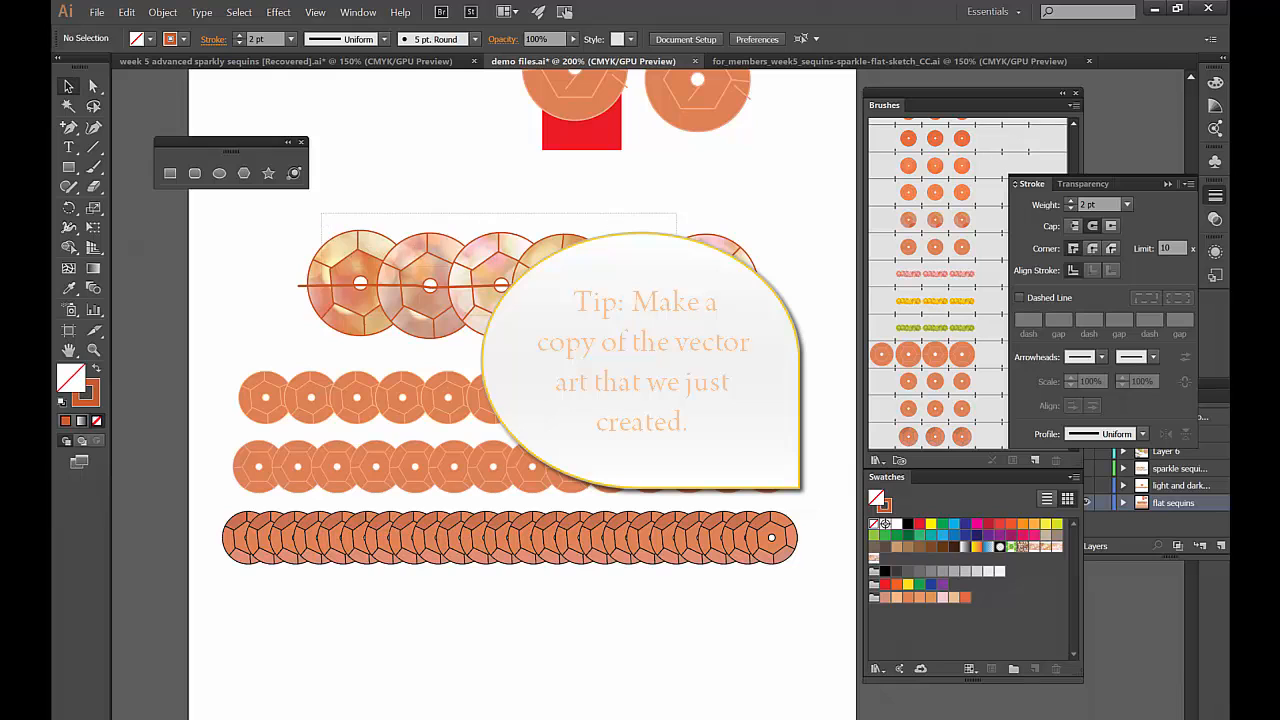
click(162, 12)
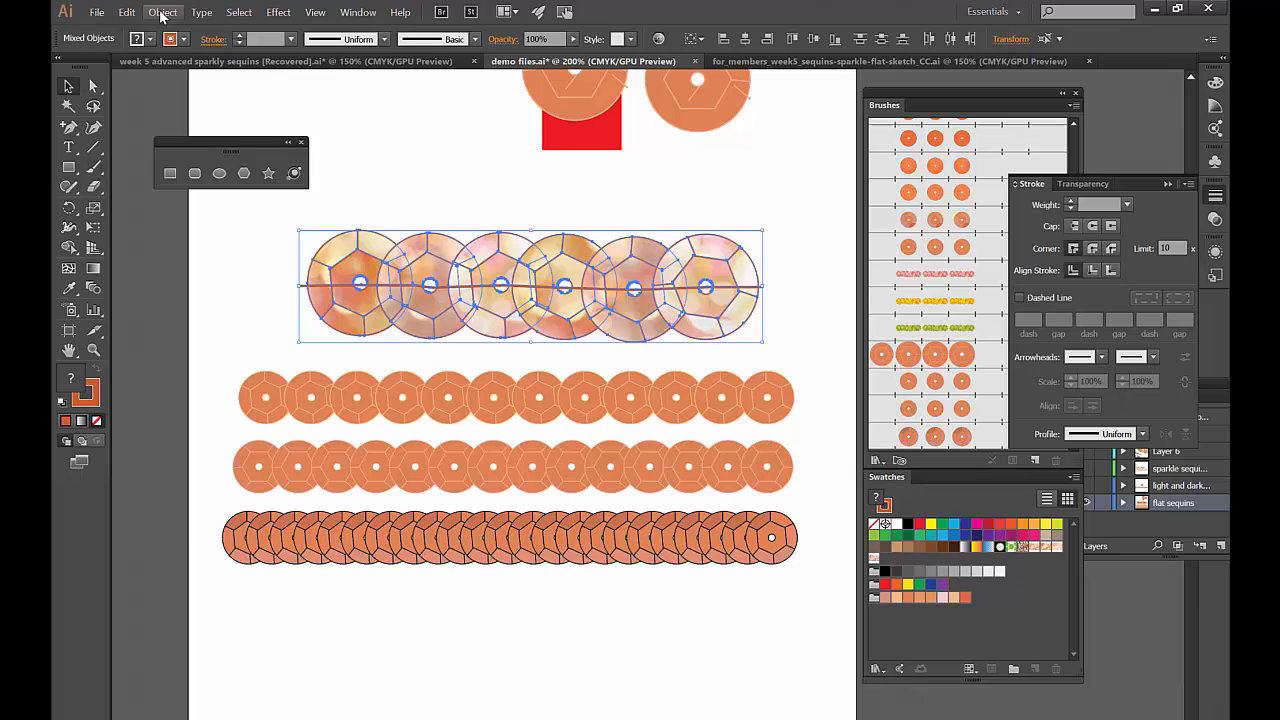
Rasterize the sequin row at Medium 150 ppi with transparent background, then start a Pattern Brush
click(162, 12)
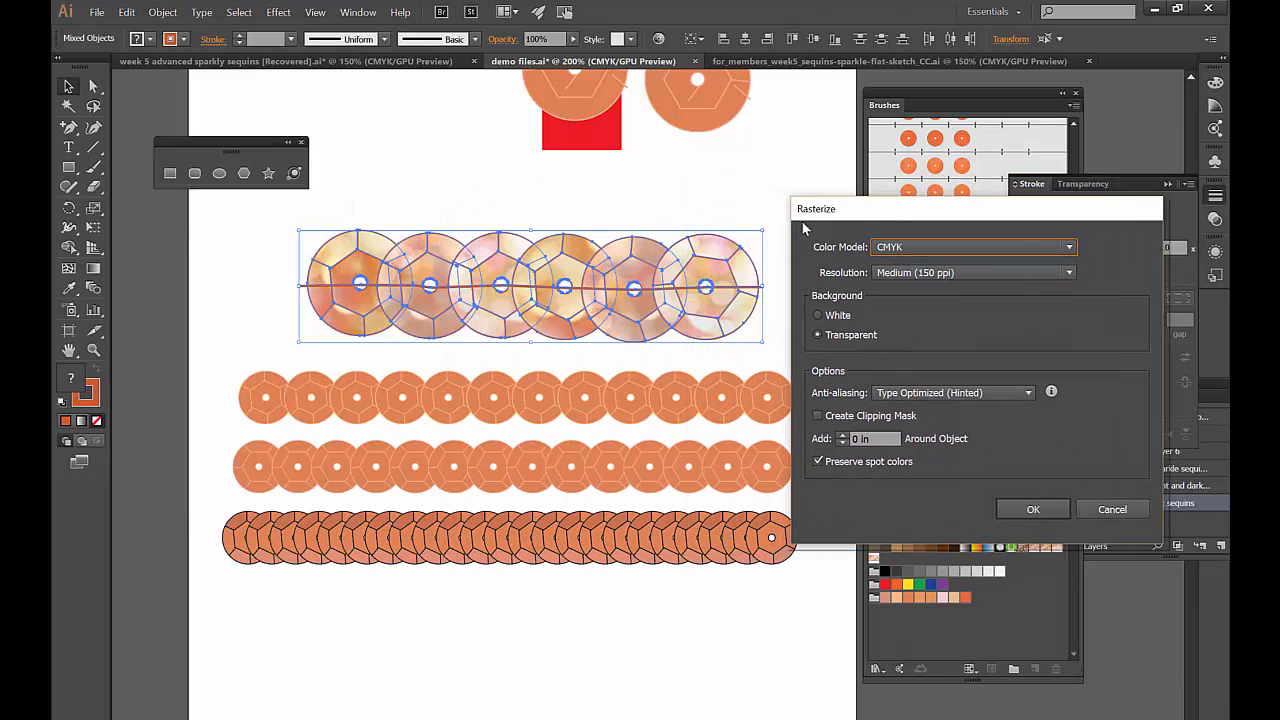
mouse_move(862, 313)
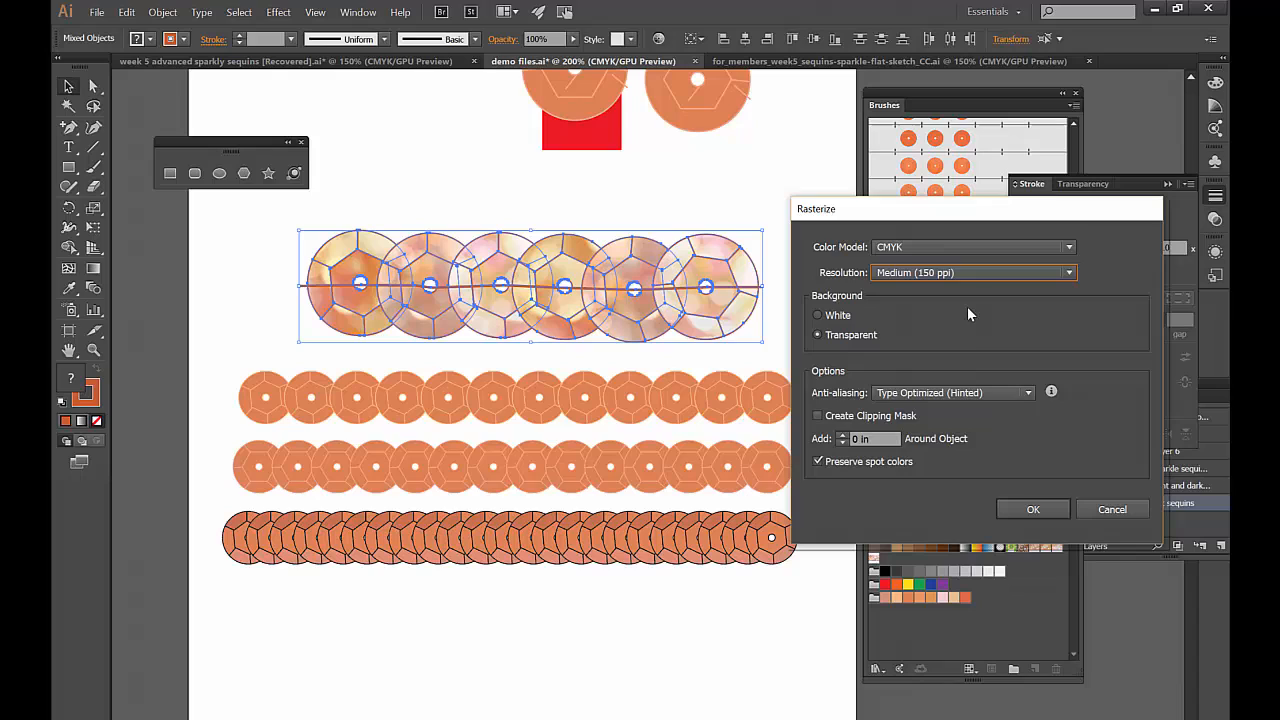
mouse_move(970, 303)
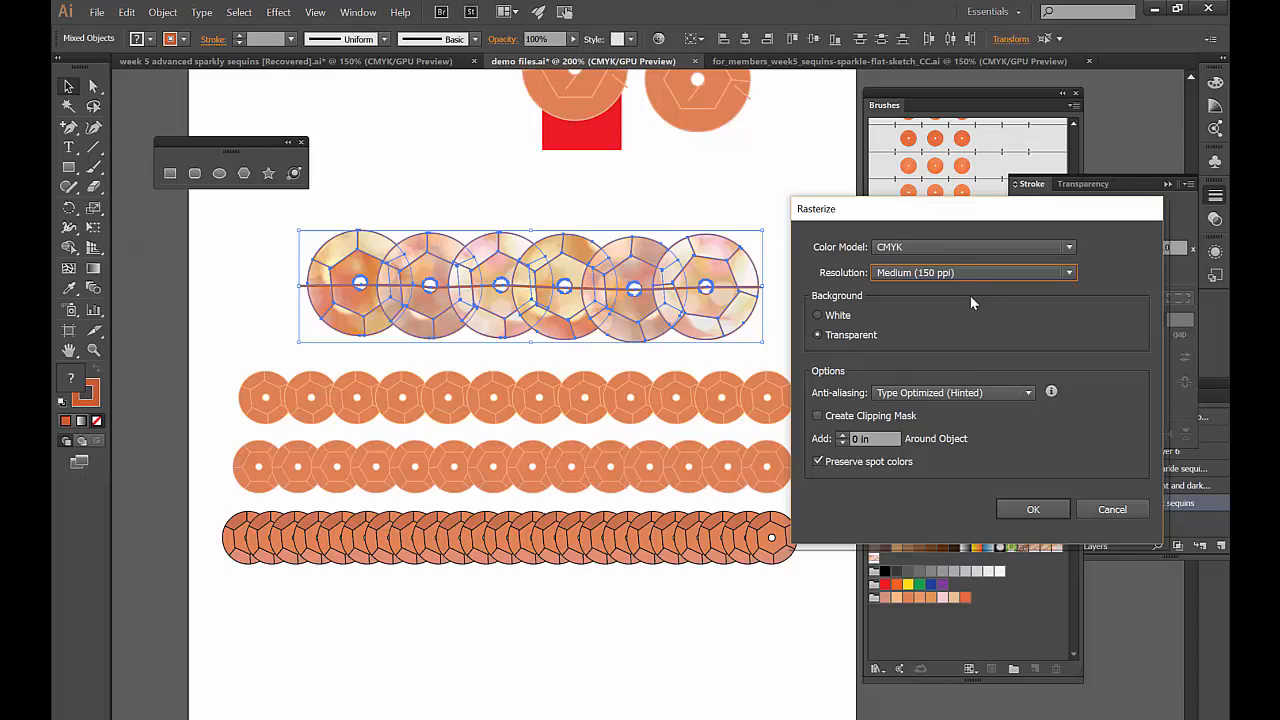
click(1068, 272)
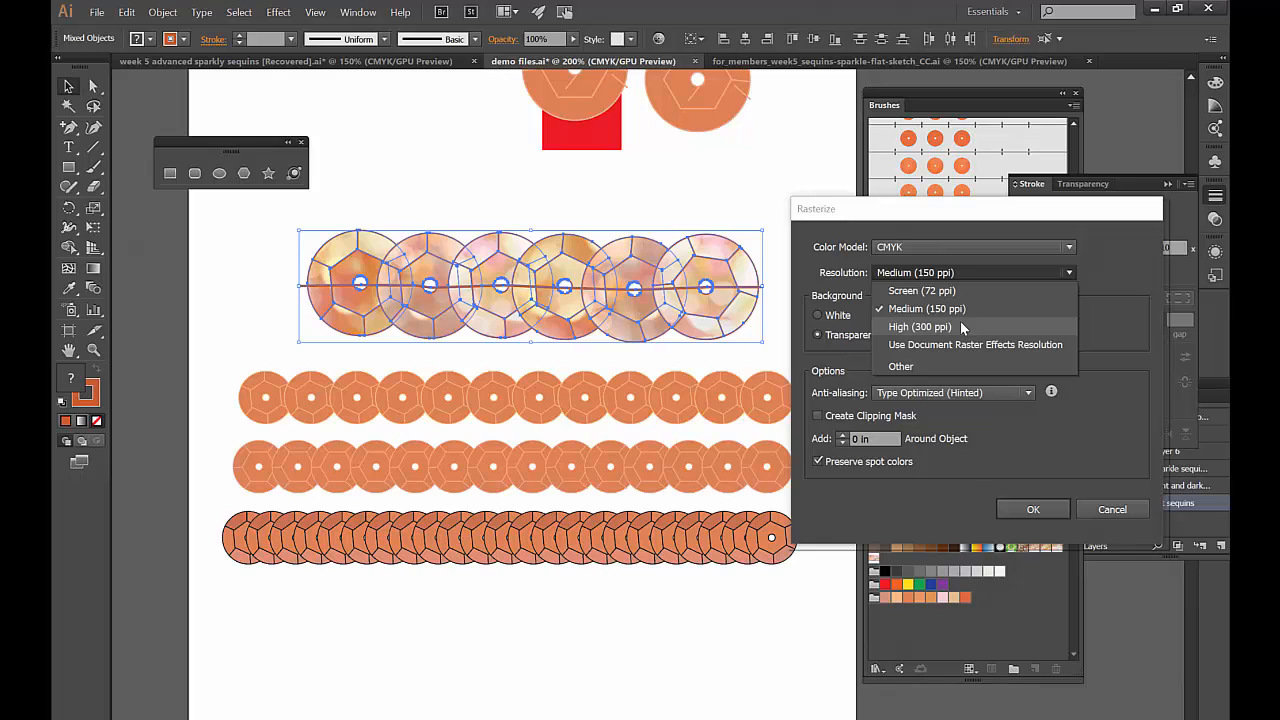
click(926, 308)
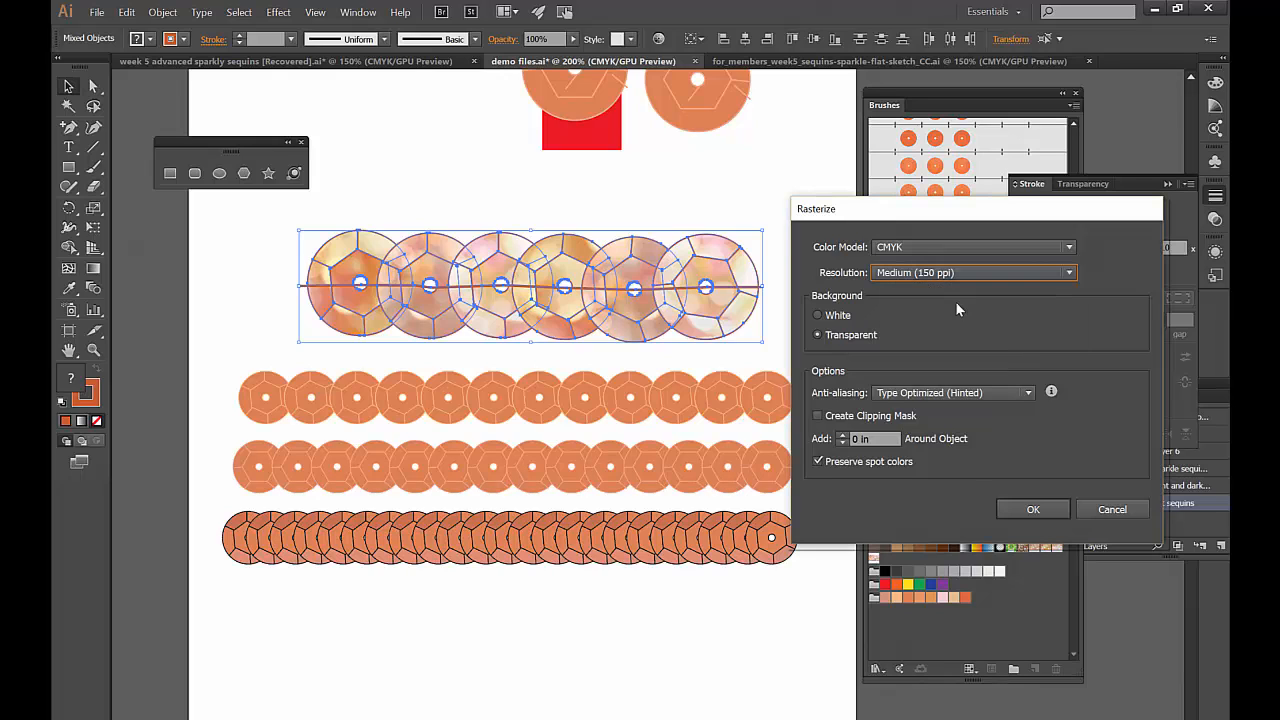
click(1032, 509)
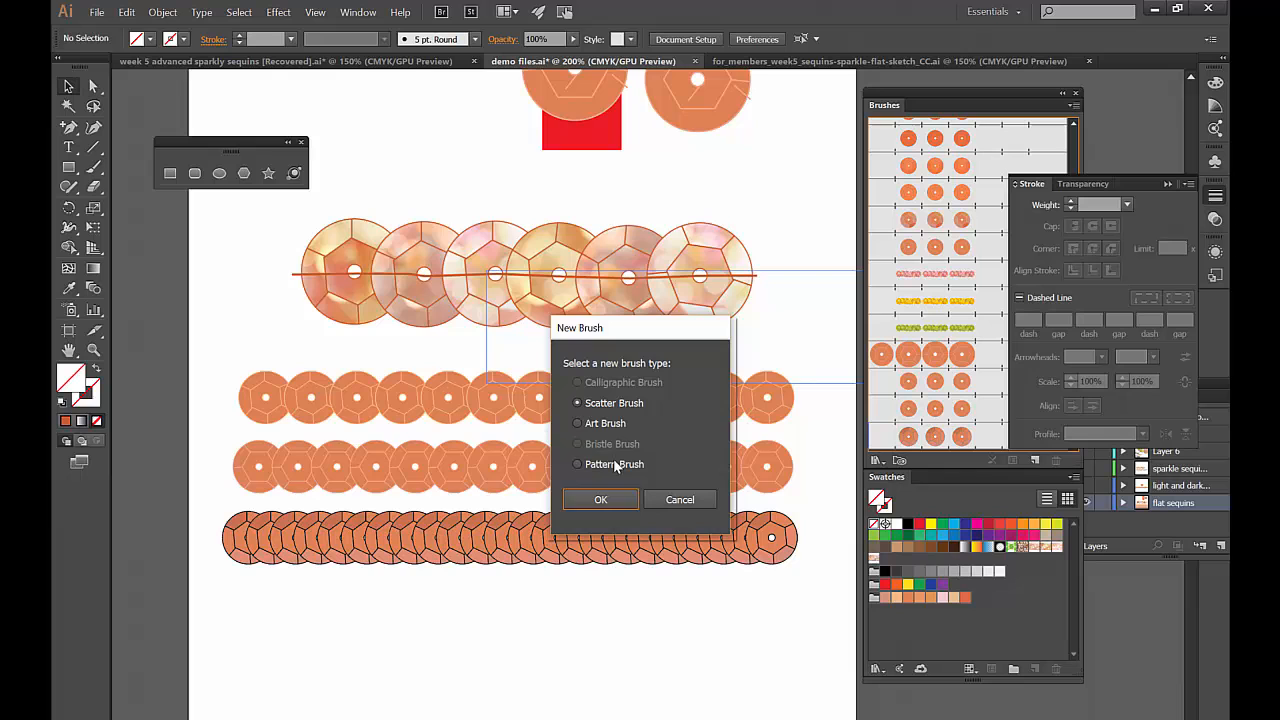
click(600, 499)
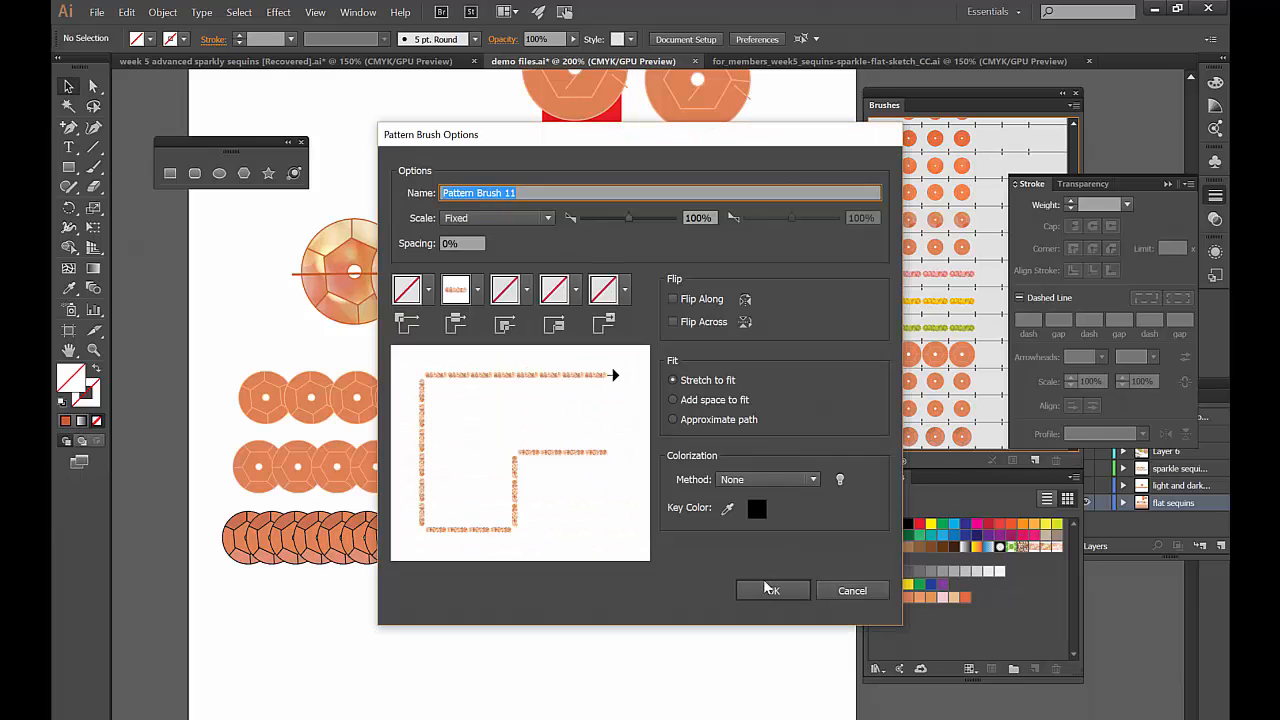
Accept the sparkly sequin pattern brush settings to add it to the library
click(772, 590)
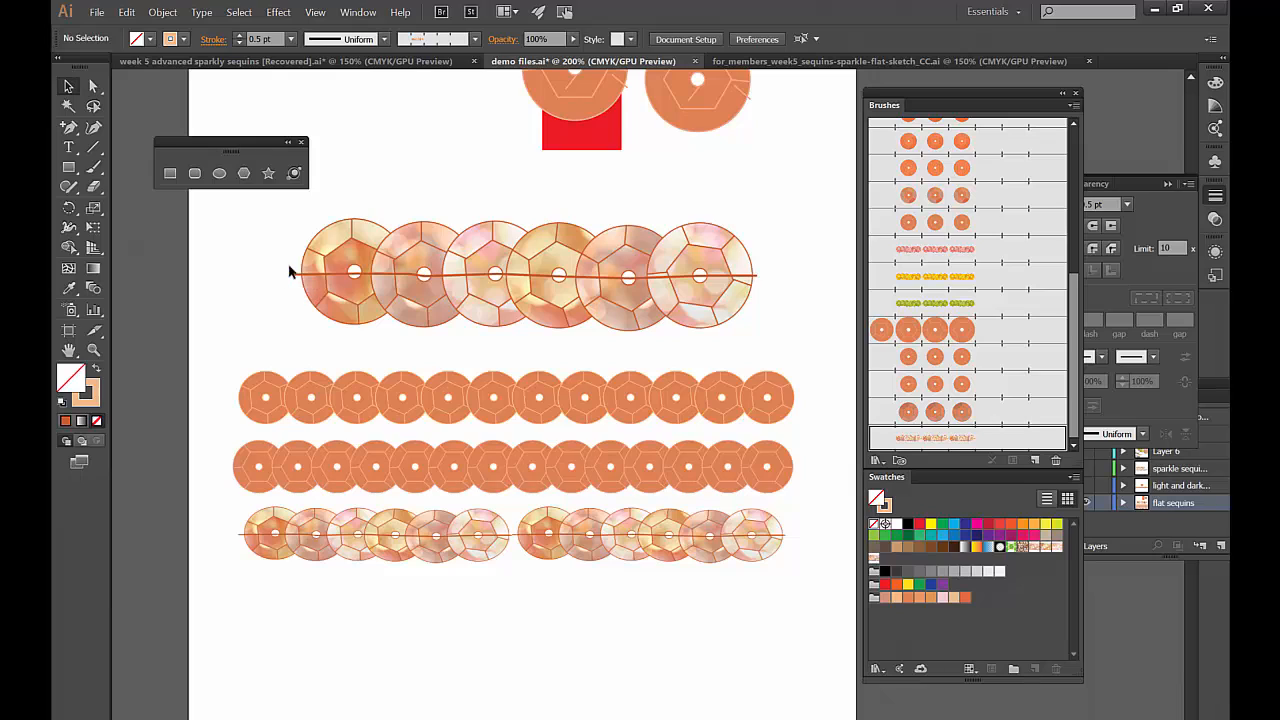
mouse_move(758, 295)
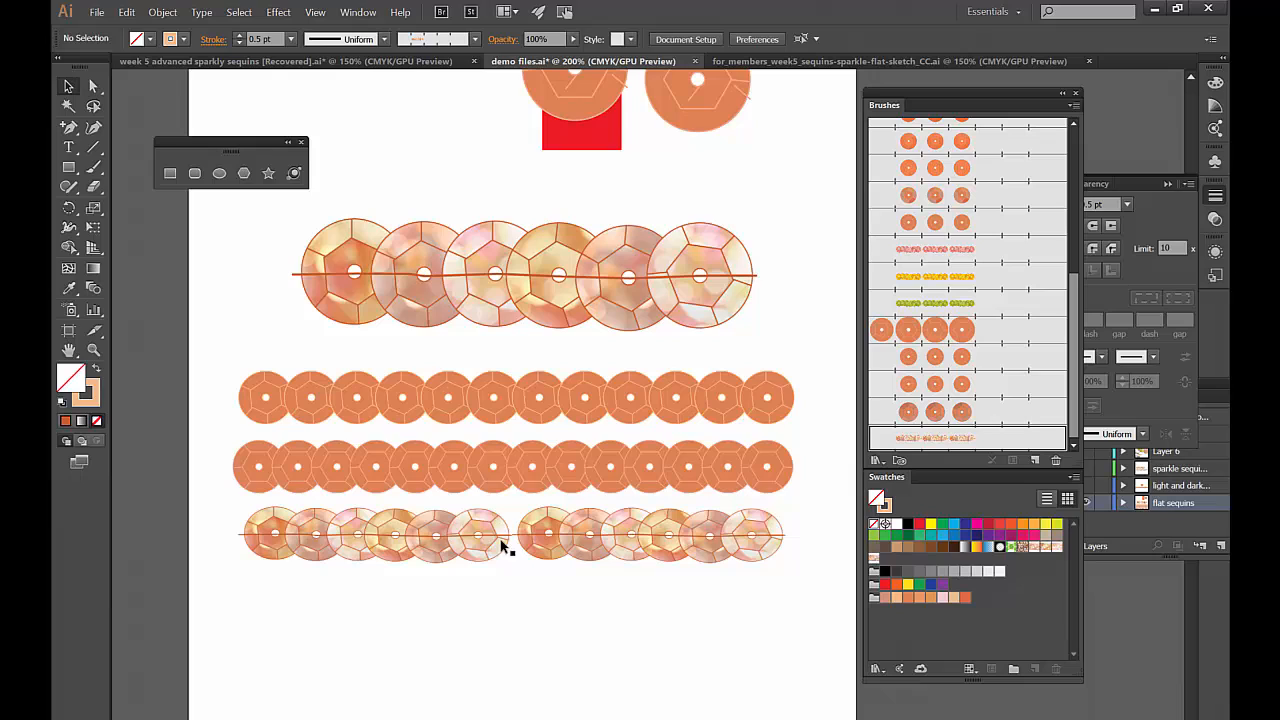
mouse_move(817, 317)
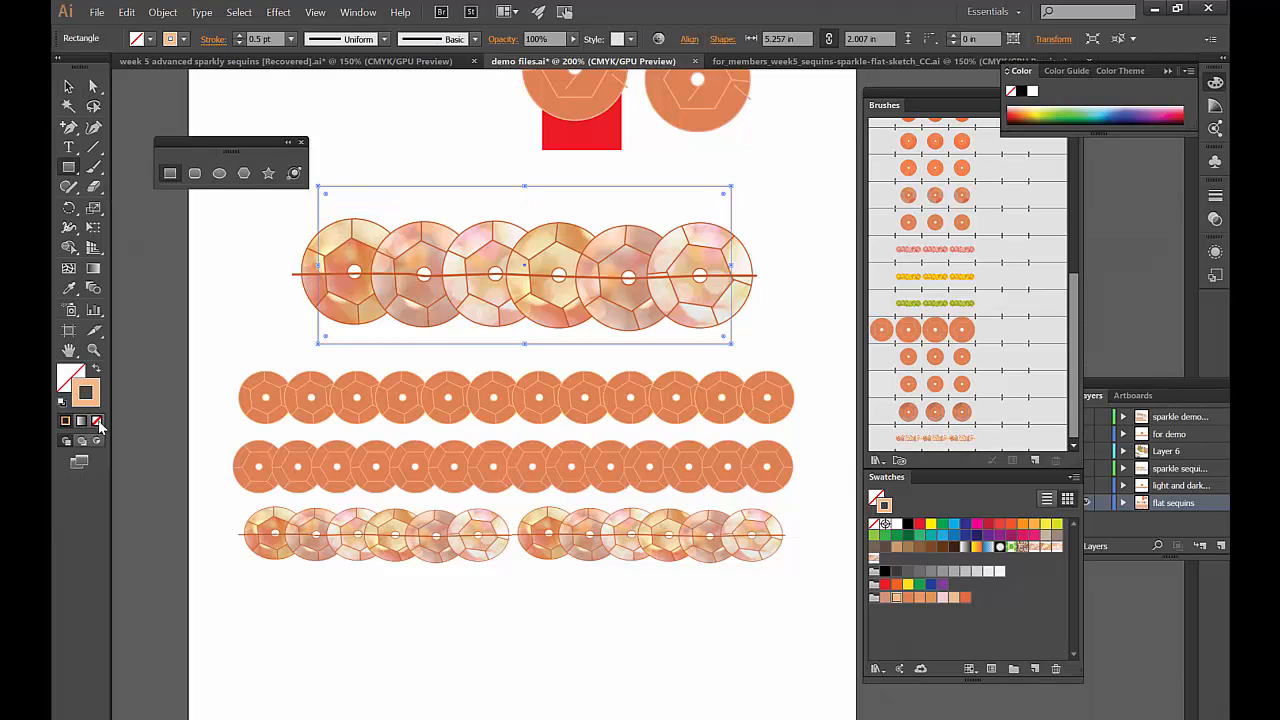
Make the unfilled rectangle a back tile and save it with the sequins as a pattern brush
click(162, 12)
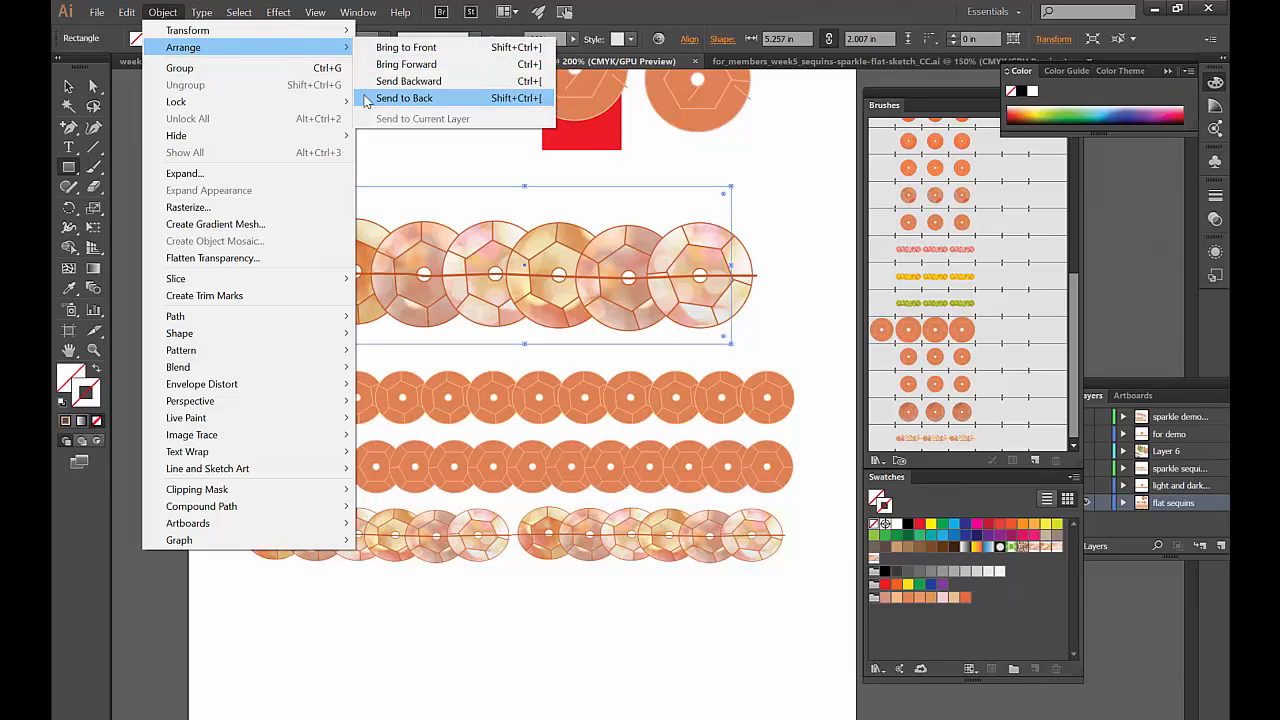
click(405, 98)
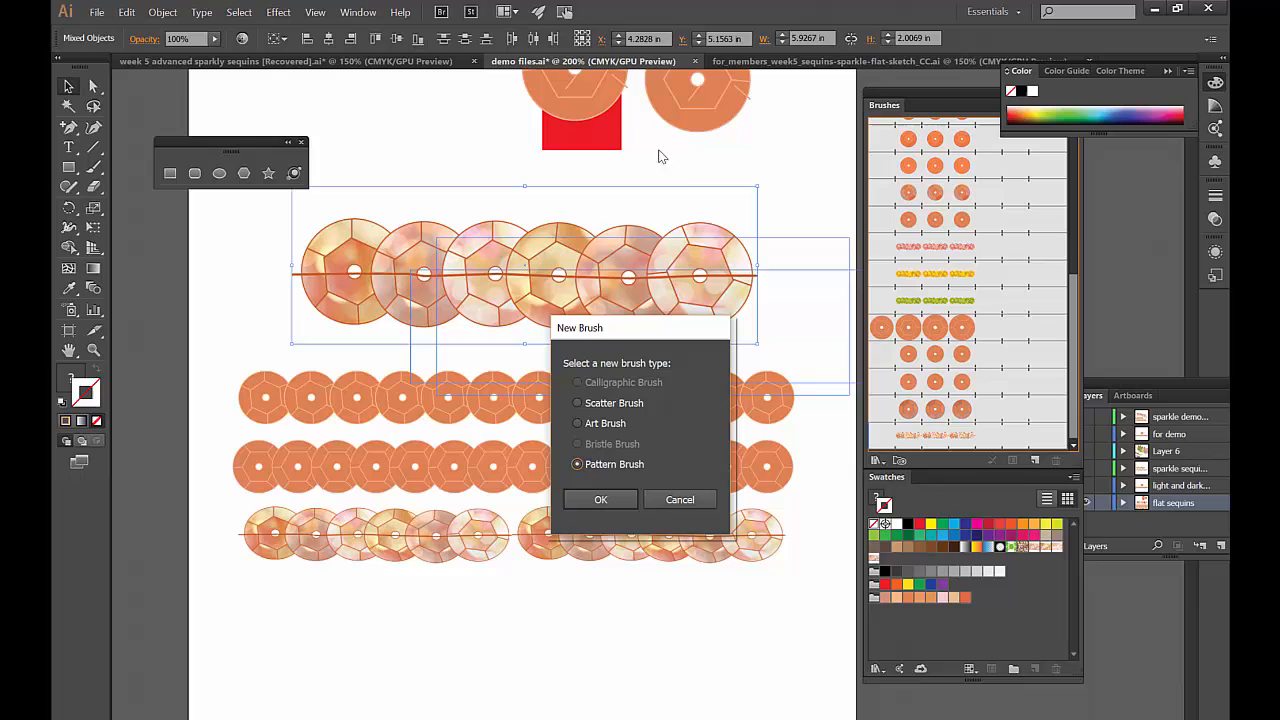
click(600, 499)
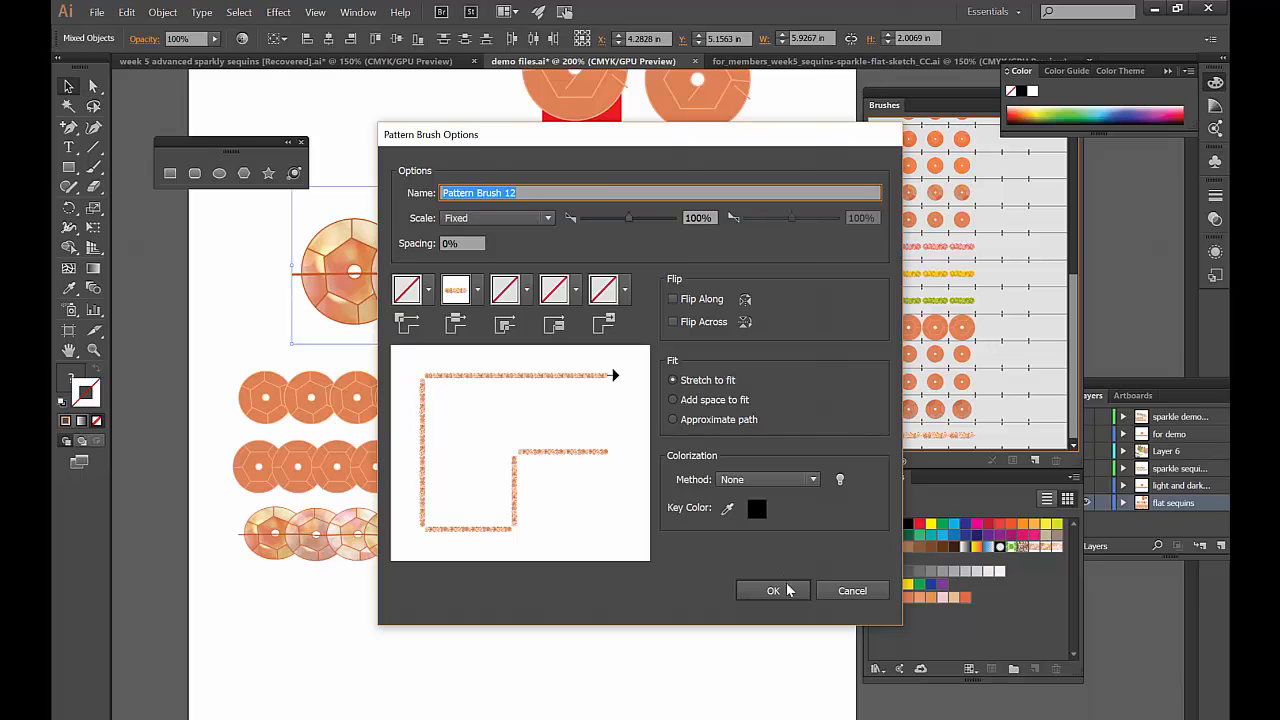
click(773, 590)
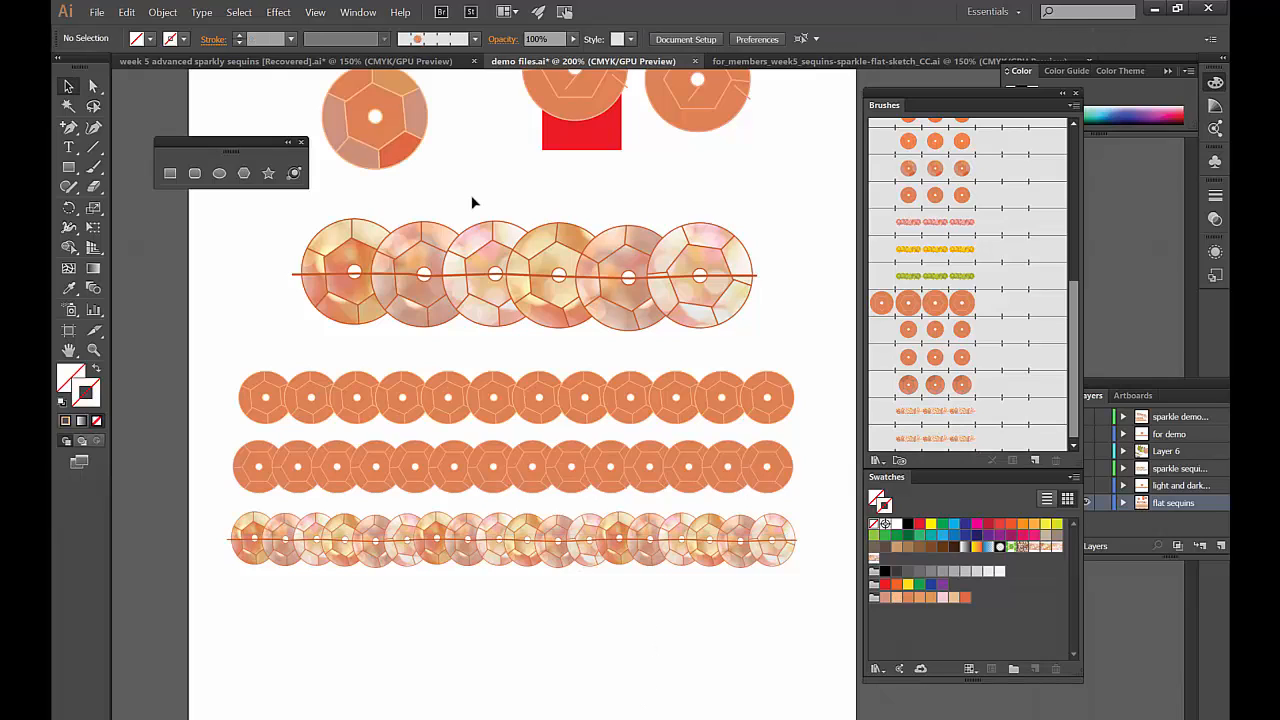
mouse_move(620, 447)
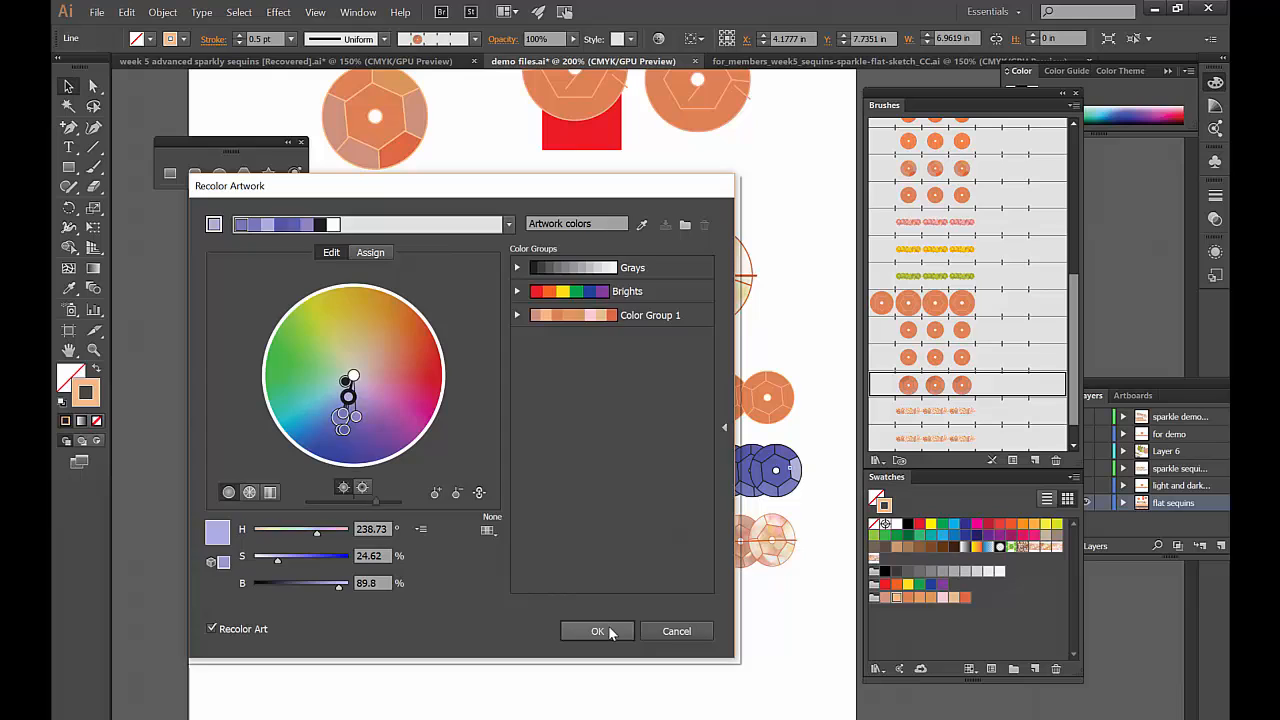
Apply blue recolor to the outlined sequin row and place the sparkly copy below
click(597, 631)
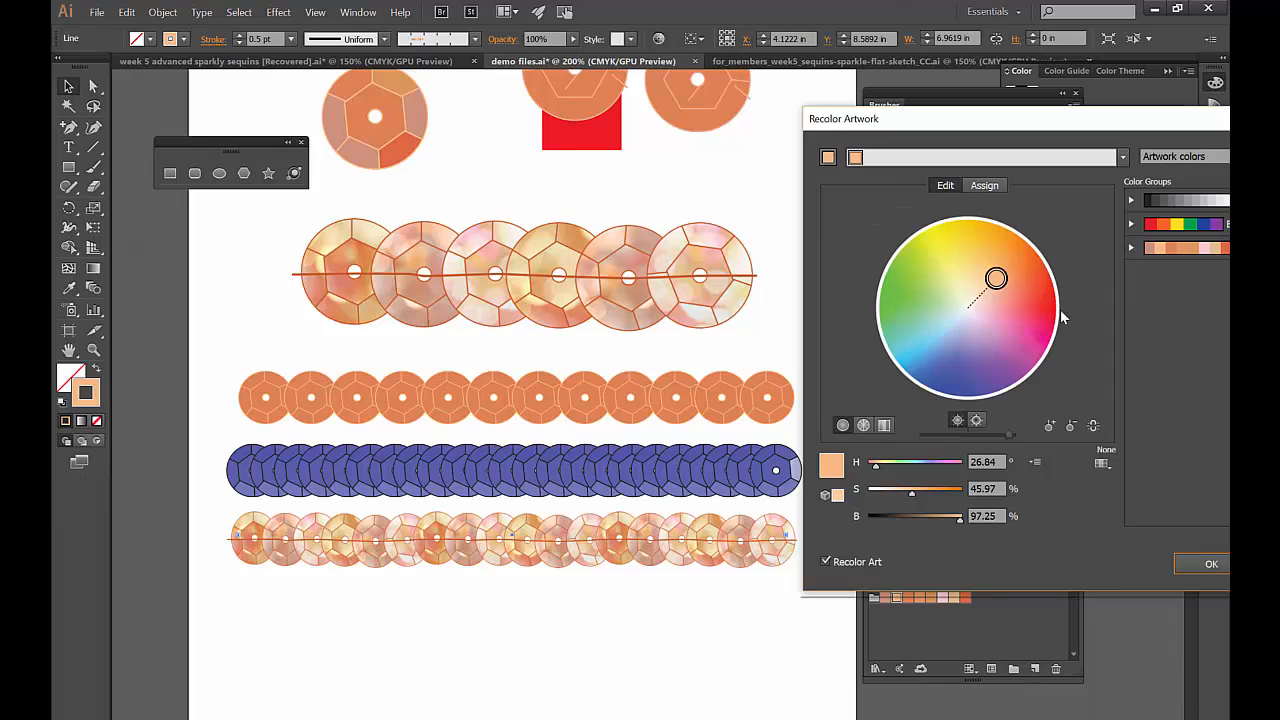
drag(996, 278, 977, 340)
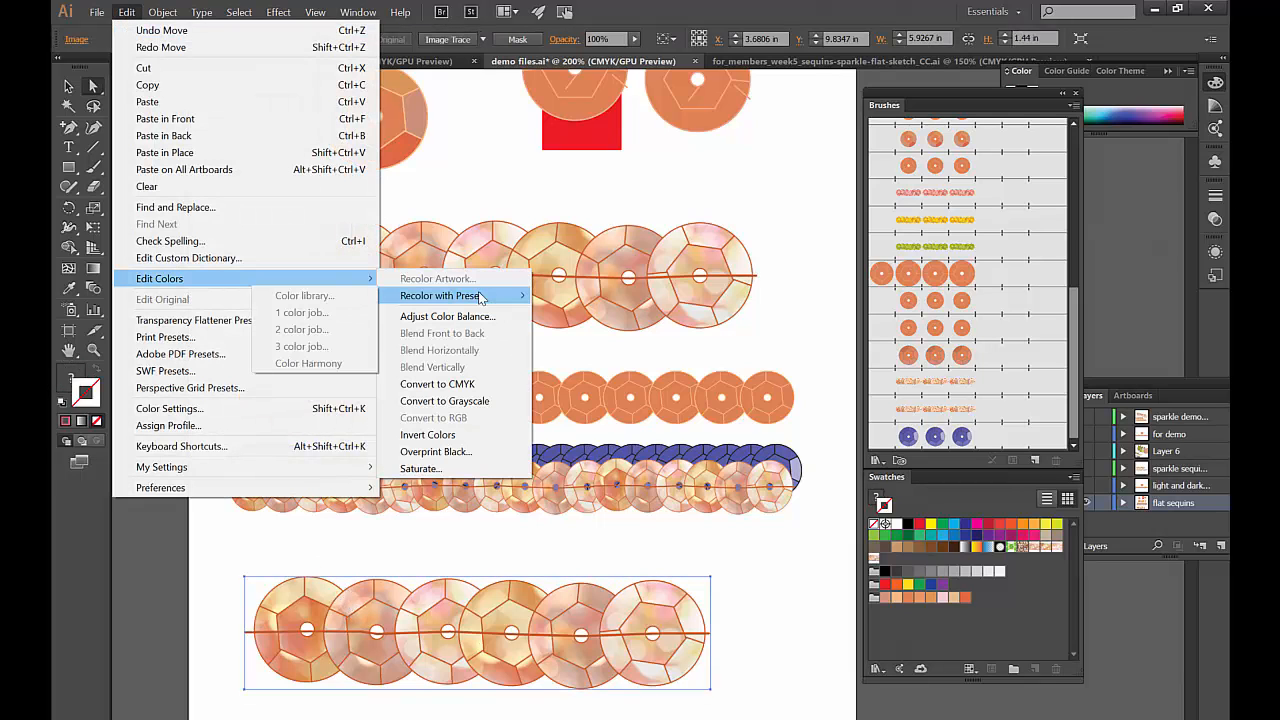
Open Adjust Color Balance for the copied image with Convert enabled
click(447, 316)
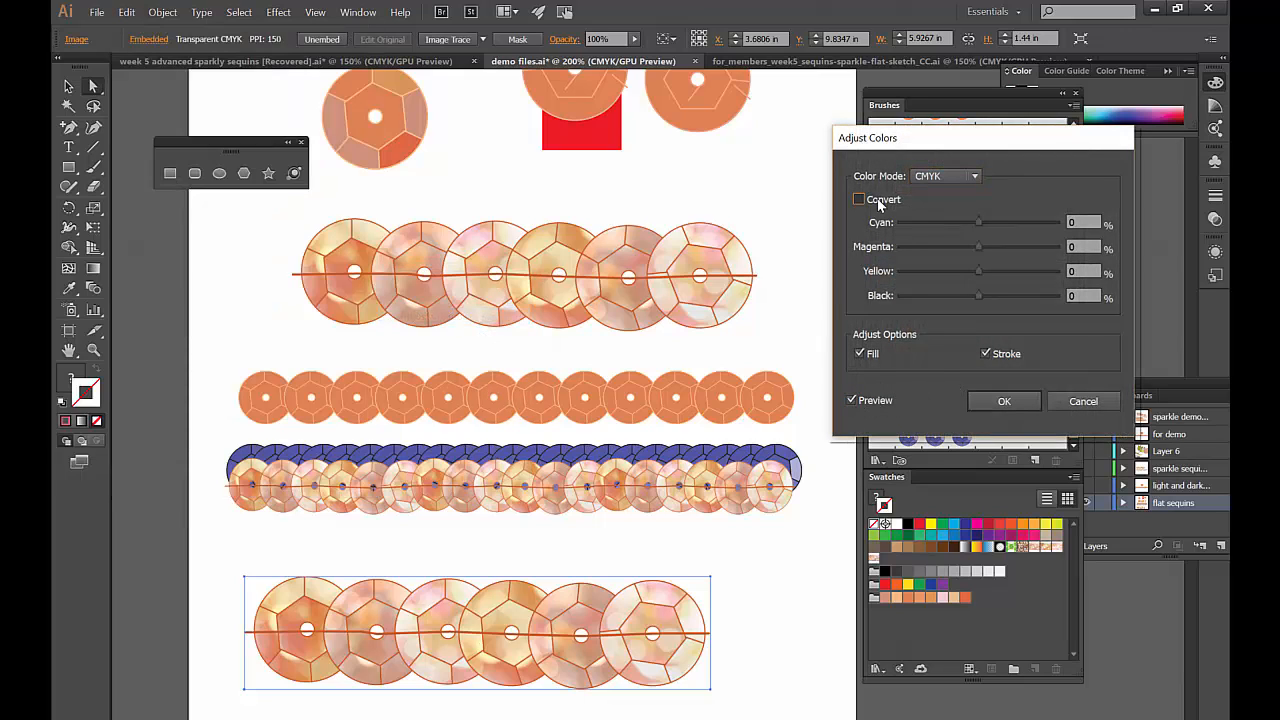
click(858, 199)
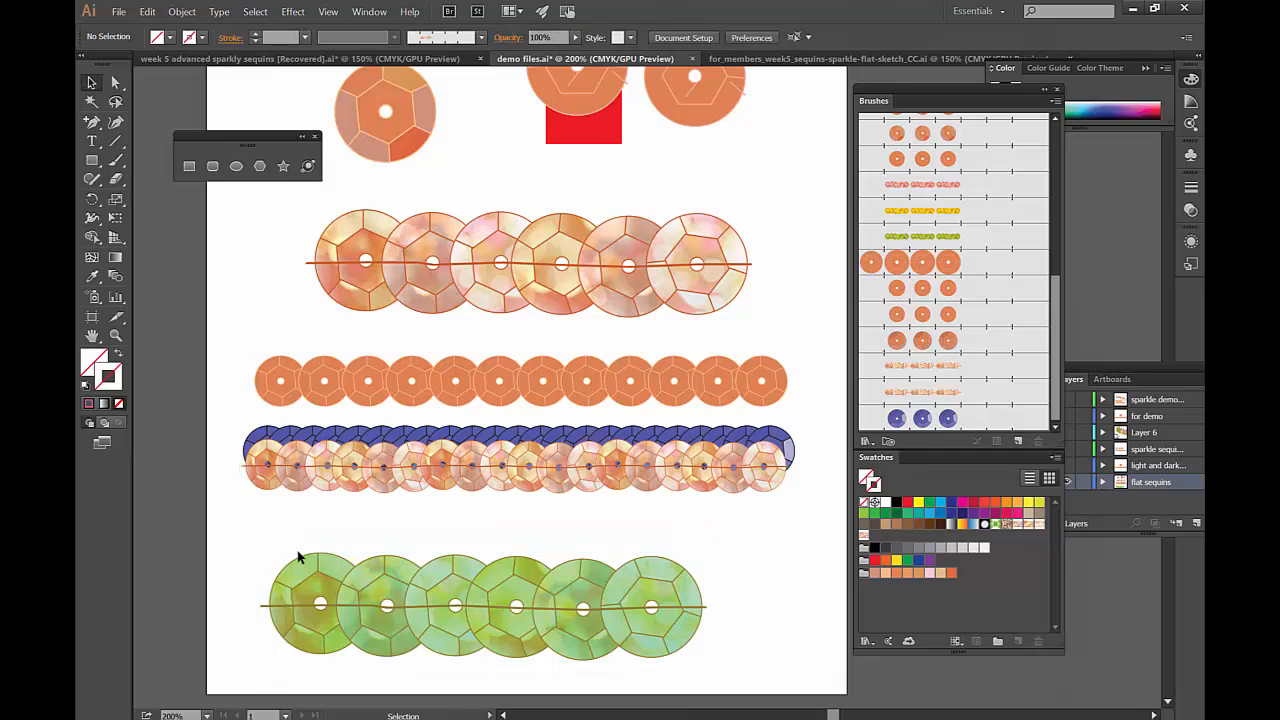
Save the green sequin row and its tile as a new pattern brush
click(480, 600)
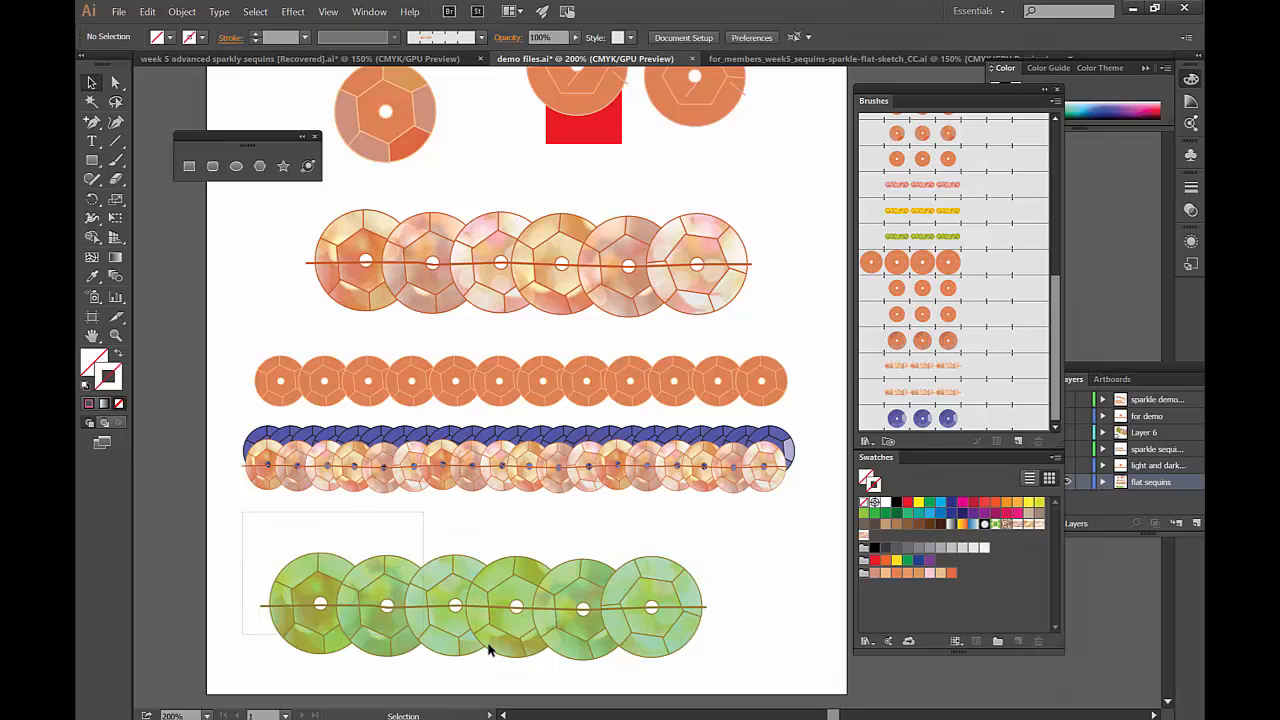
click(490, 650)
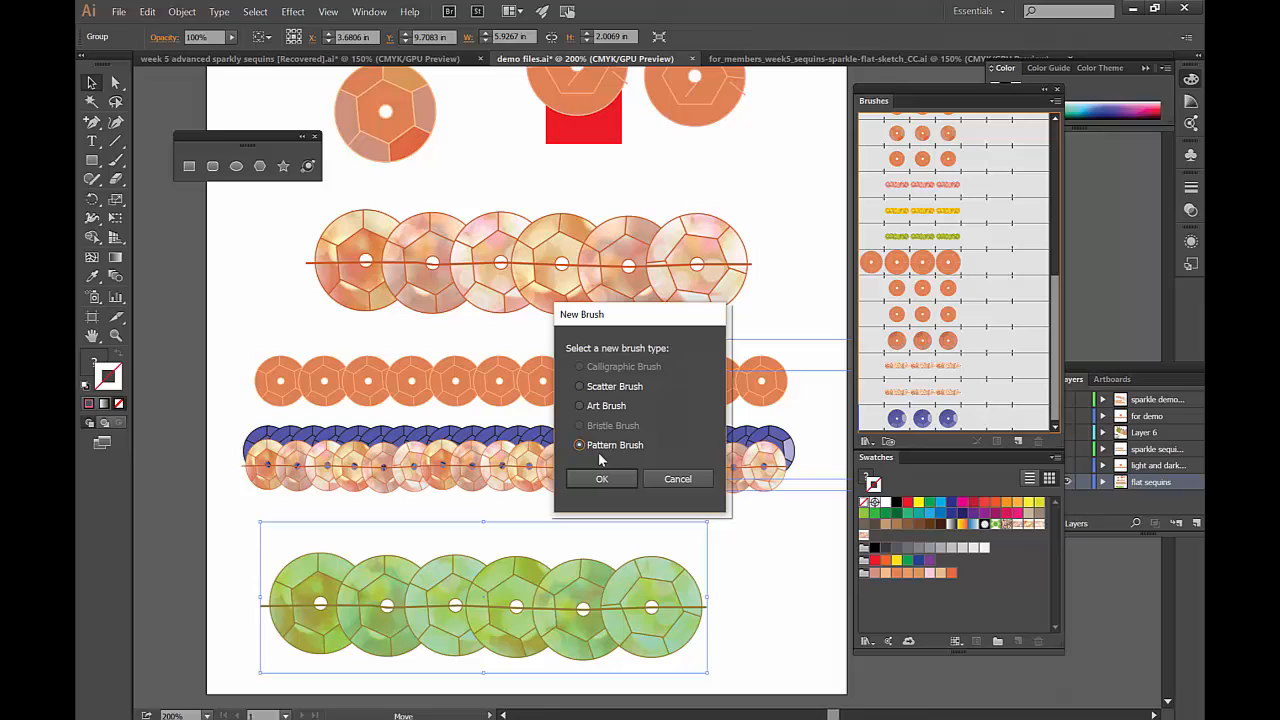
click(601, 478)
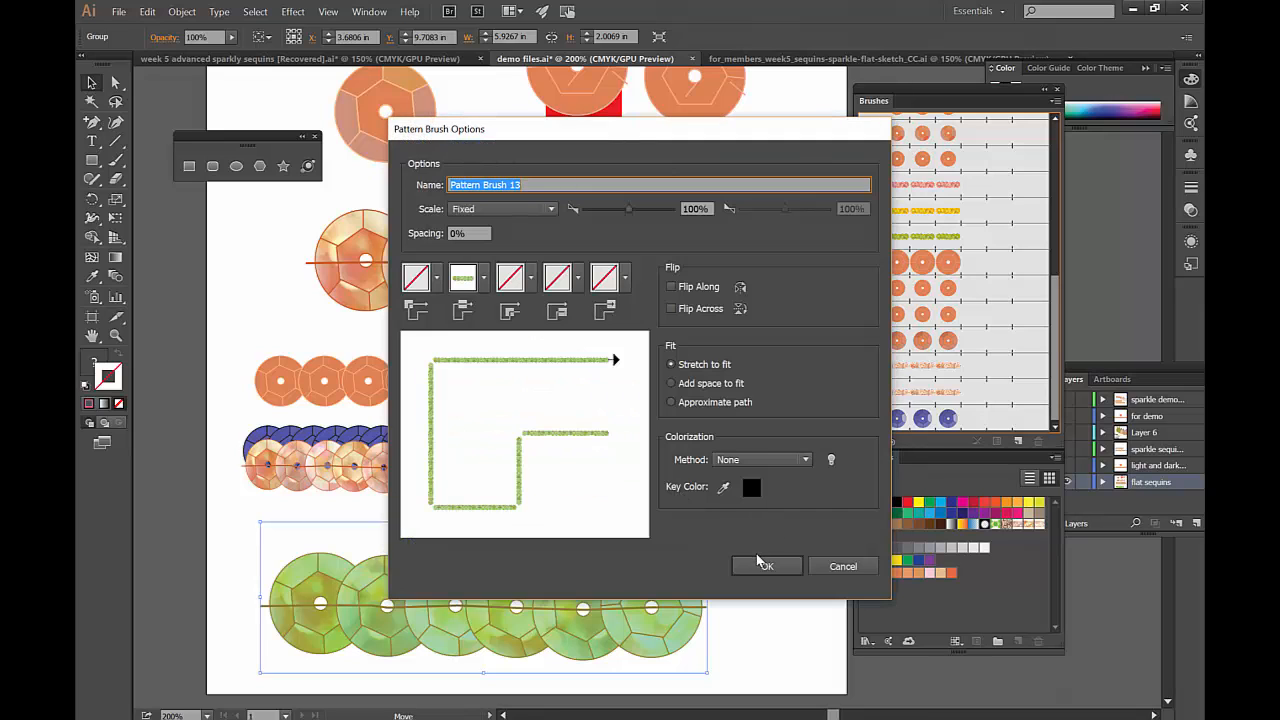
click(765, 566)
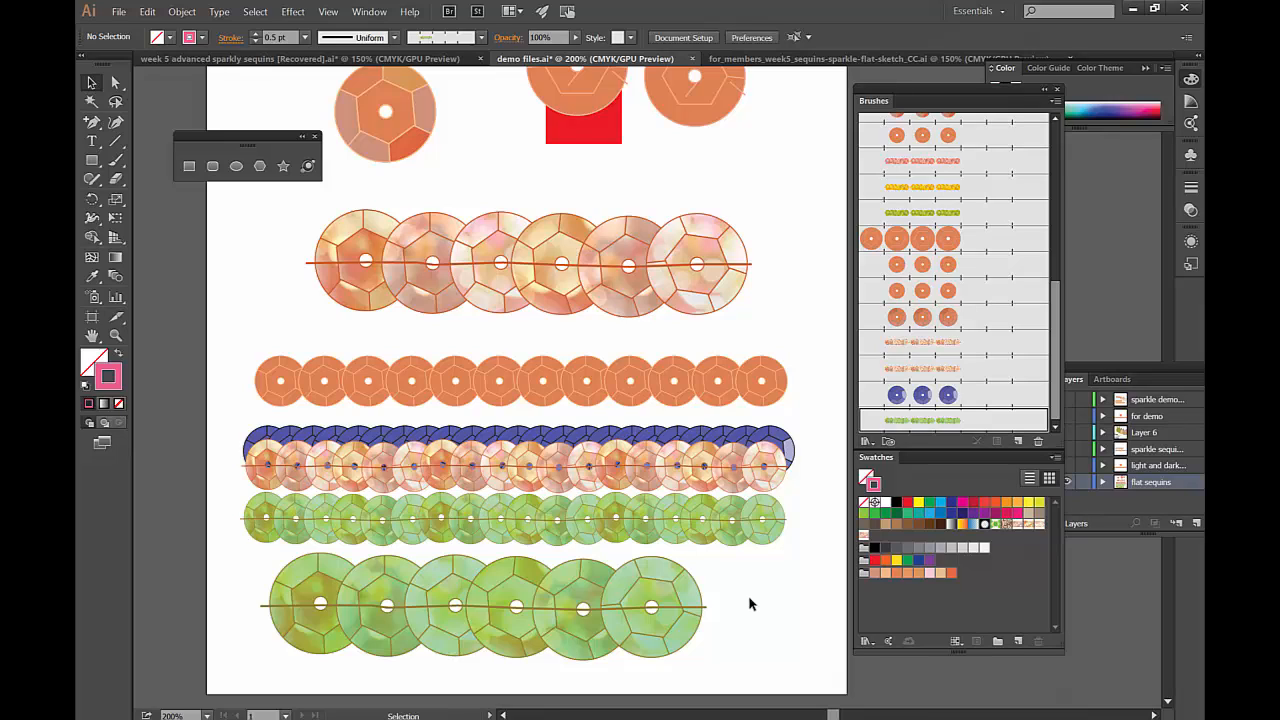
mouse_move(940, 375)
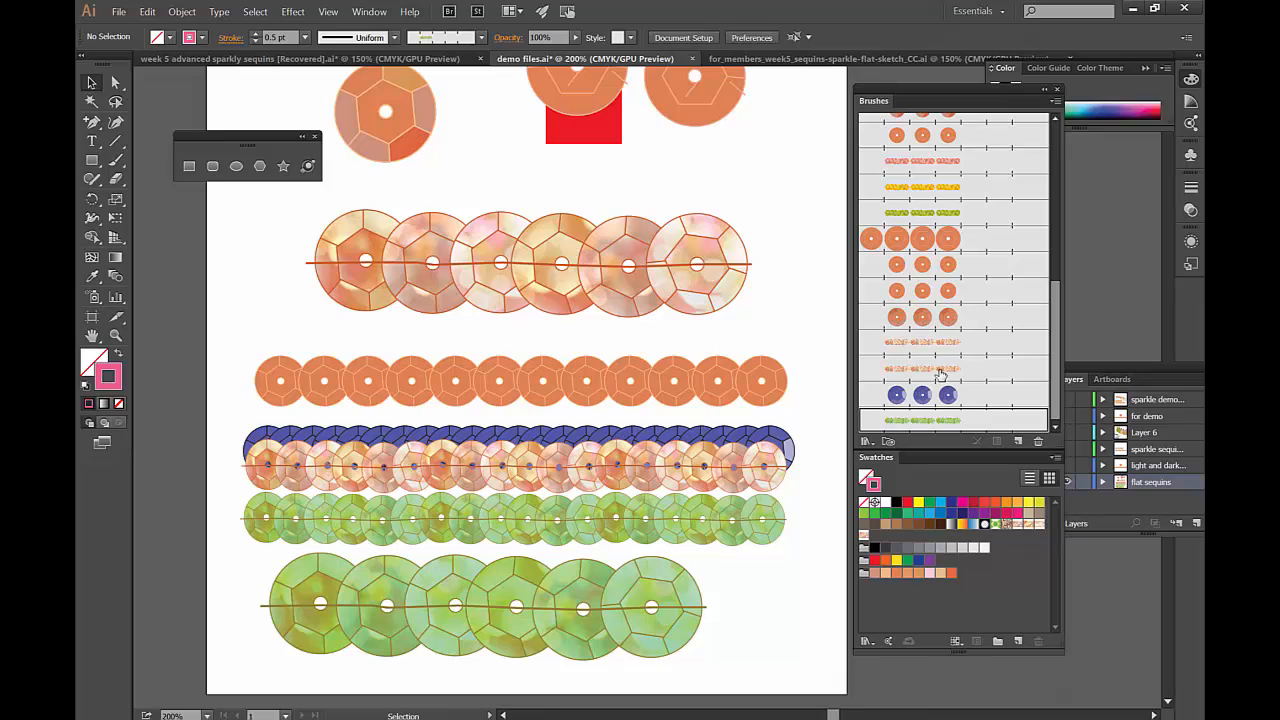